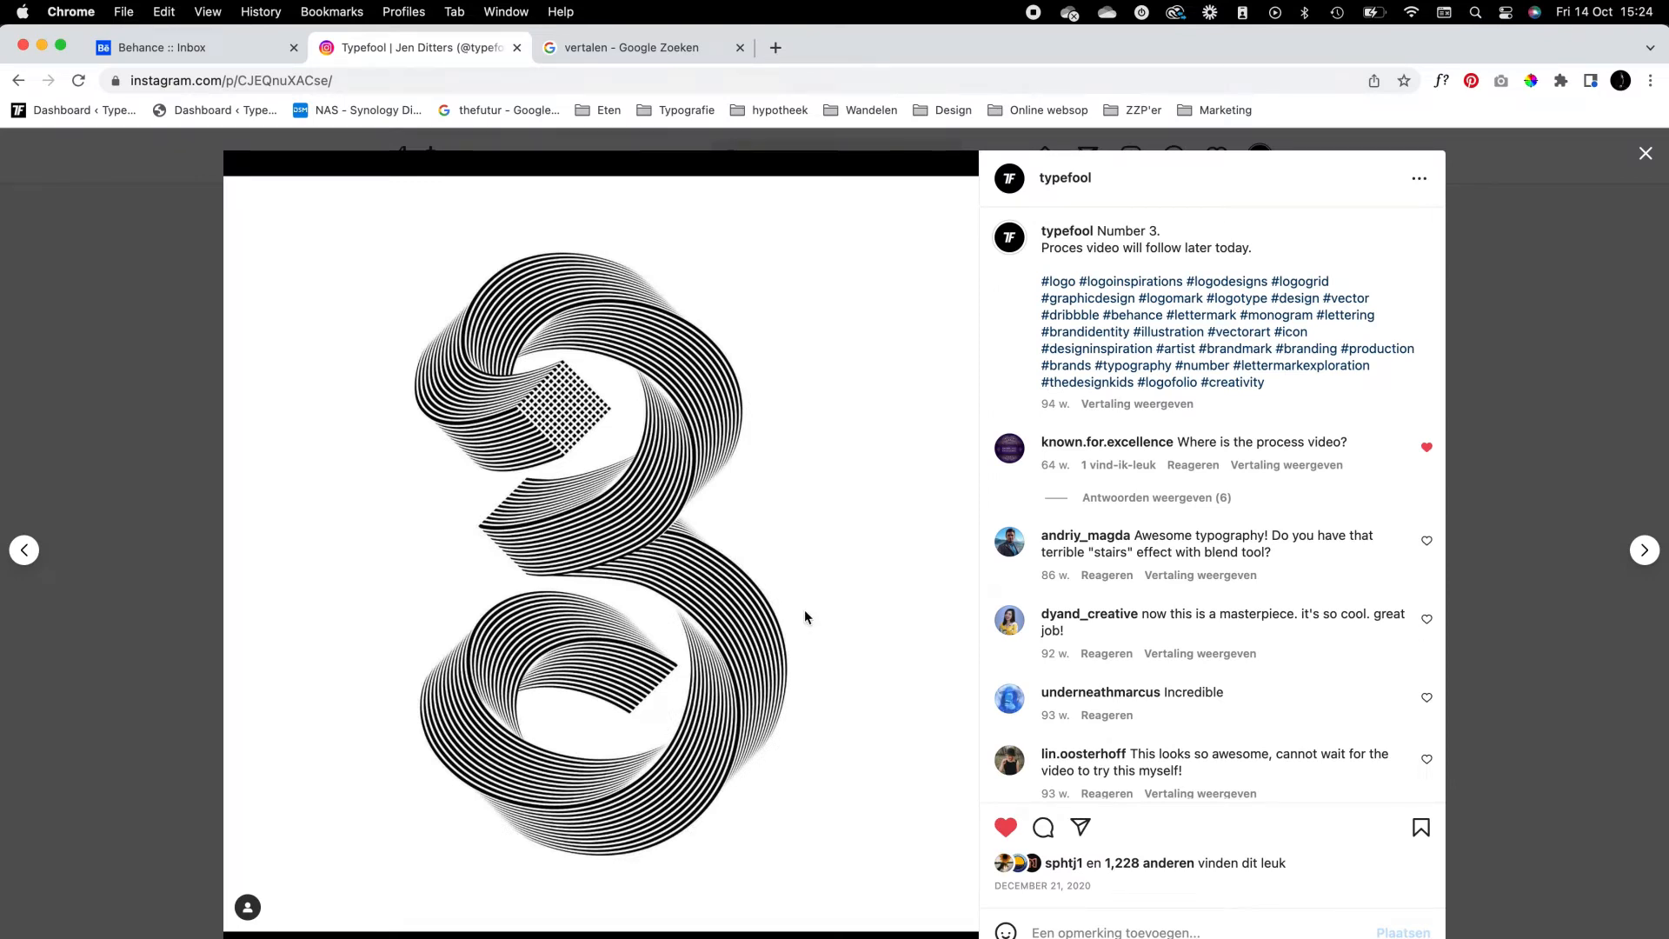
# Advance from the Number 3 Instagram post to the Number 5 post.
pyautogui.click(1642, 549)
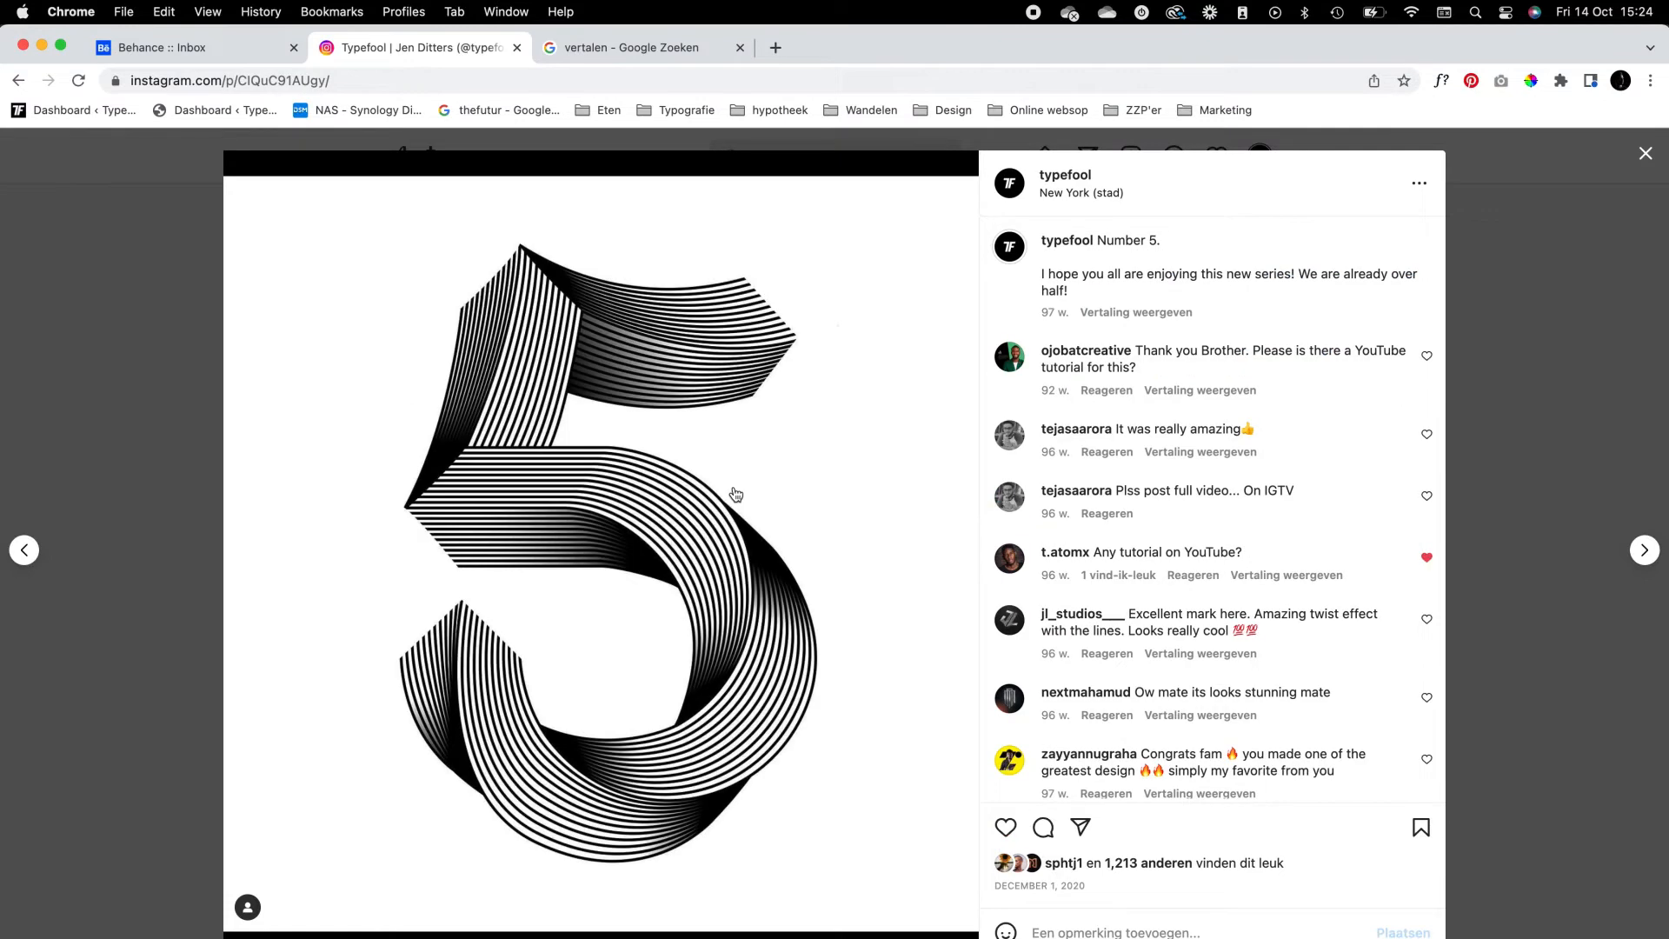
pyautogui.moveTo(733, 493)
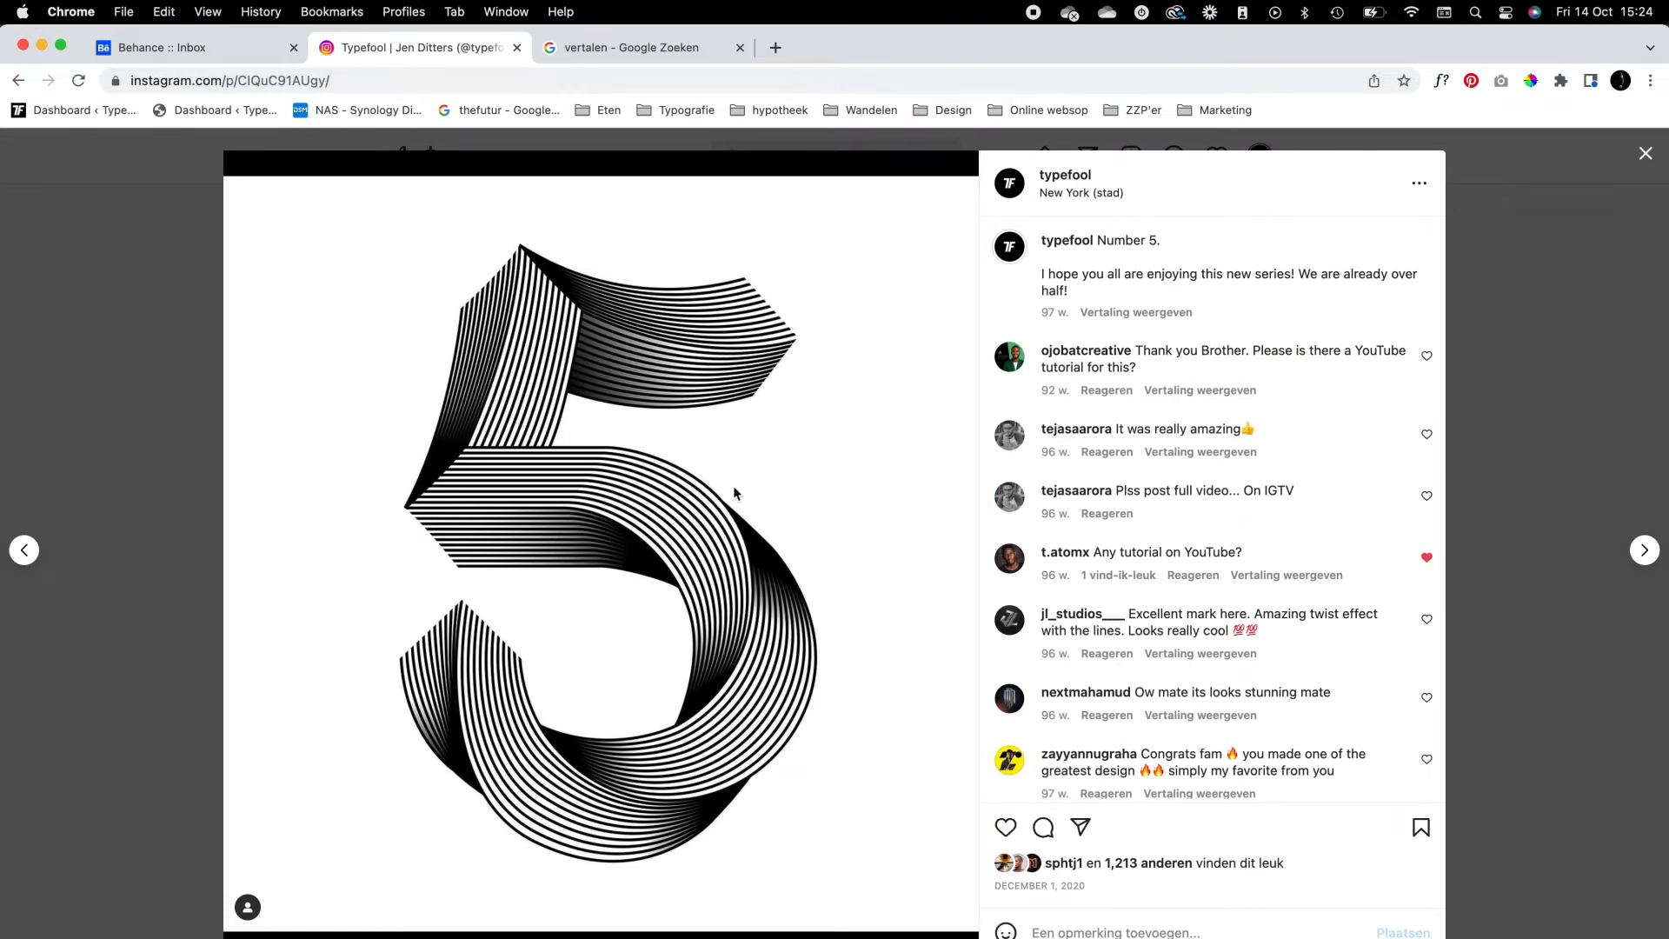
pyautogui.moveTo(1597, 191)
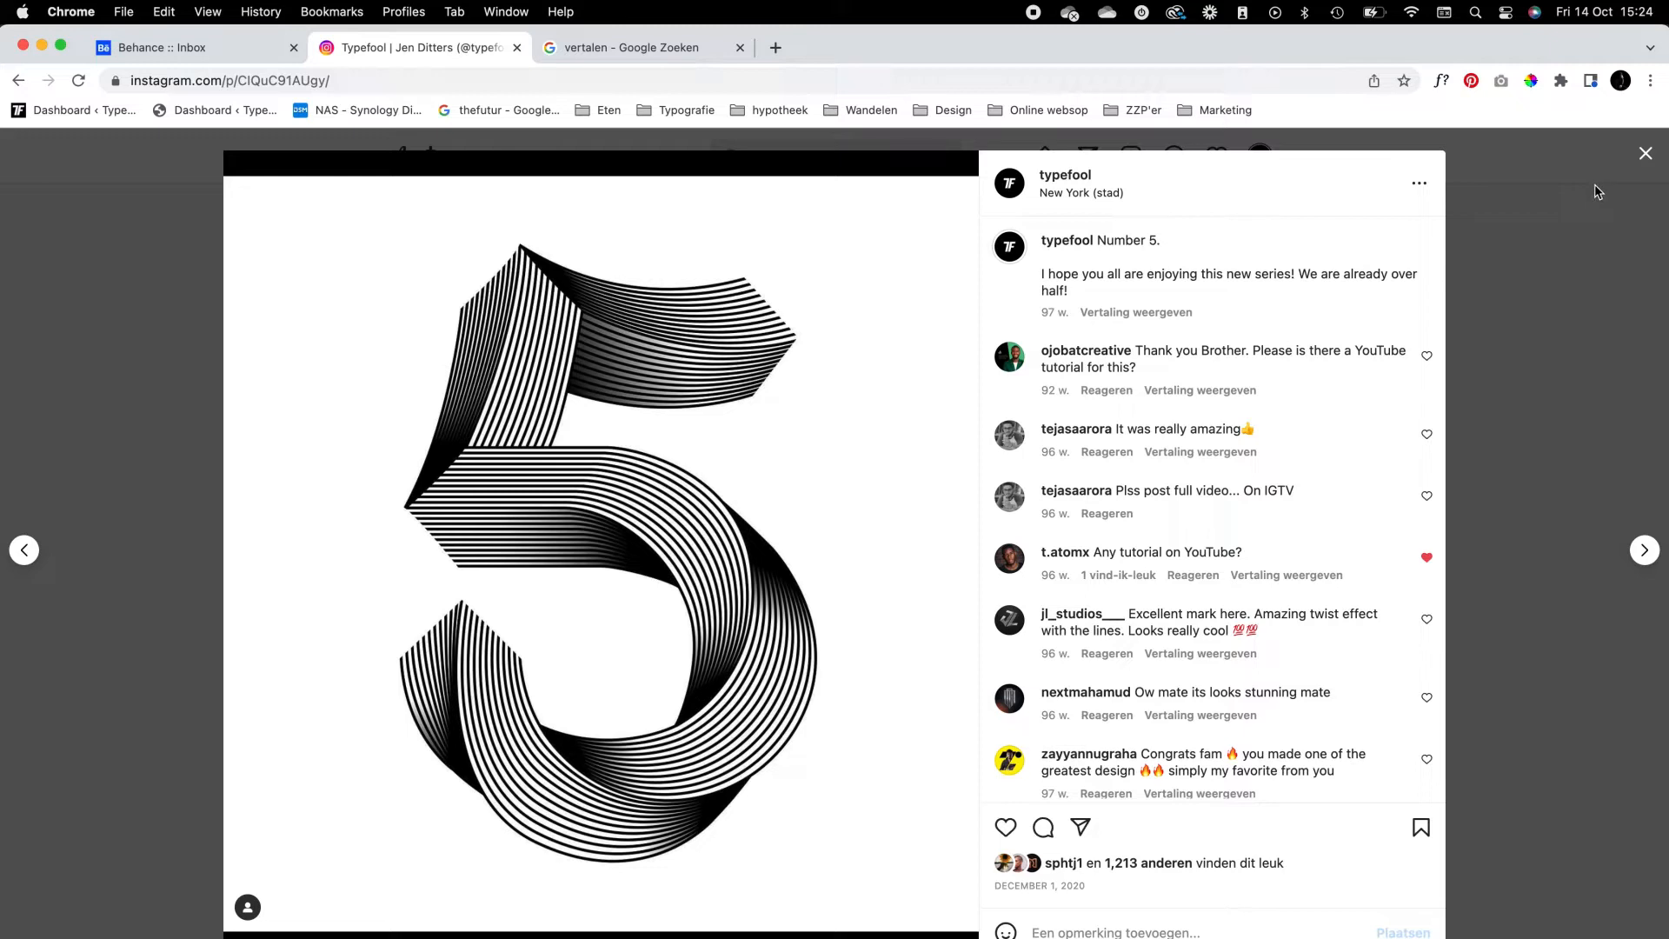
pyautogui.moveTo(1645, 154)
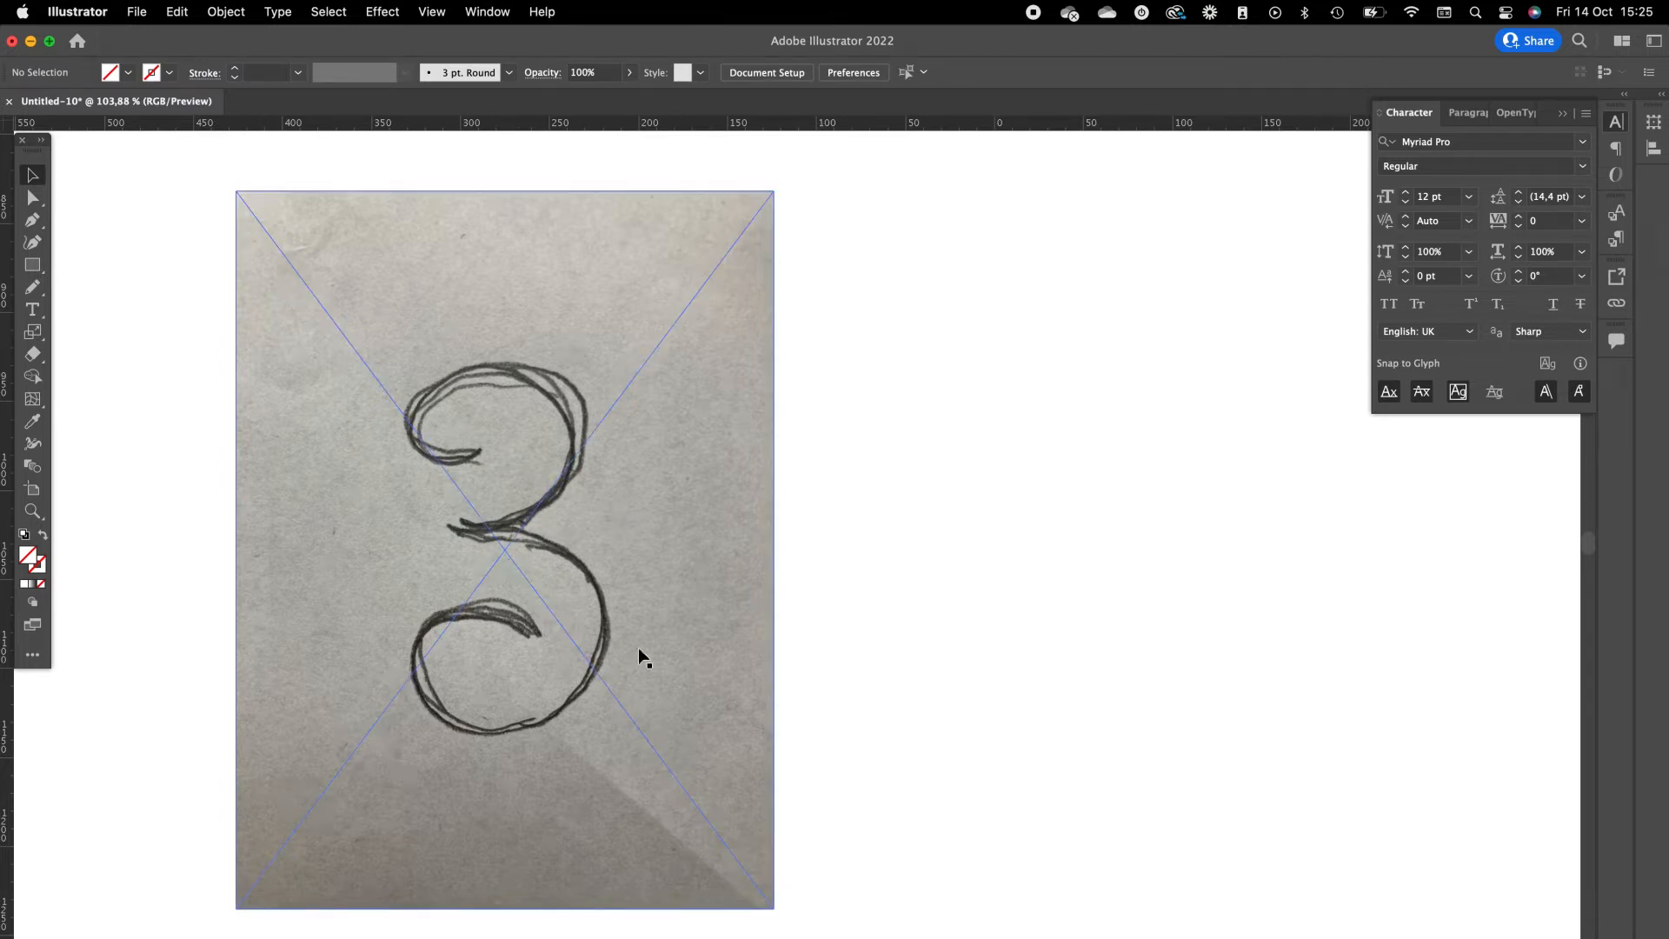
pyautogui.moveTo(392, 563)
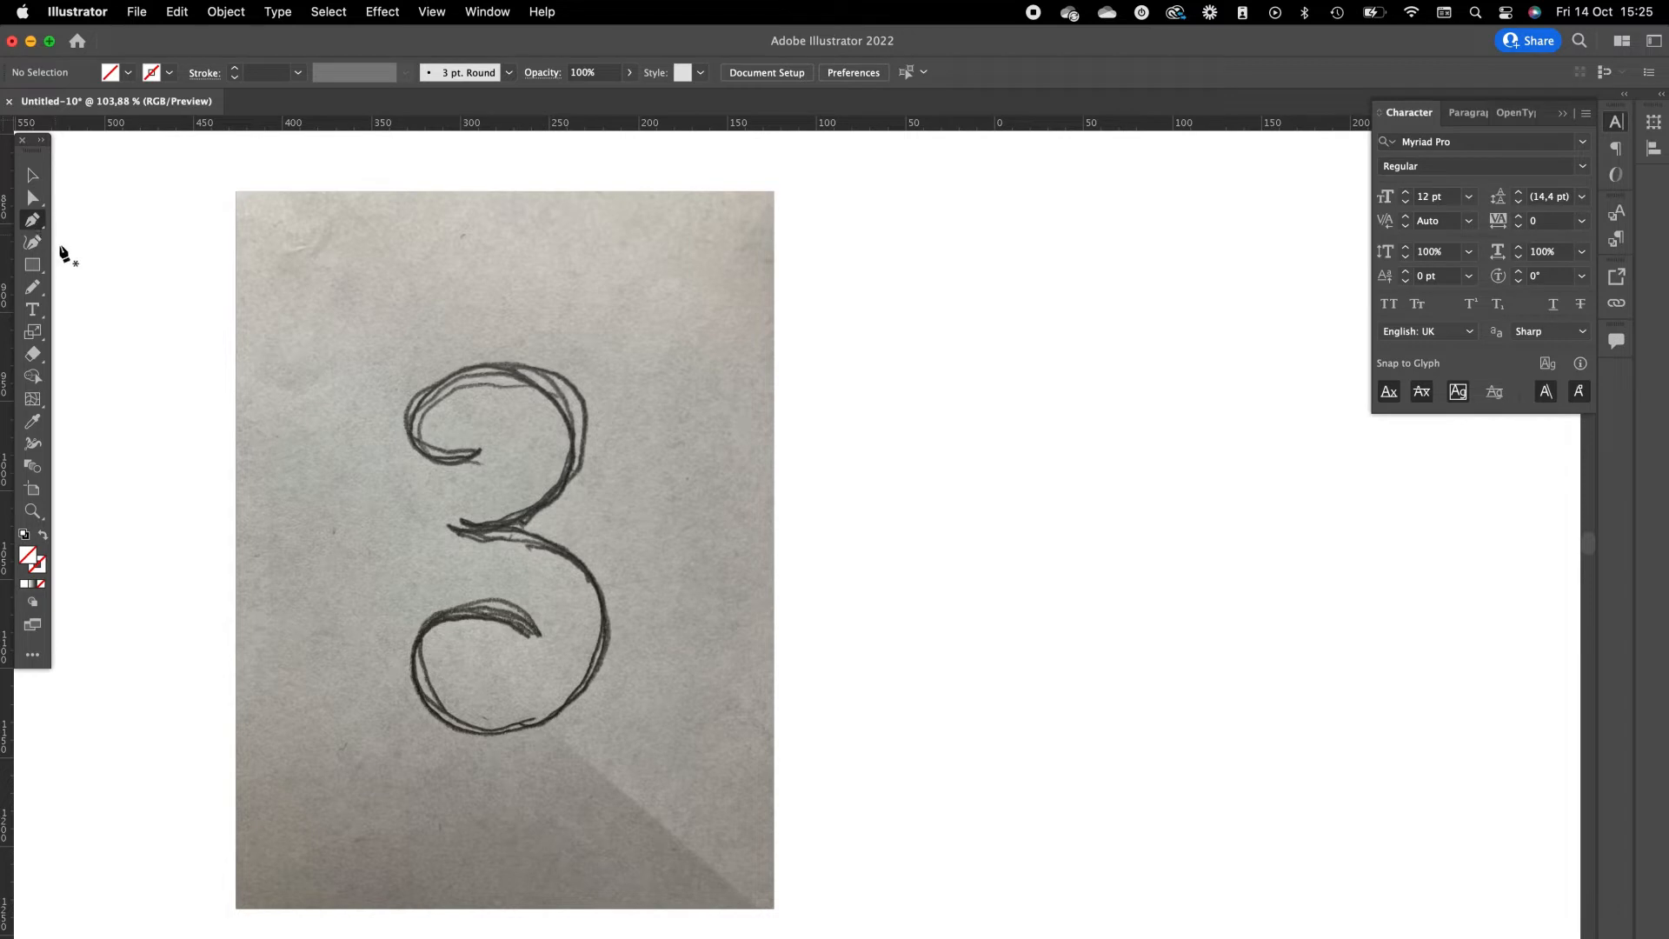
pyautogui.moveTo(32, 222)
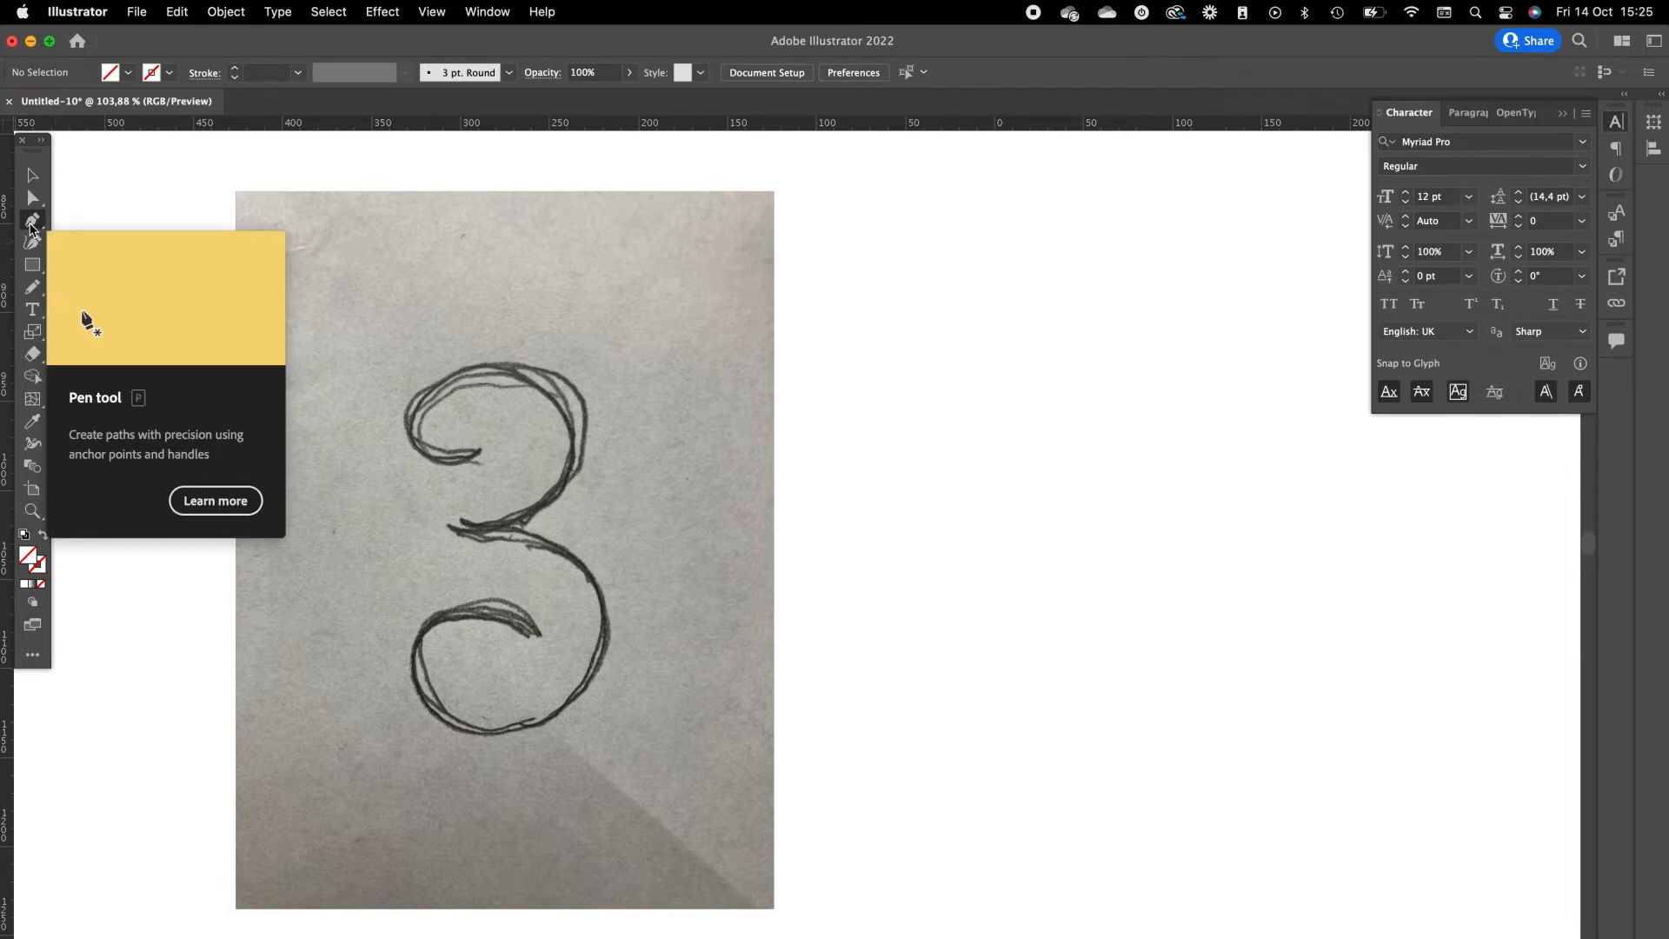
# Trace the top bowl of the 3 with the Pen tool and give it a black stroke.
pyautogui.click(437, 442)
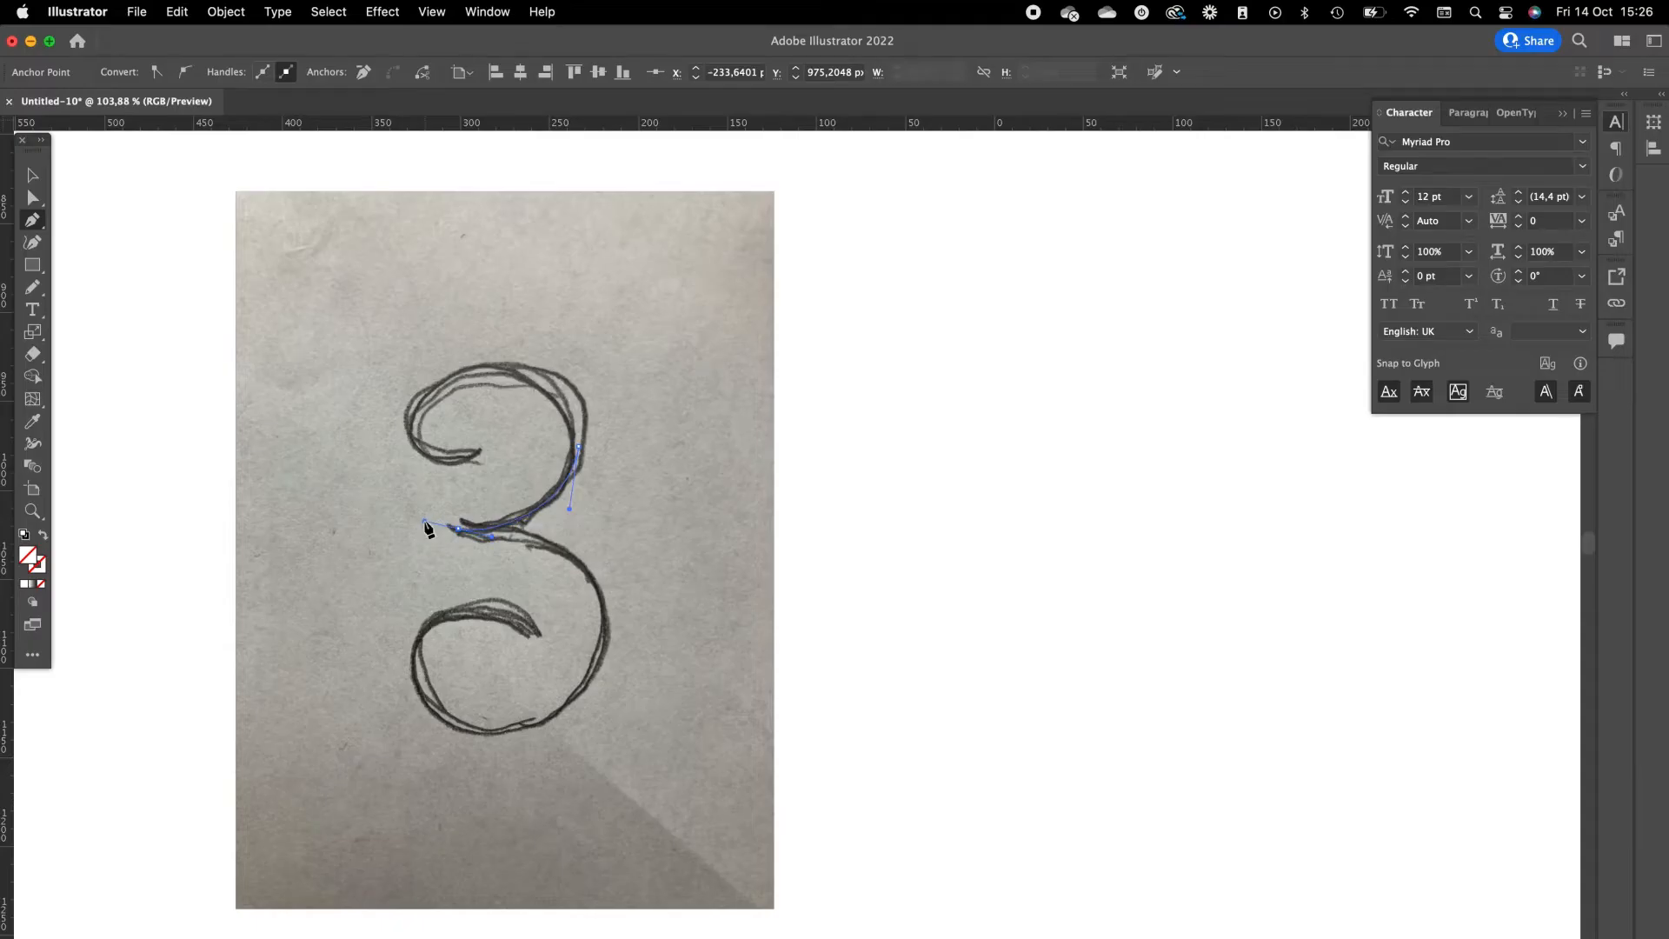
pyautogui.moveTo(32, 174)
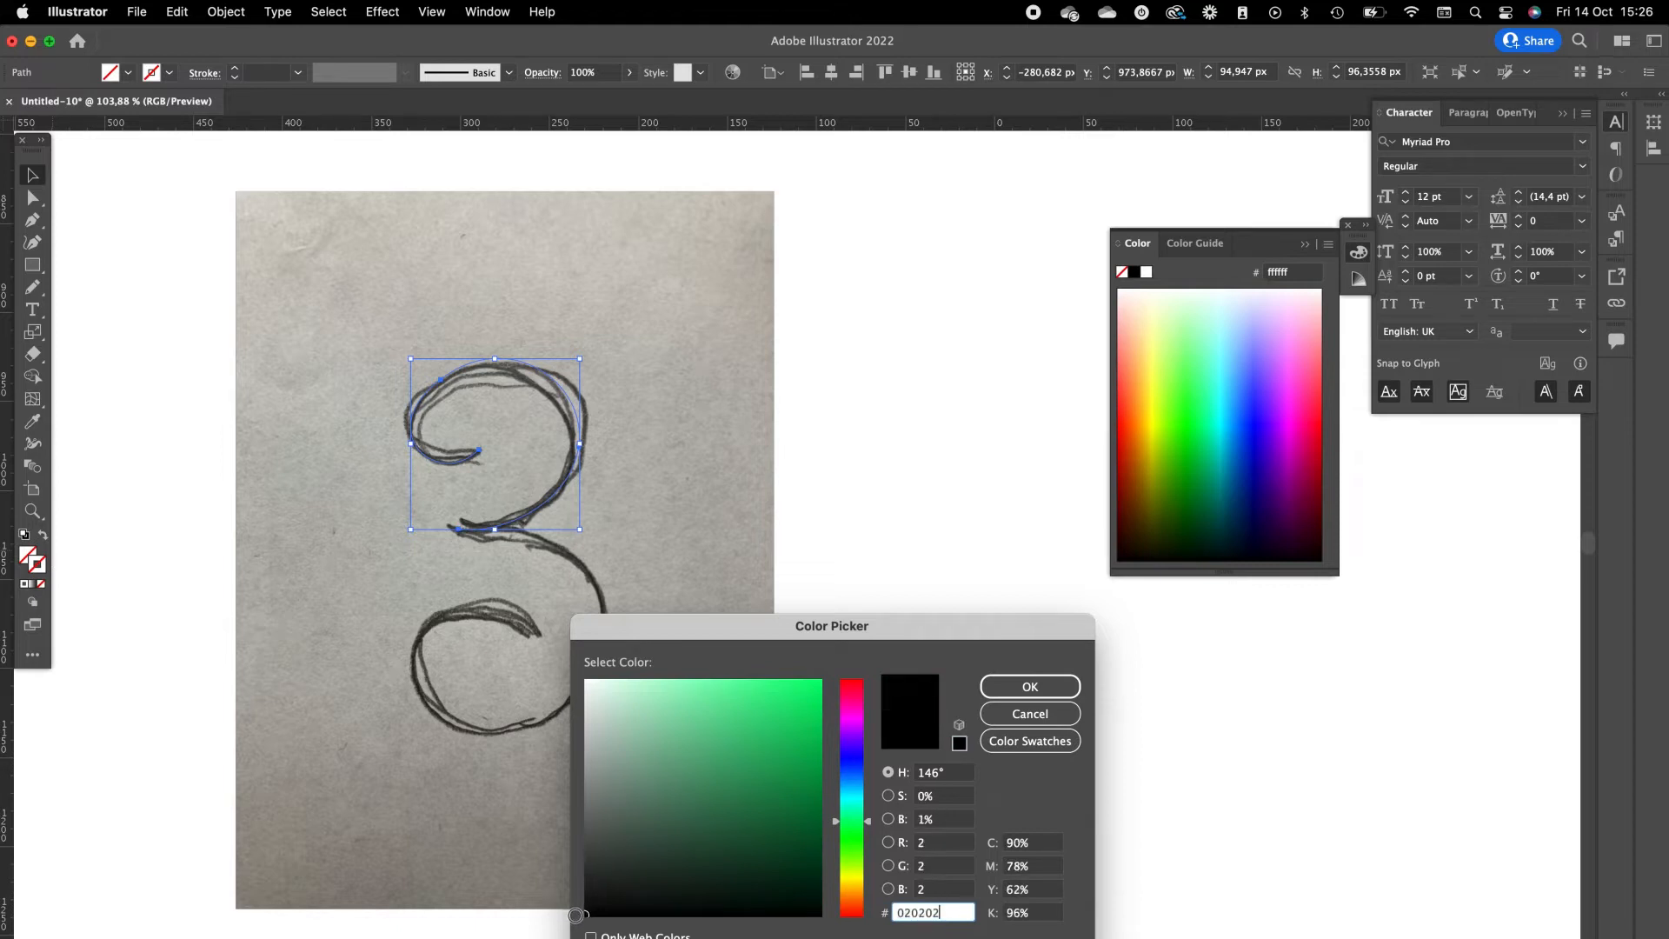
pyautogui.click(1028, 686)
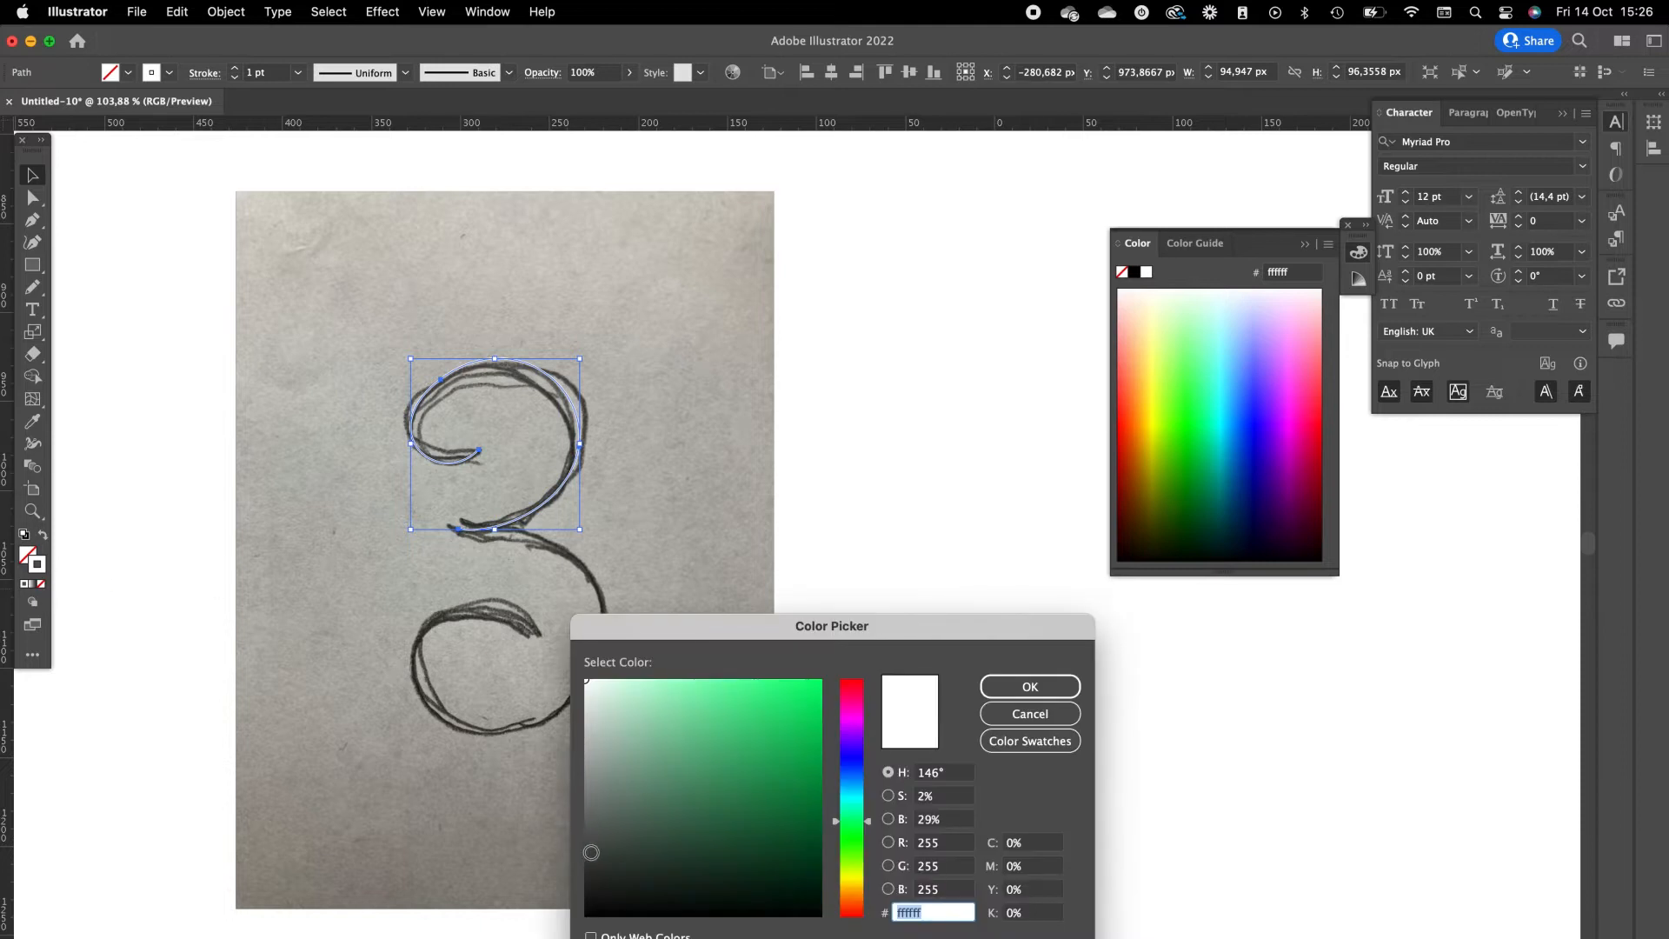
pyautogui.click(1028, 686)
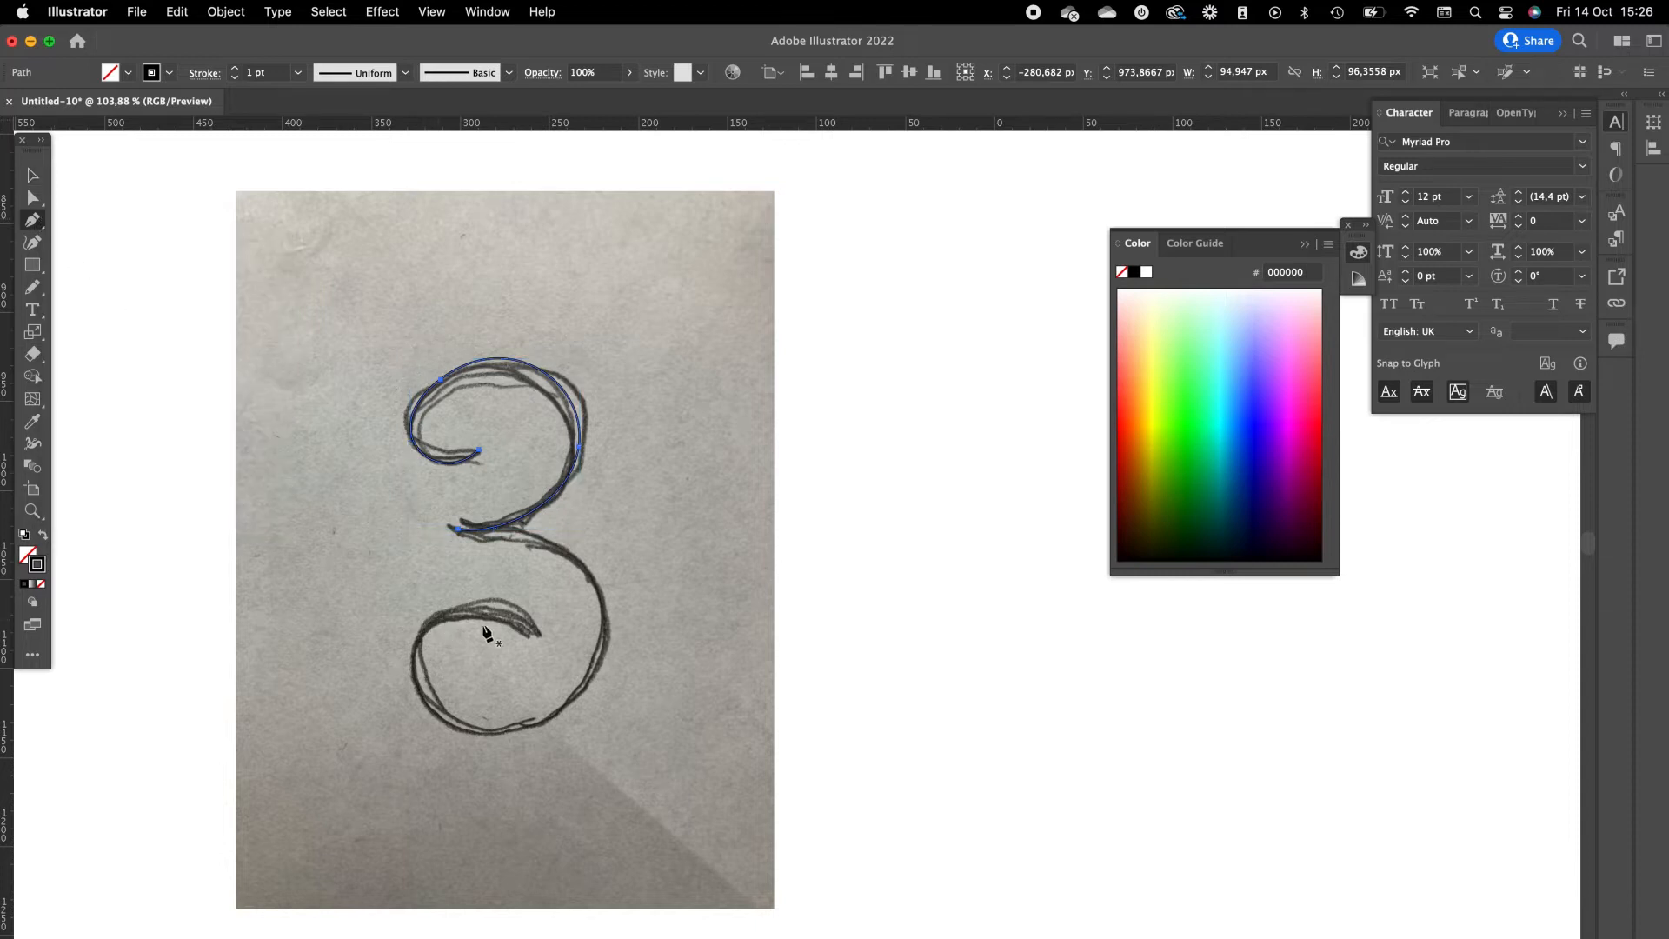
pyautogui.moveTo(538, 642)
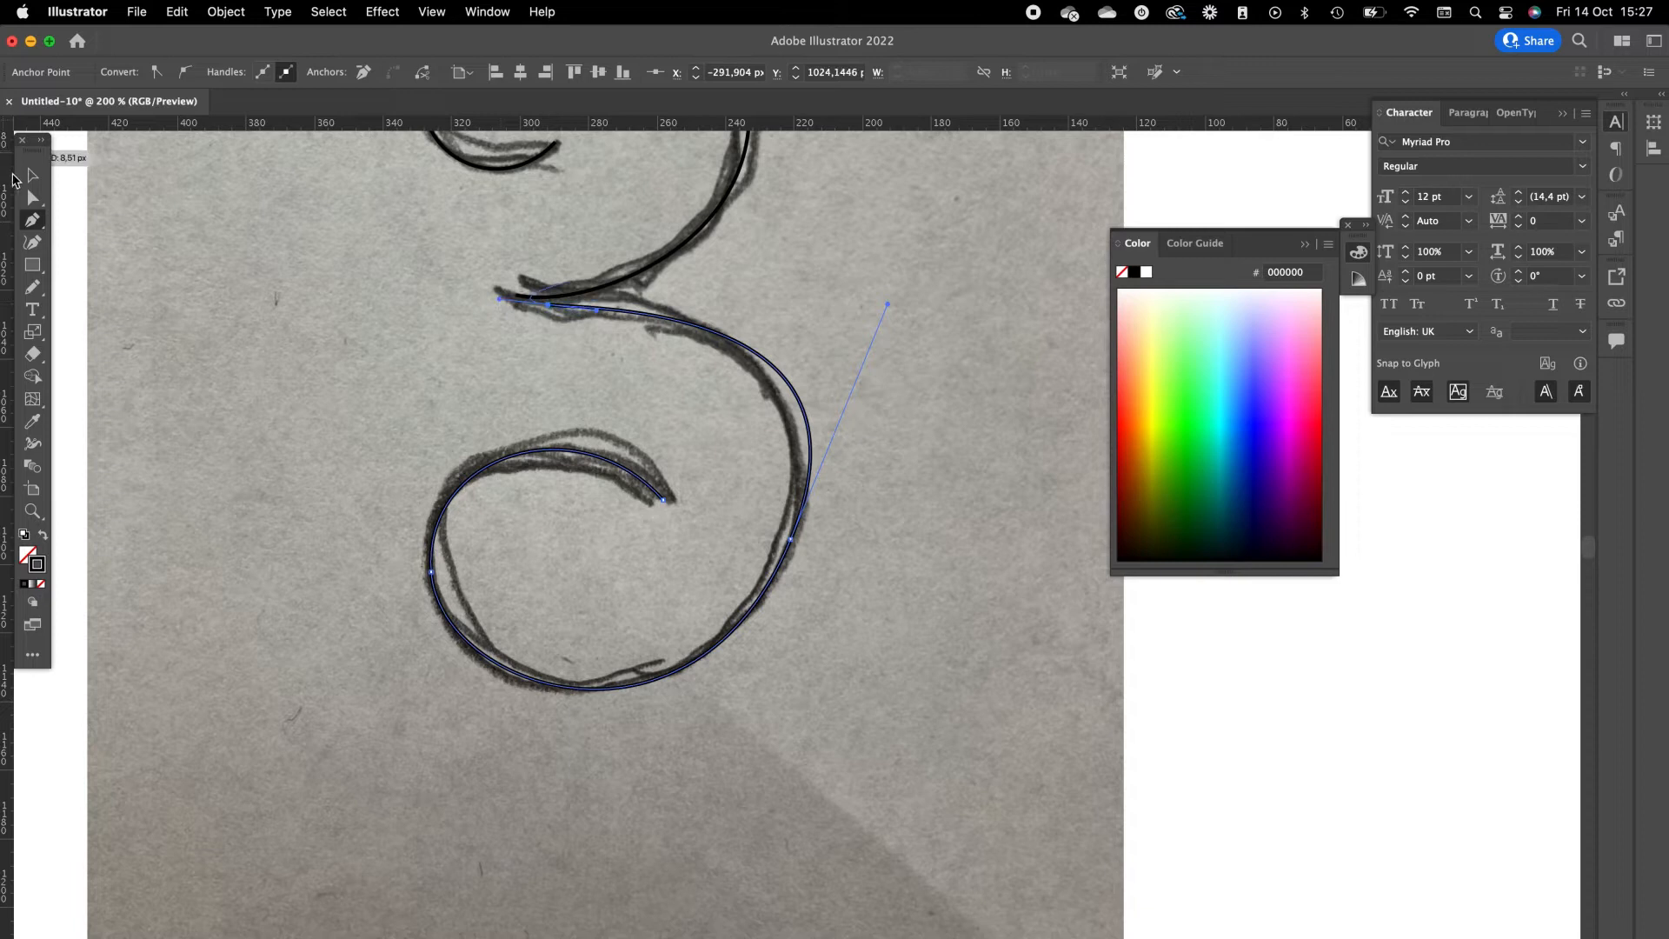
pyautogui.moveTo(32, 200)
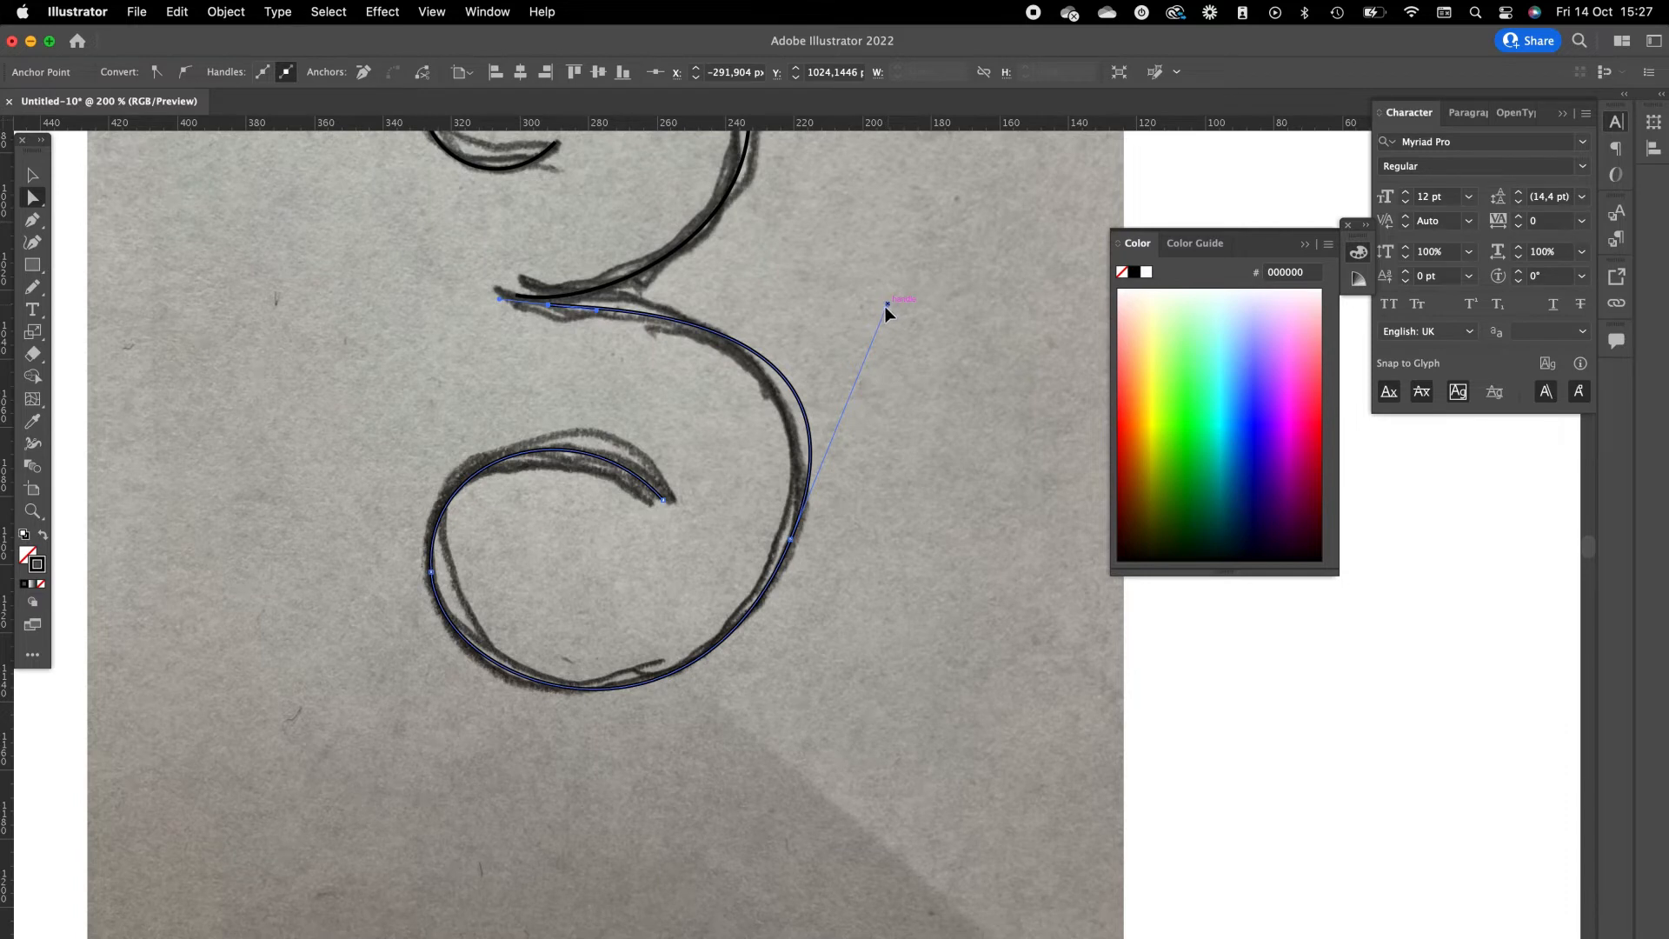
# Reshape the lower curve and move its start point under the upper curve's end.
pyautogui.moveTo(889, 304); pyautogui.dragTo(864, 338)
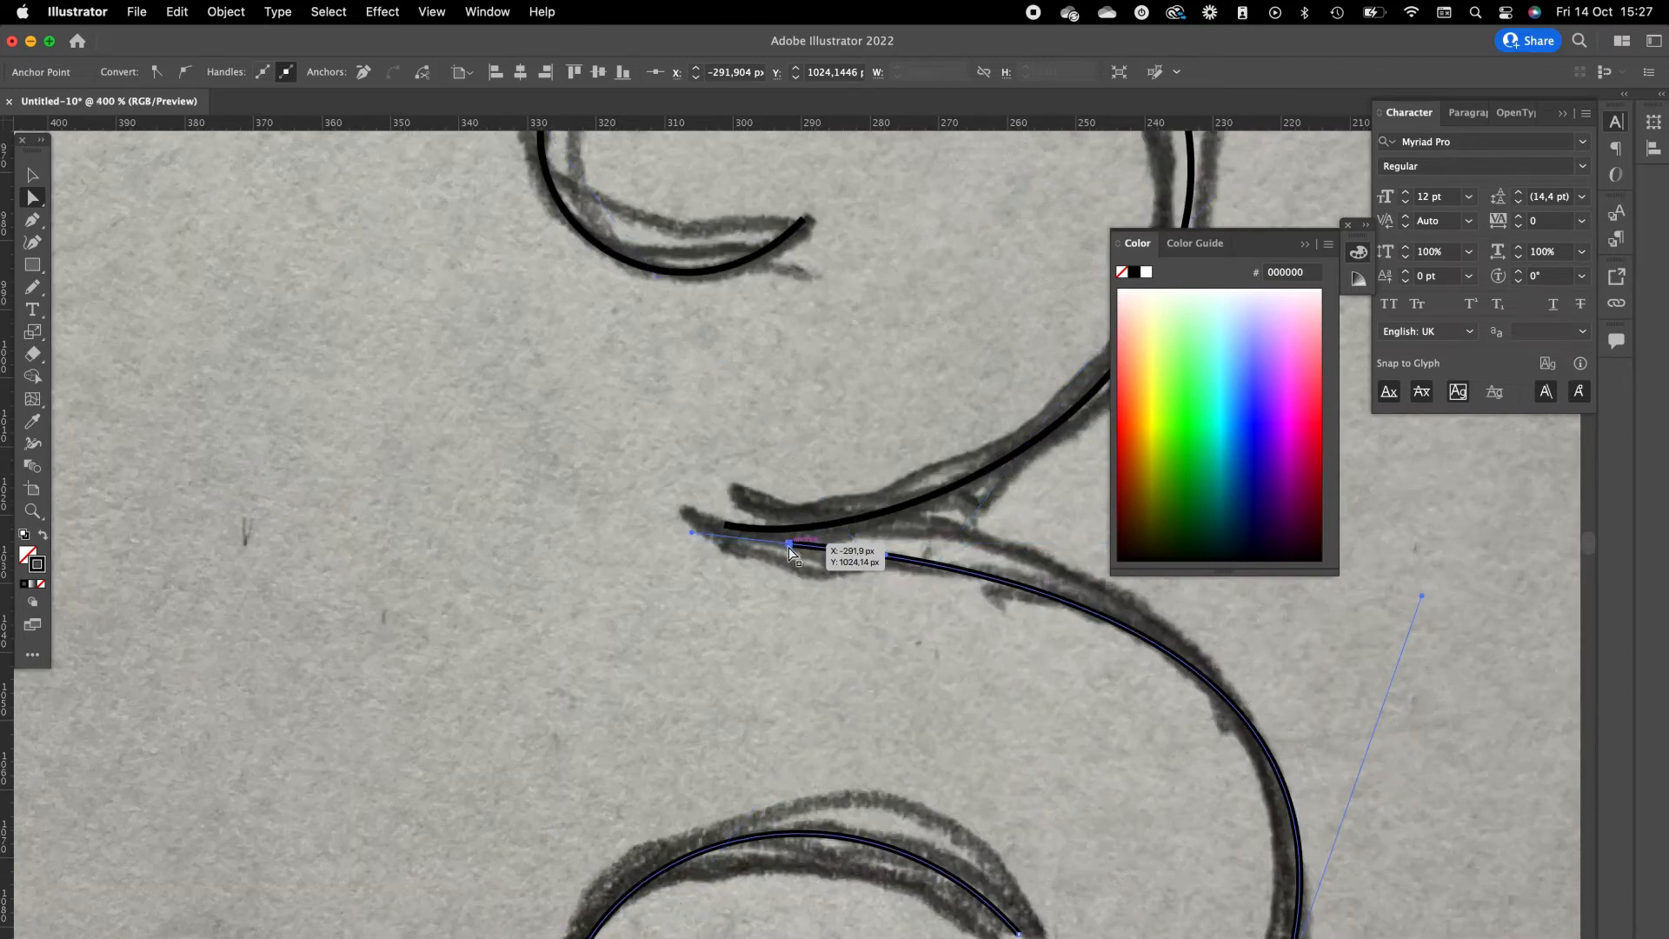
pyautogui.moveTo(788, 548); pyautogui.dragTo(727, 541)
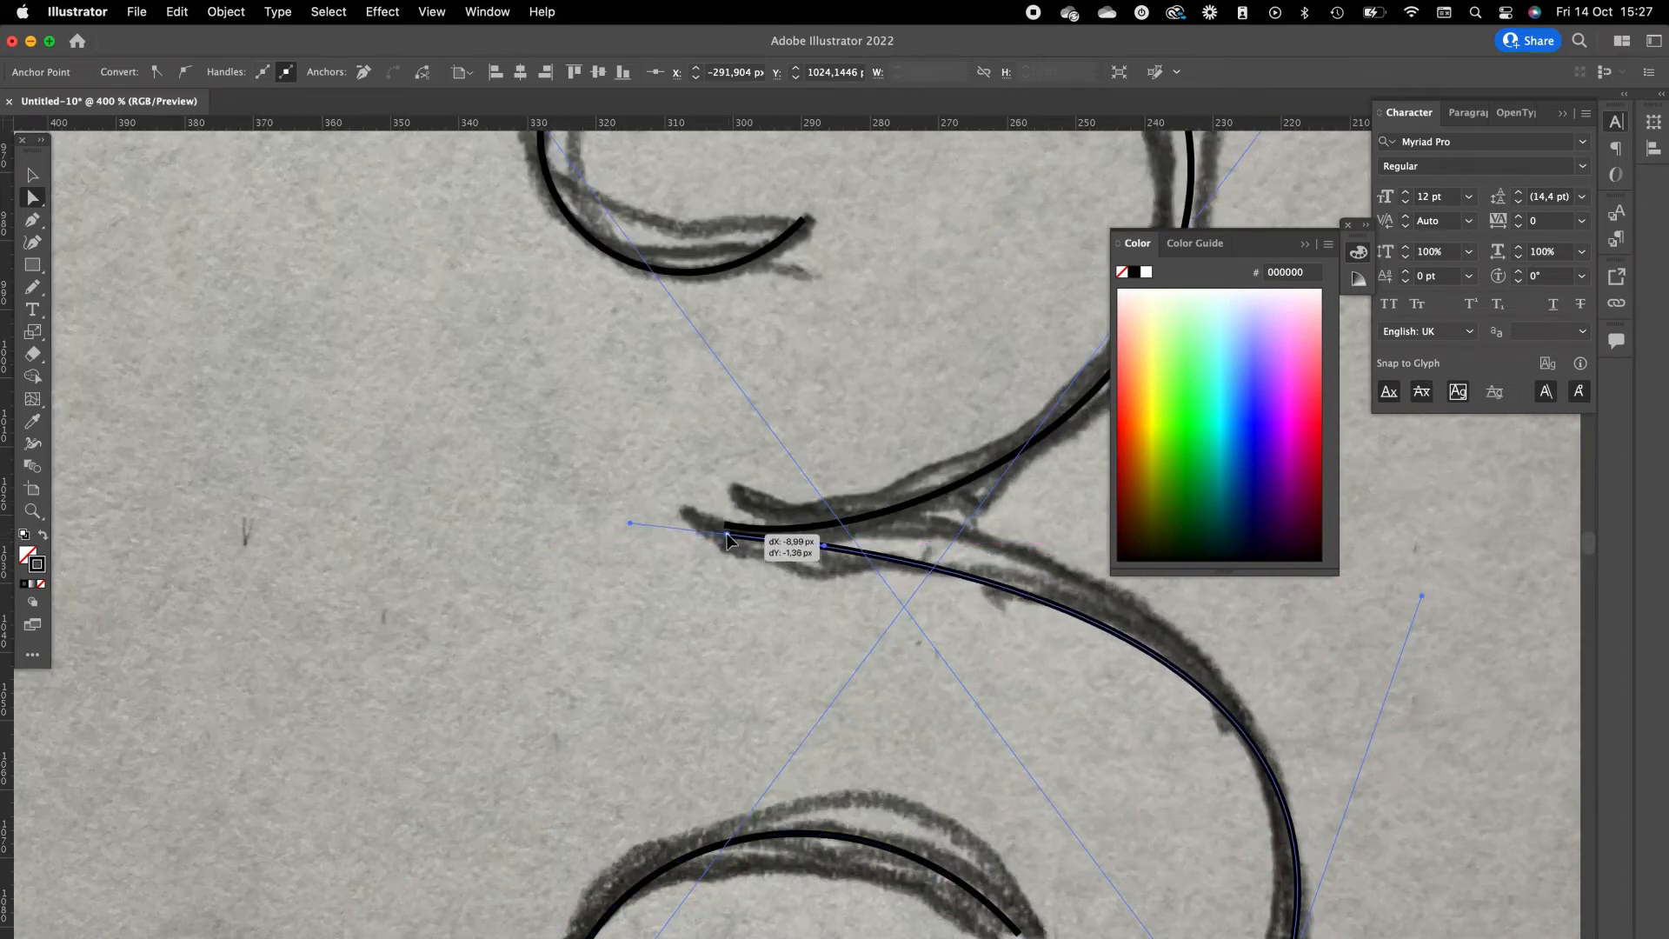
pyautogui.moveTo(729, 541); pyautogui.dragTo(724, 531)
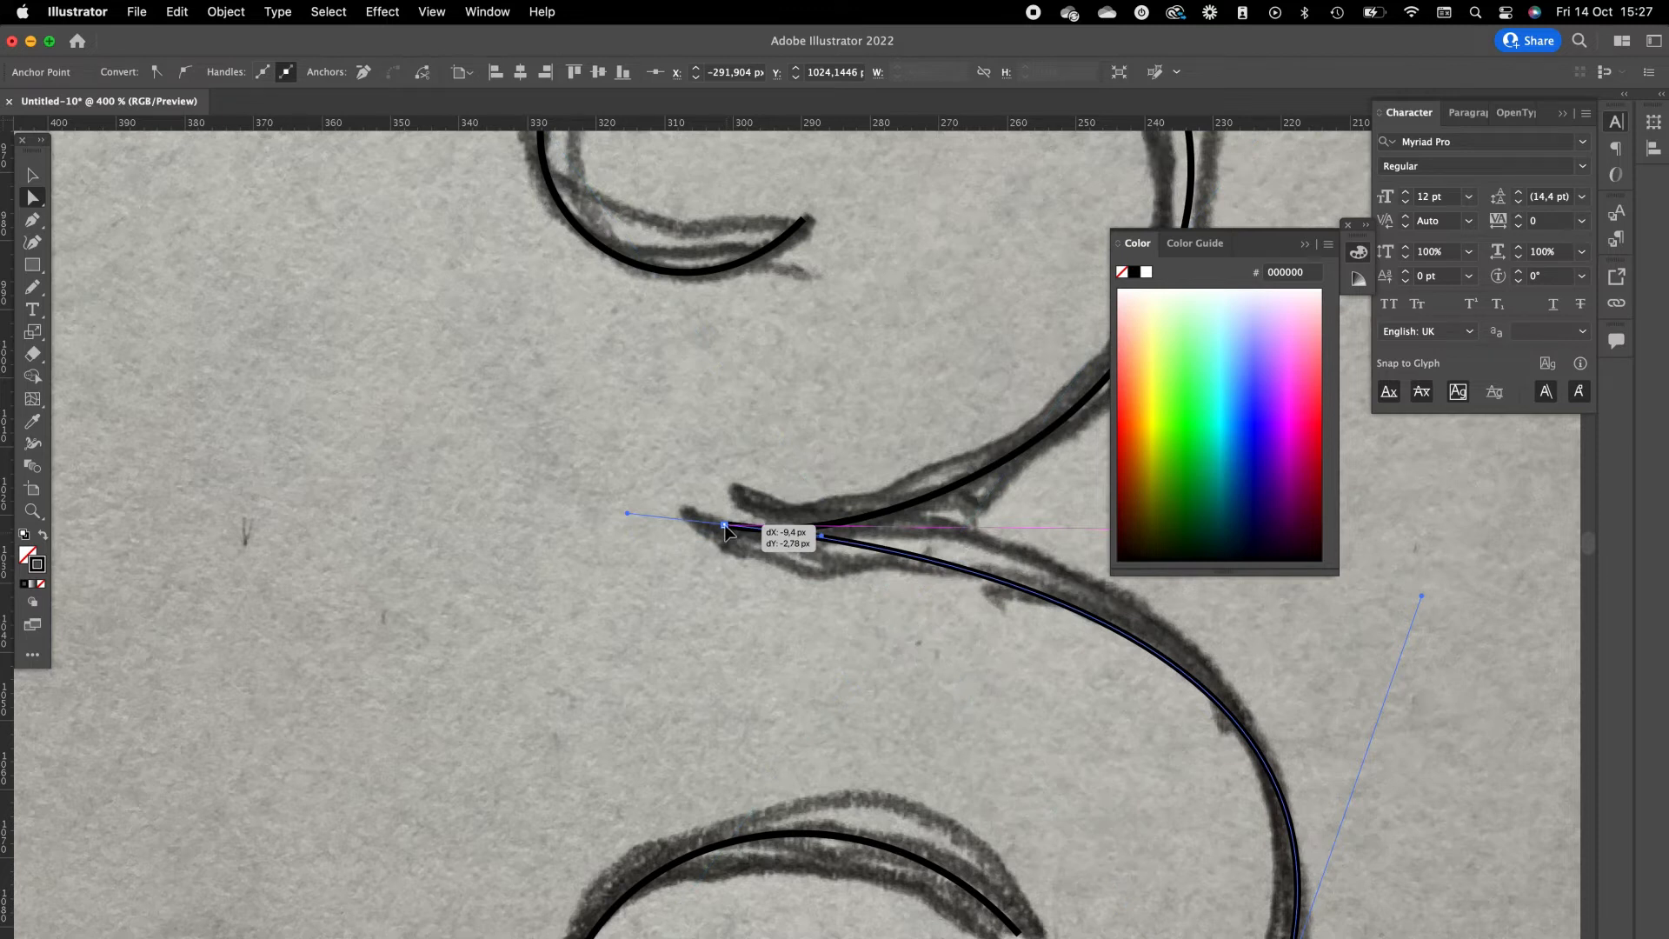
pyautogui.moveTo(724, 526); pyautogui.dragTo(825, 538)
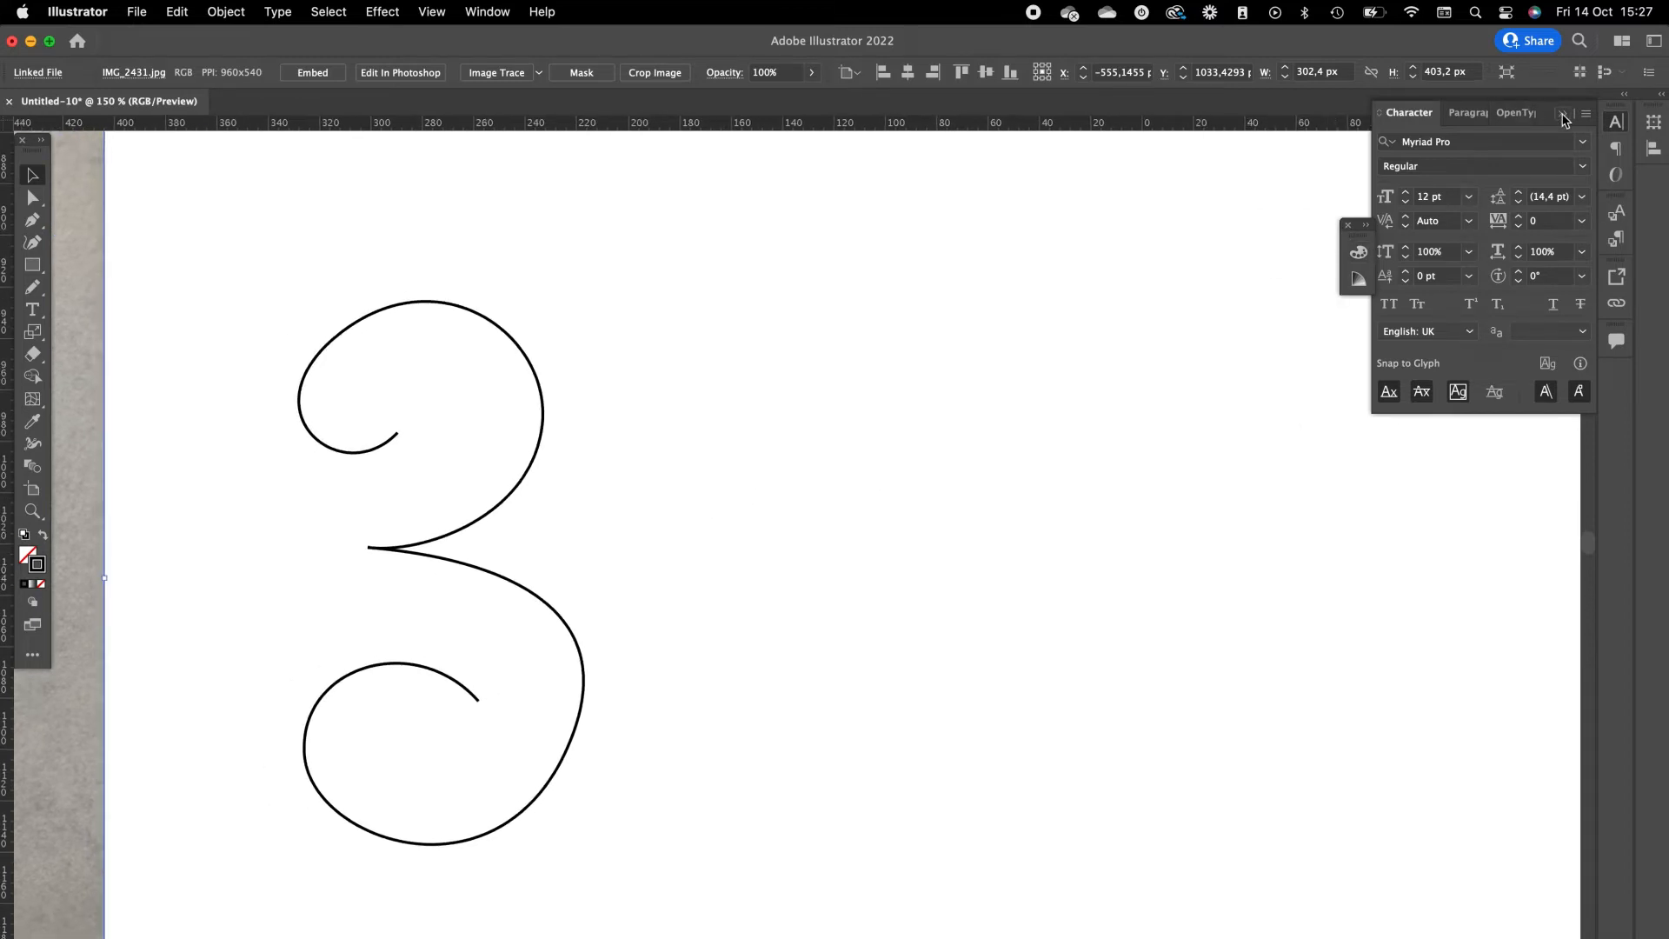
# Draw a small square beside the 3 and fill it solid black with no stroke.
pyautogui.click(1565, 114)
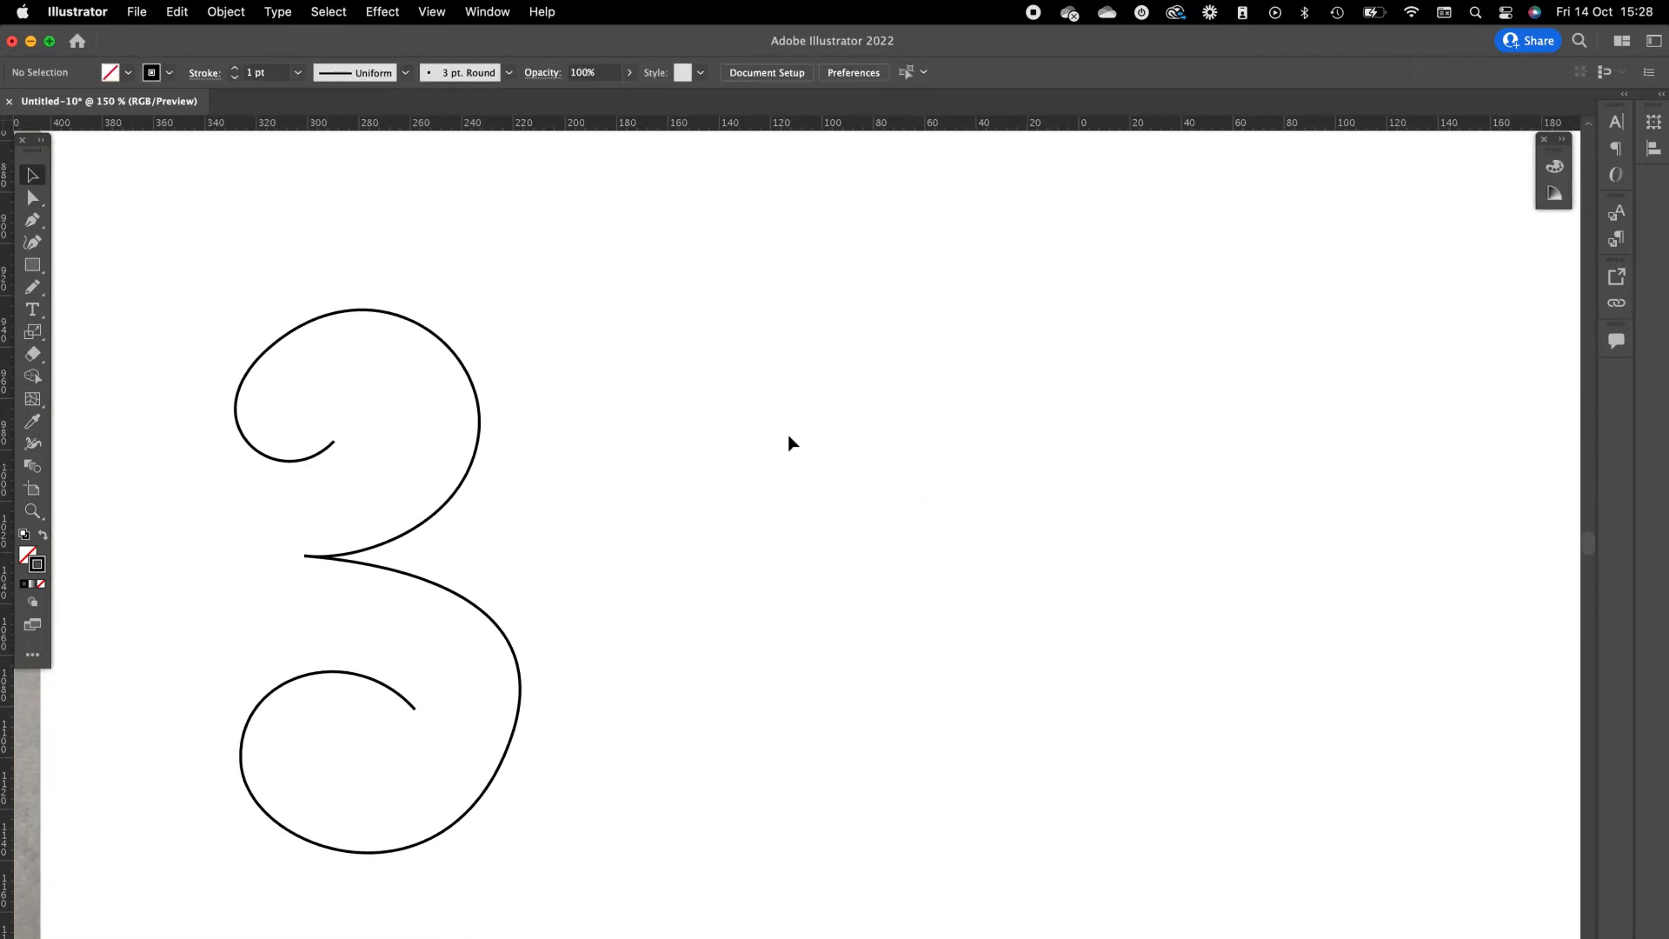
pyautogui.moveTo(672, 338); pyautogui.dragTo(736, 397)
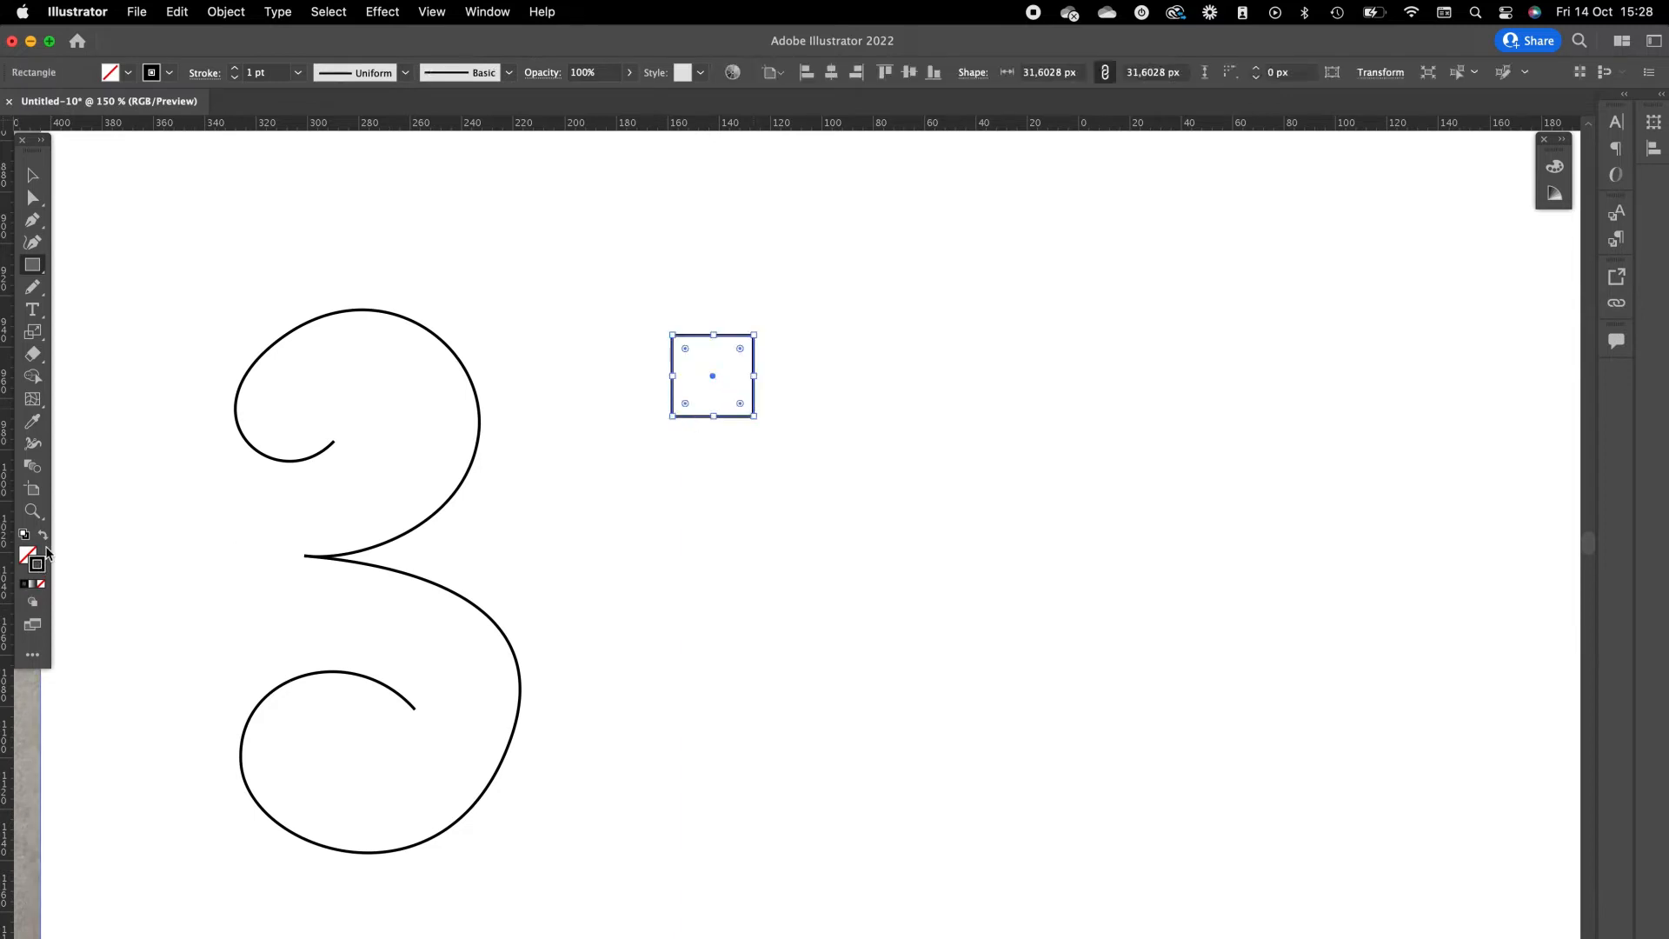
pyautogui.click(38, 542)
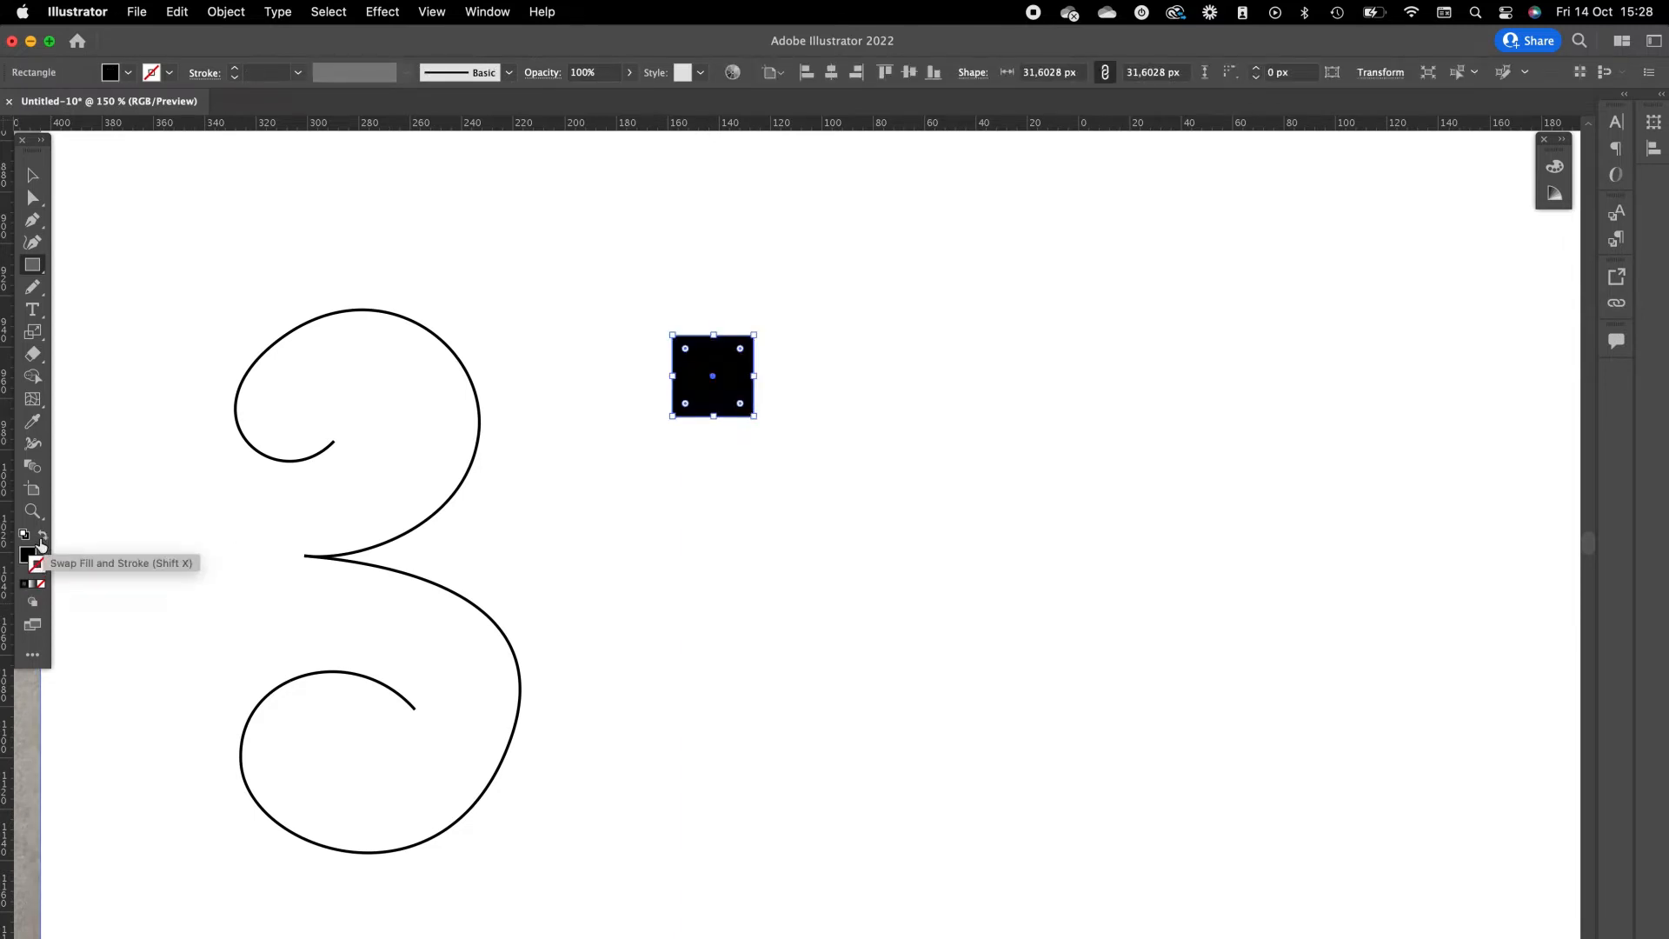
pyautogui.click(33, 265)
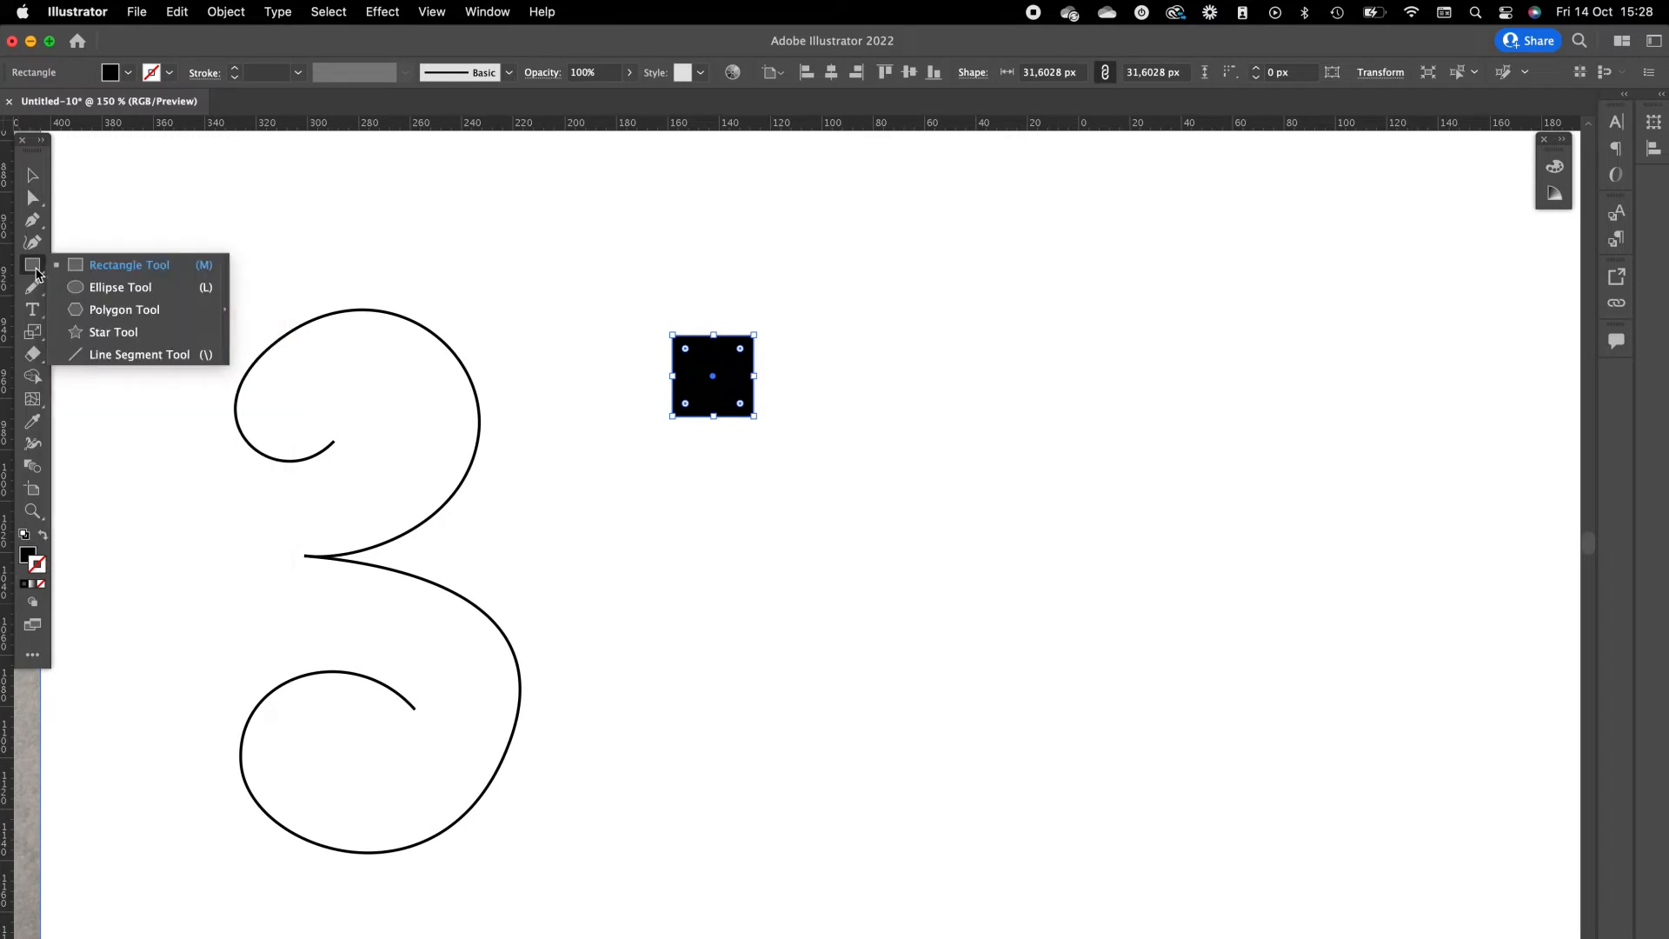
pyautogui.moveTo(136, 360)
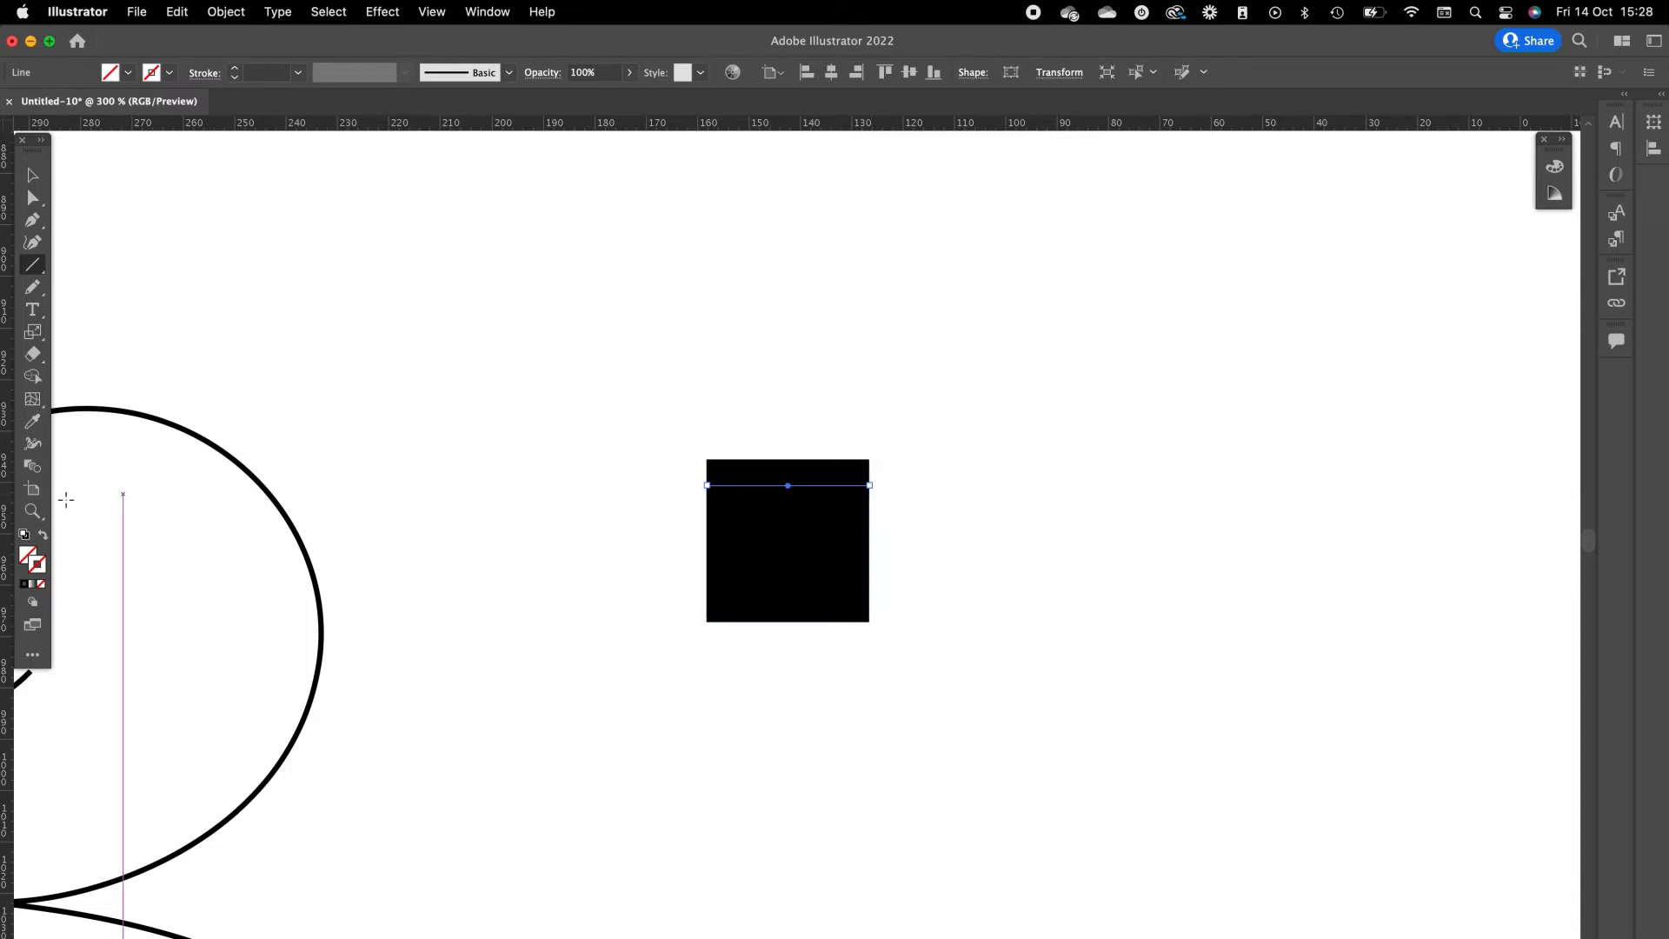
# Set the line's stroke colour to white in the Color Picker.
pyautogui.doubleClick(27, 554)
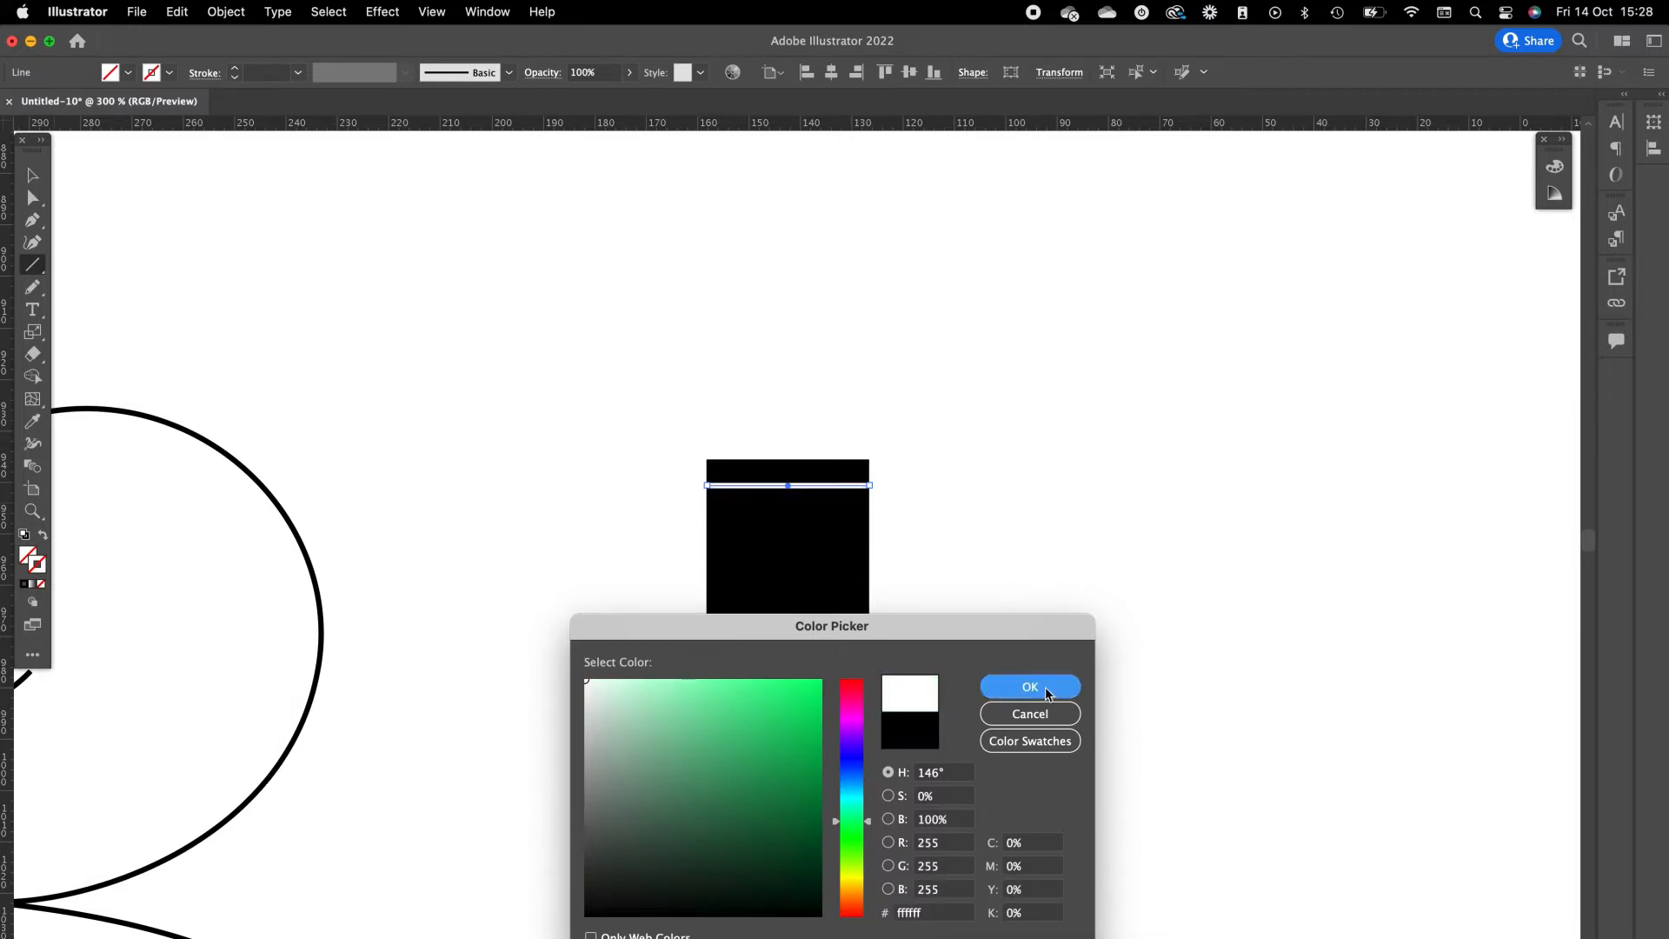
pyautogui.click(1029, 687)
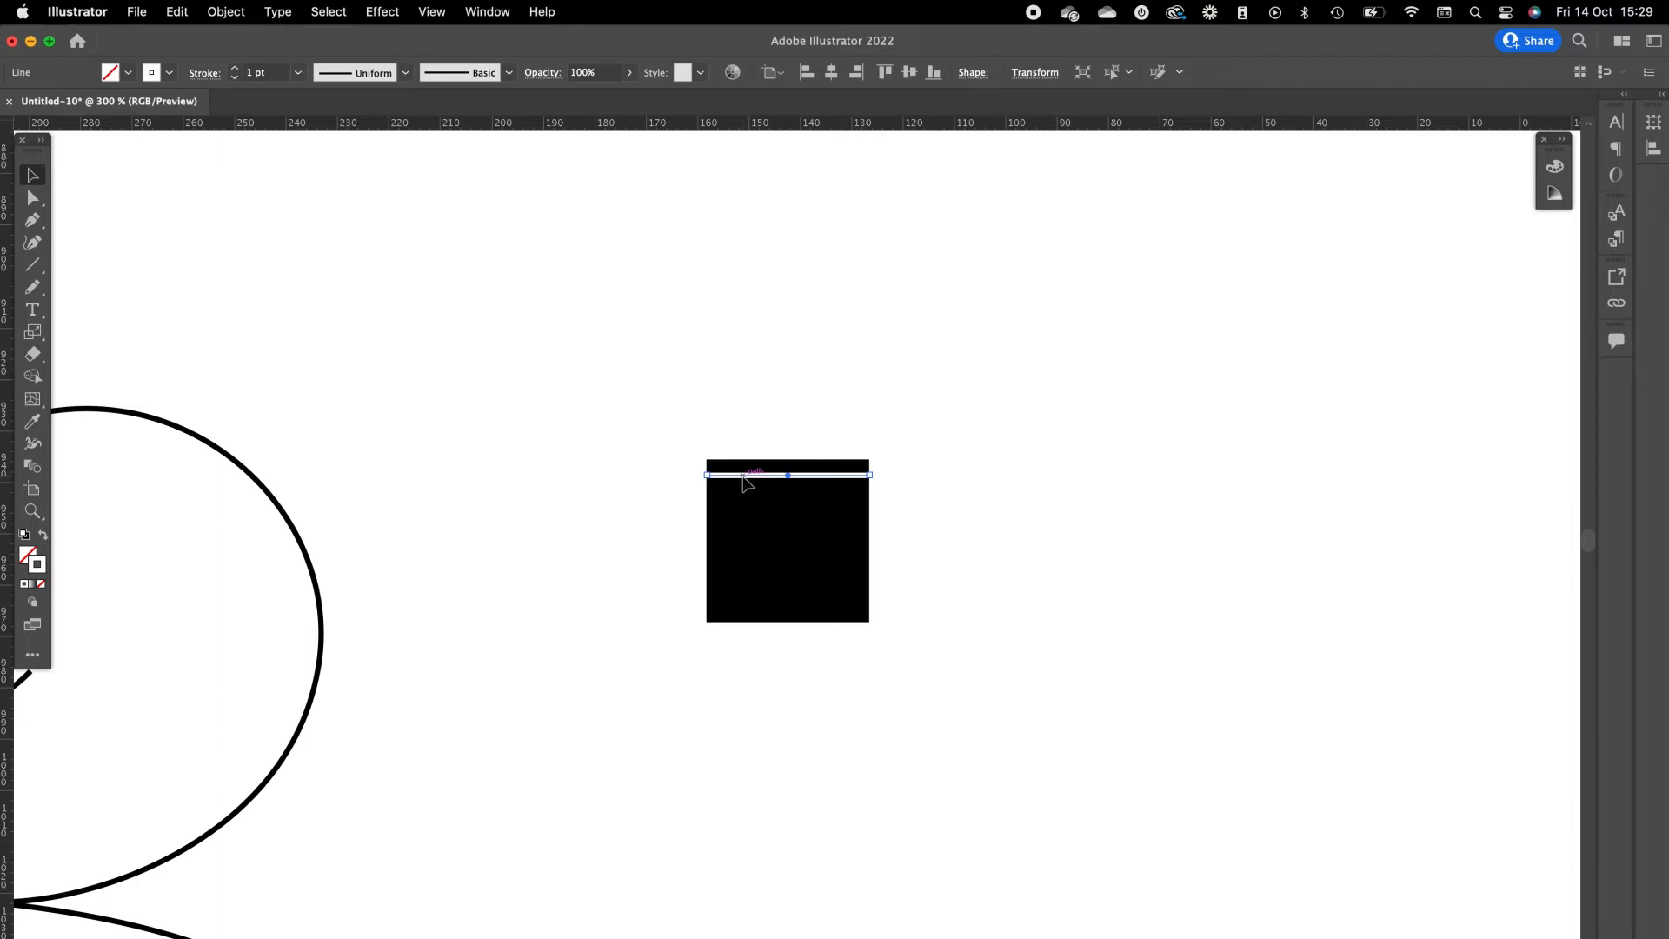
# Duplicate the white line down the square and fit the stack inside it.
pyautogui.moveTo(745, 474); pyautogui.dragTo(745, 482)
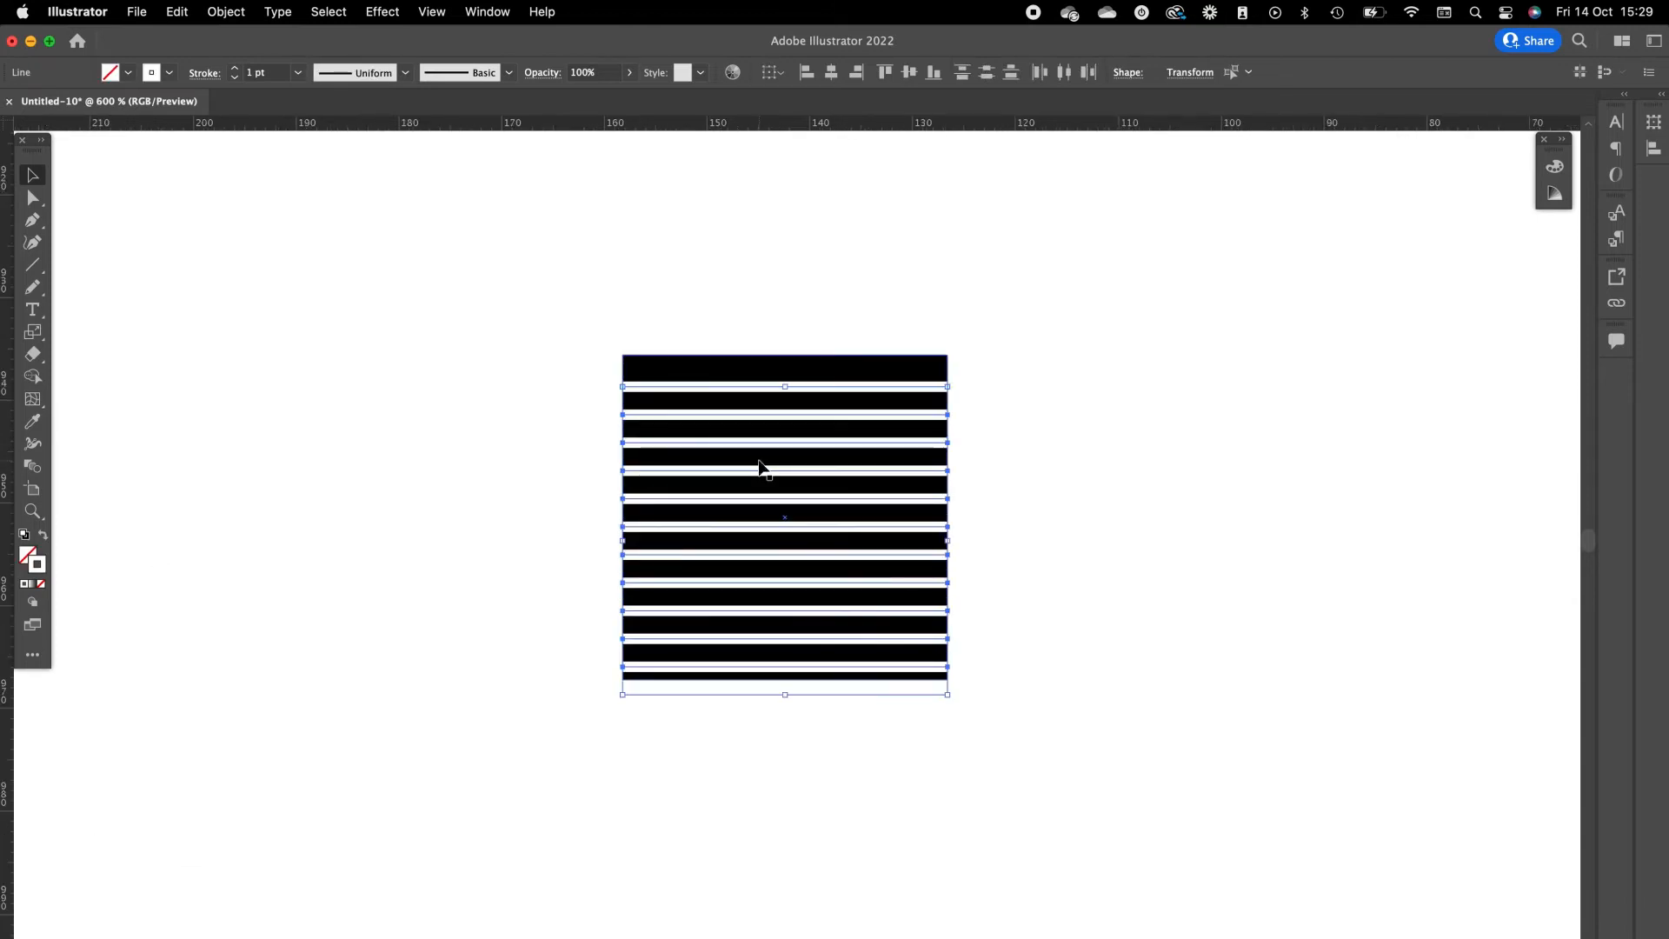
pyautogui.moveTo(785, 693); pyautogui.dragTo(784, 682)
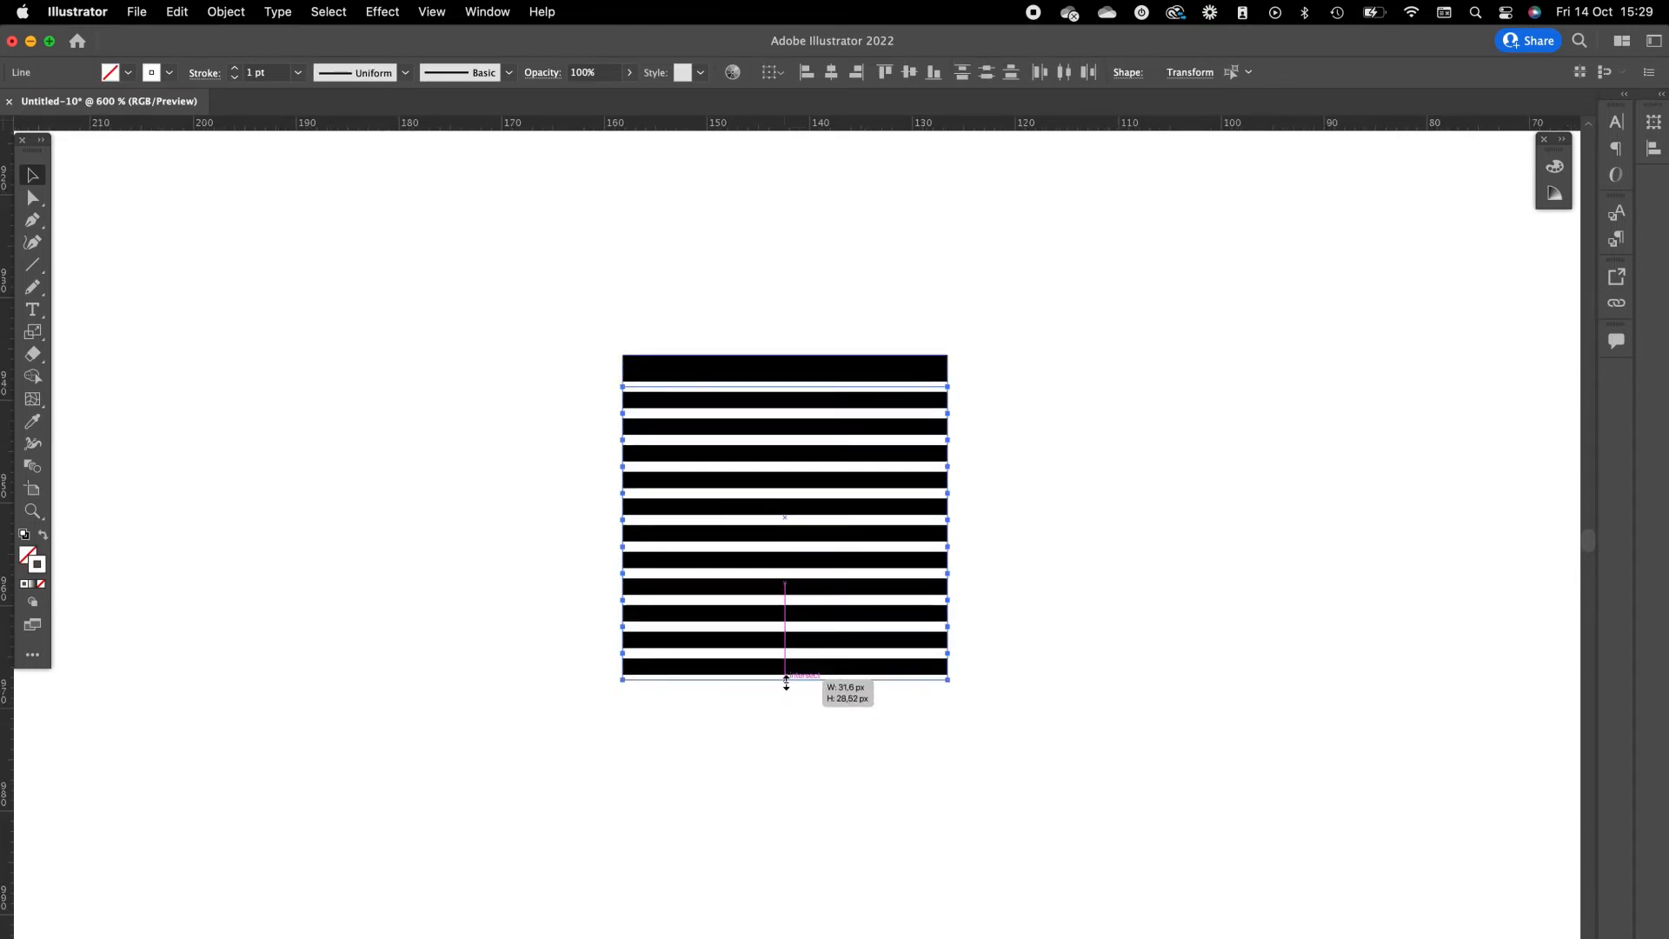
pyautogui.moveTo(784, 684); pyautogui.dragTo(784, 661)
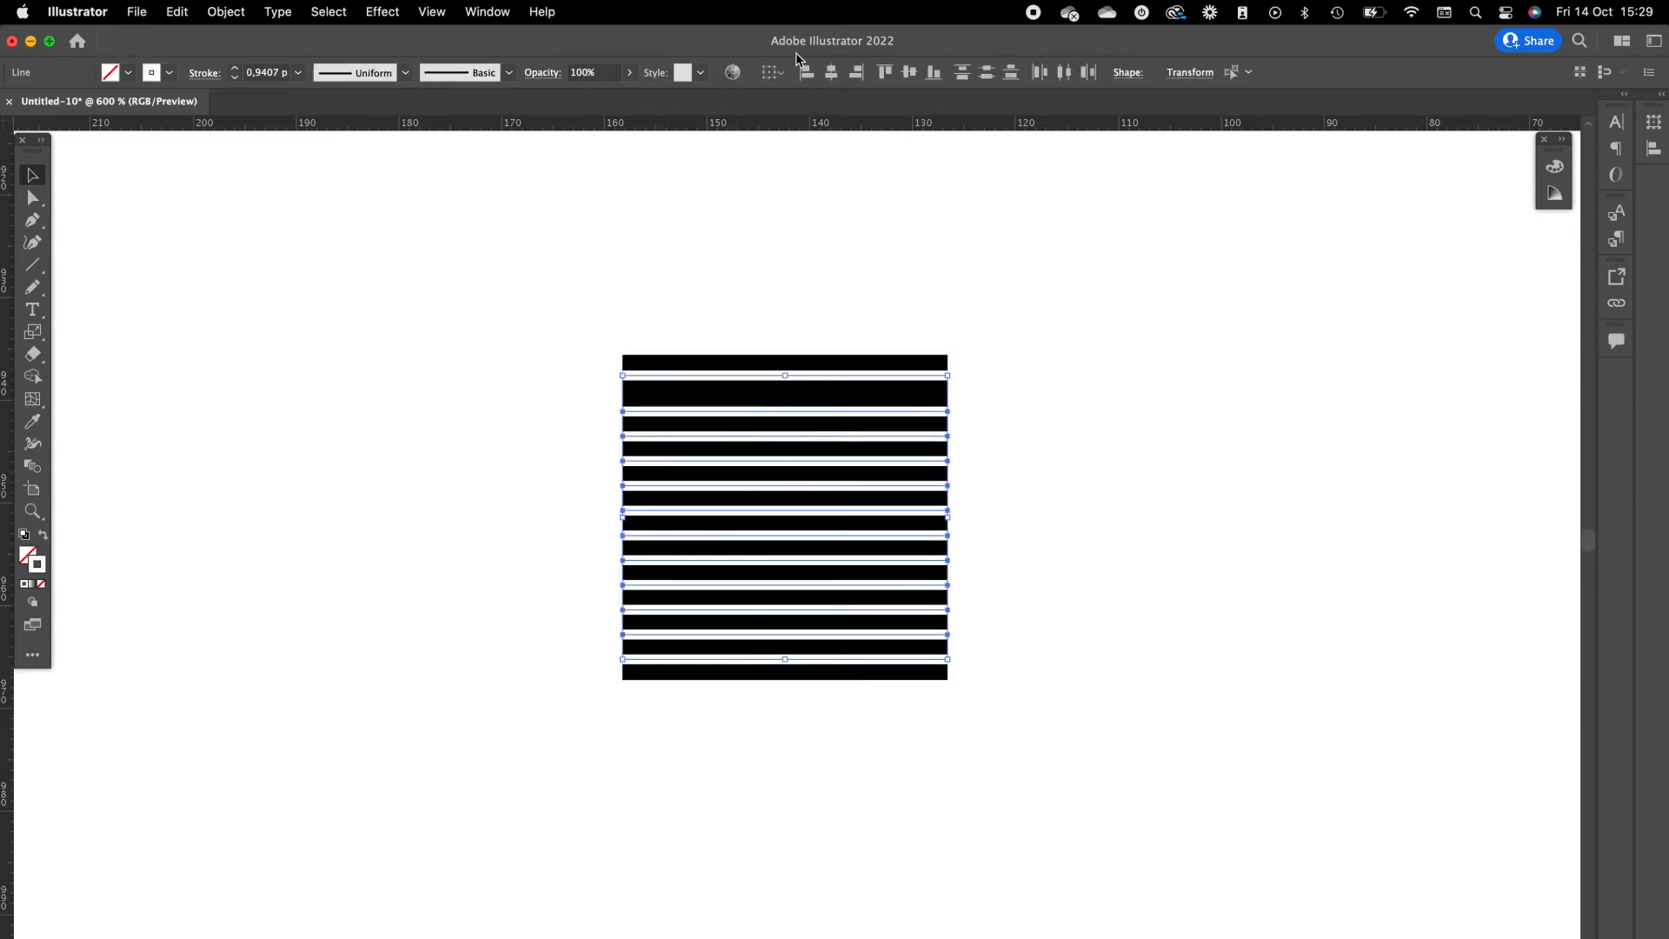
# Distribute the white lines evenly with Vertical Distribute Center, group them, and deselect.
pyautogui.click(985, 72)
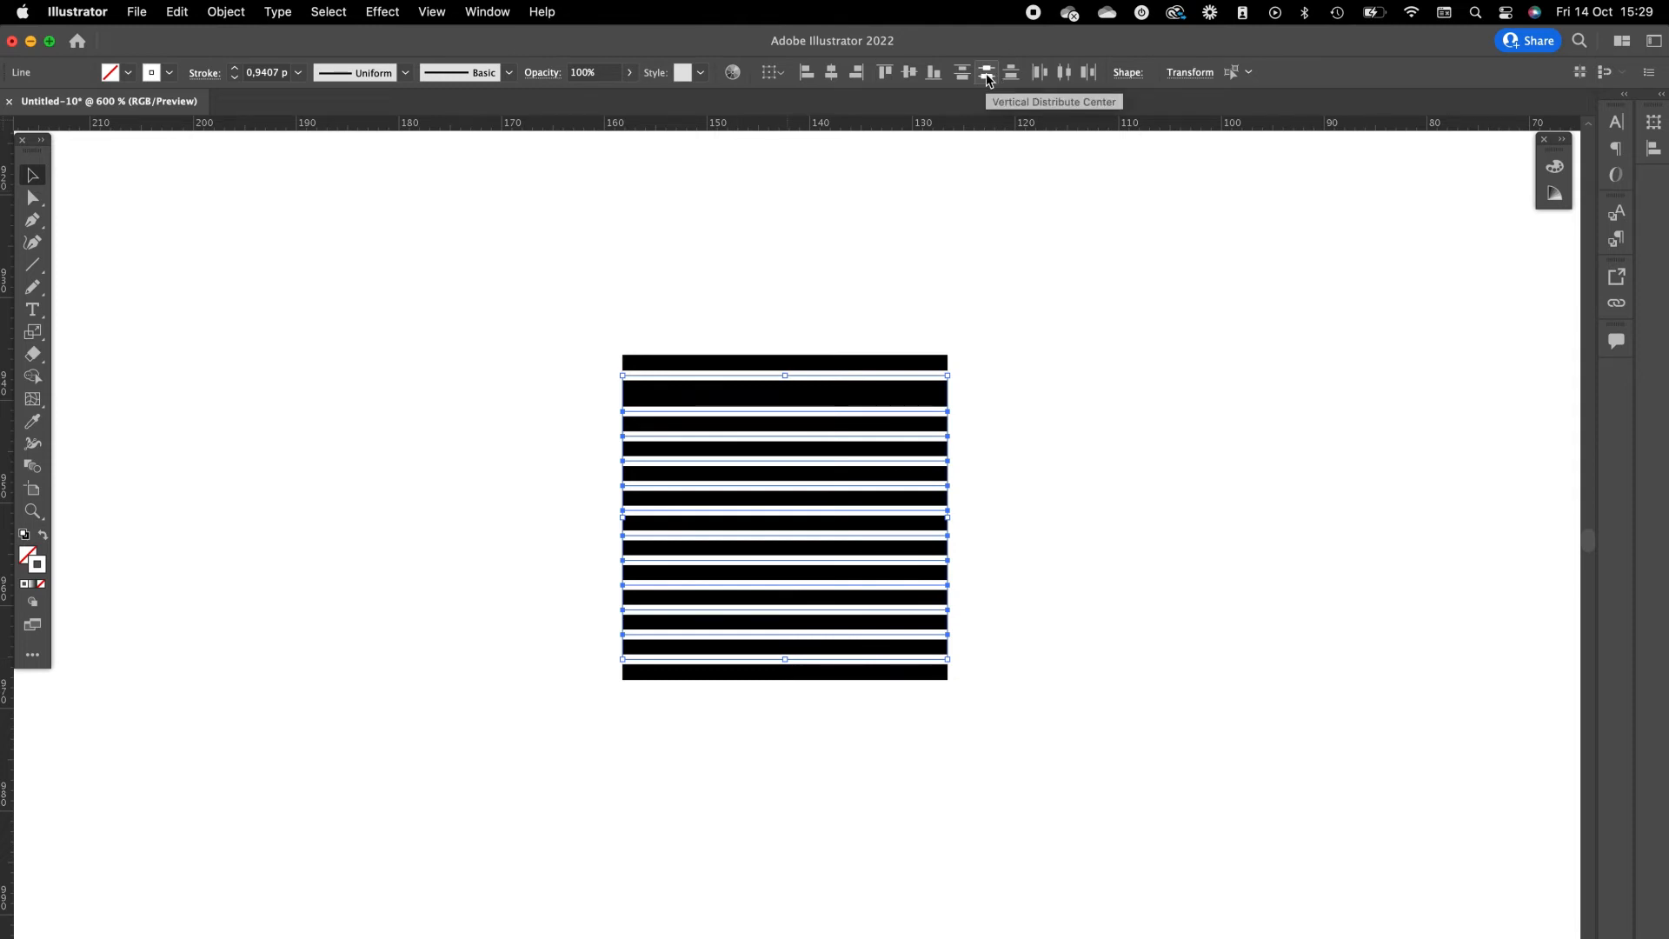
pyautogui.click(987, 72)
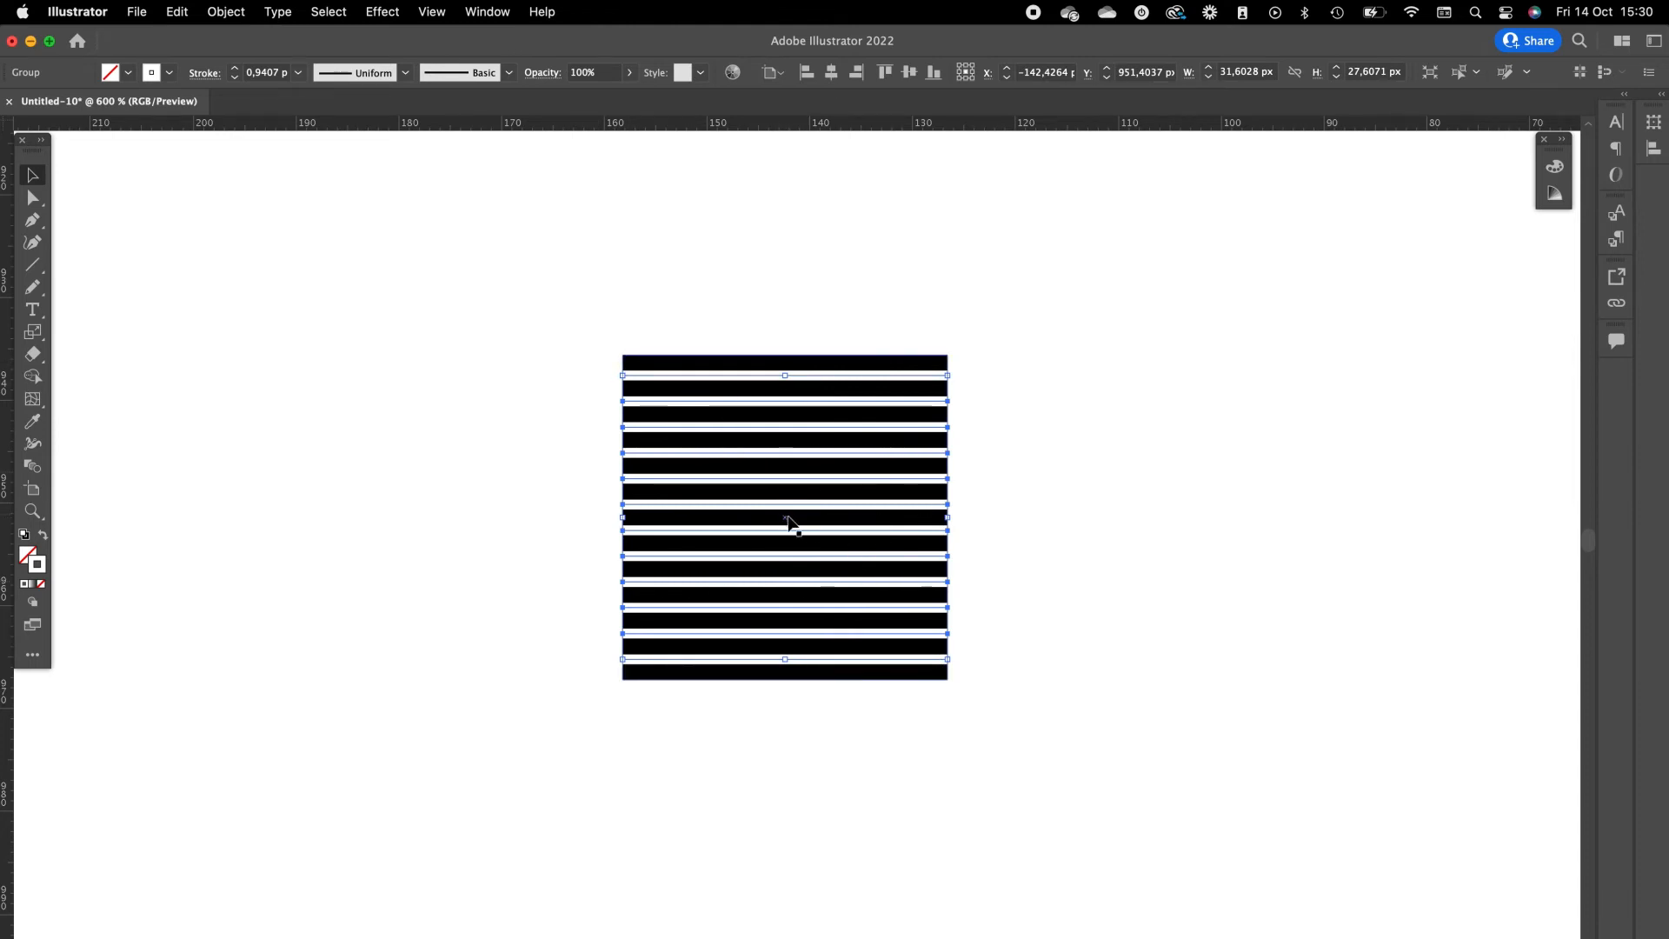
pyautogui.click(562, 302)
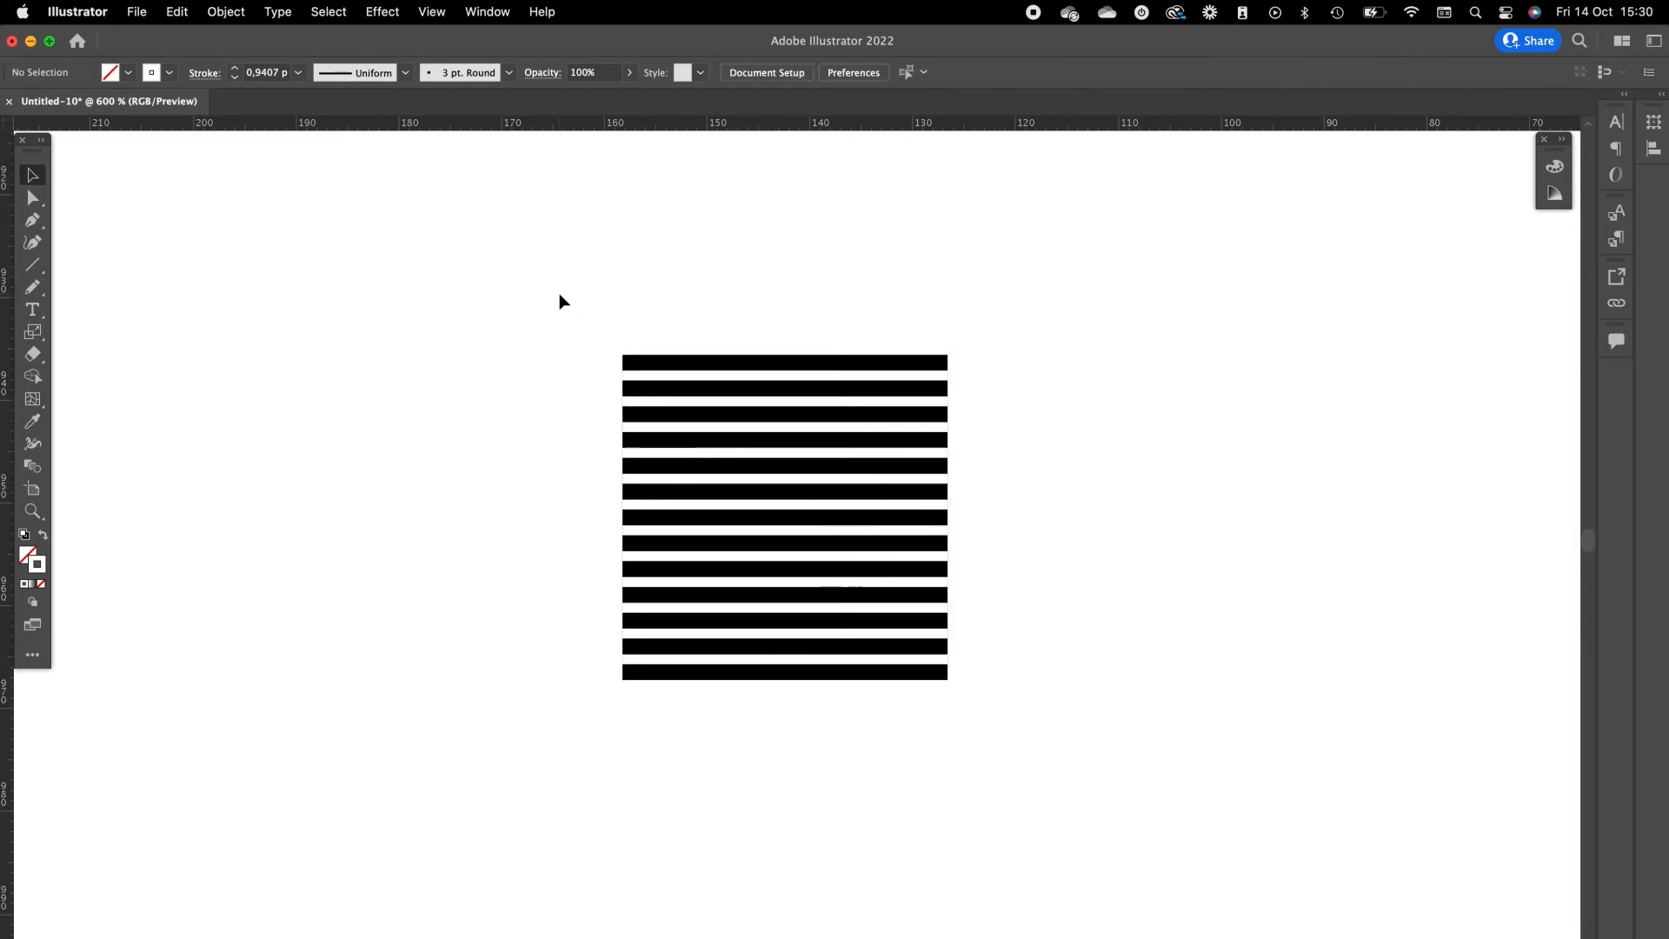
pyautogui.moveTo(526, 731)
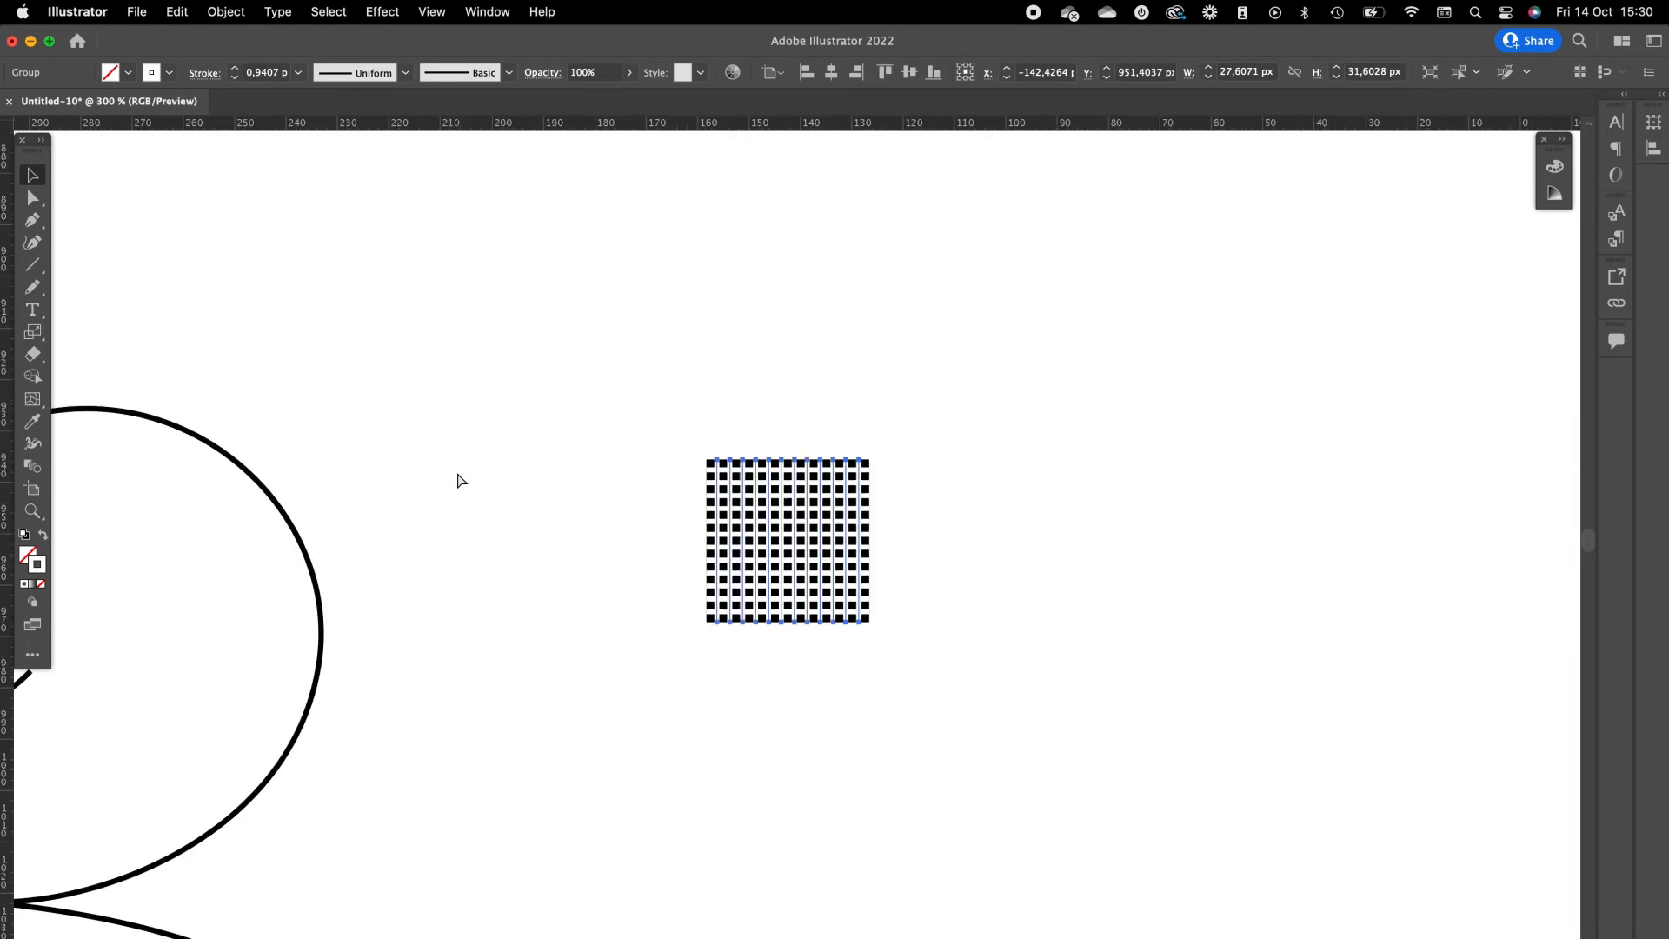
# Select the dot-grid group and Shift-rotate it 45° into a diamond.
pyautogui.click(466, 72)
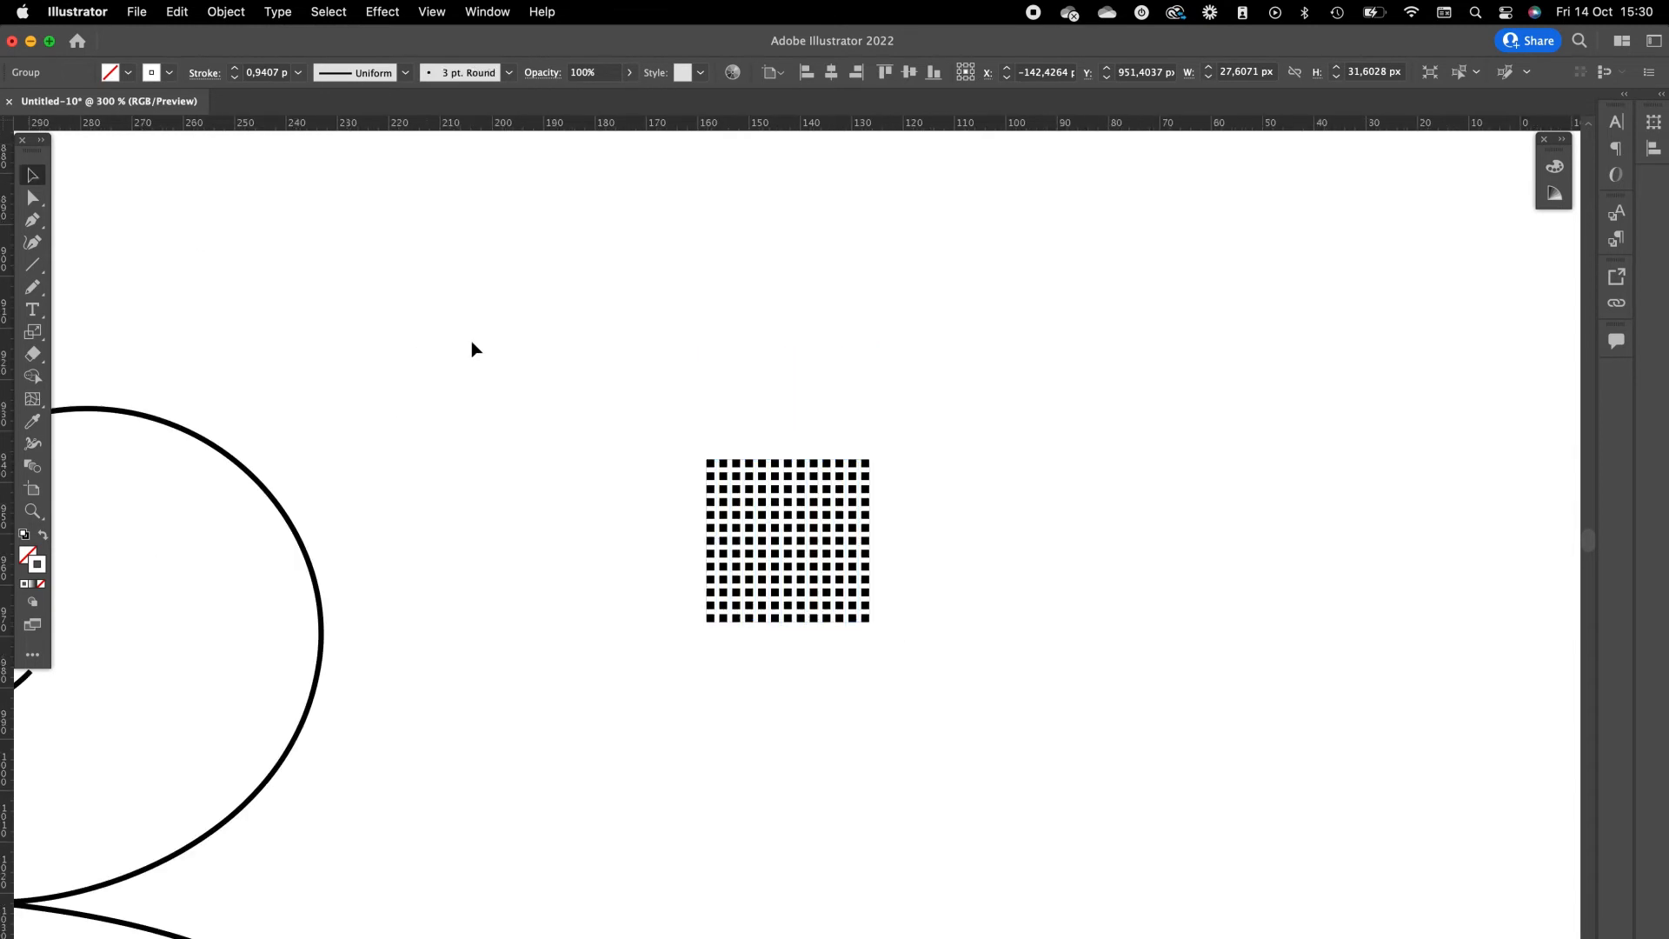
pyautogui.click(786, 540)
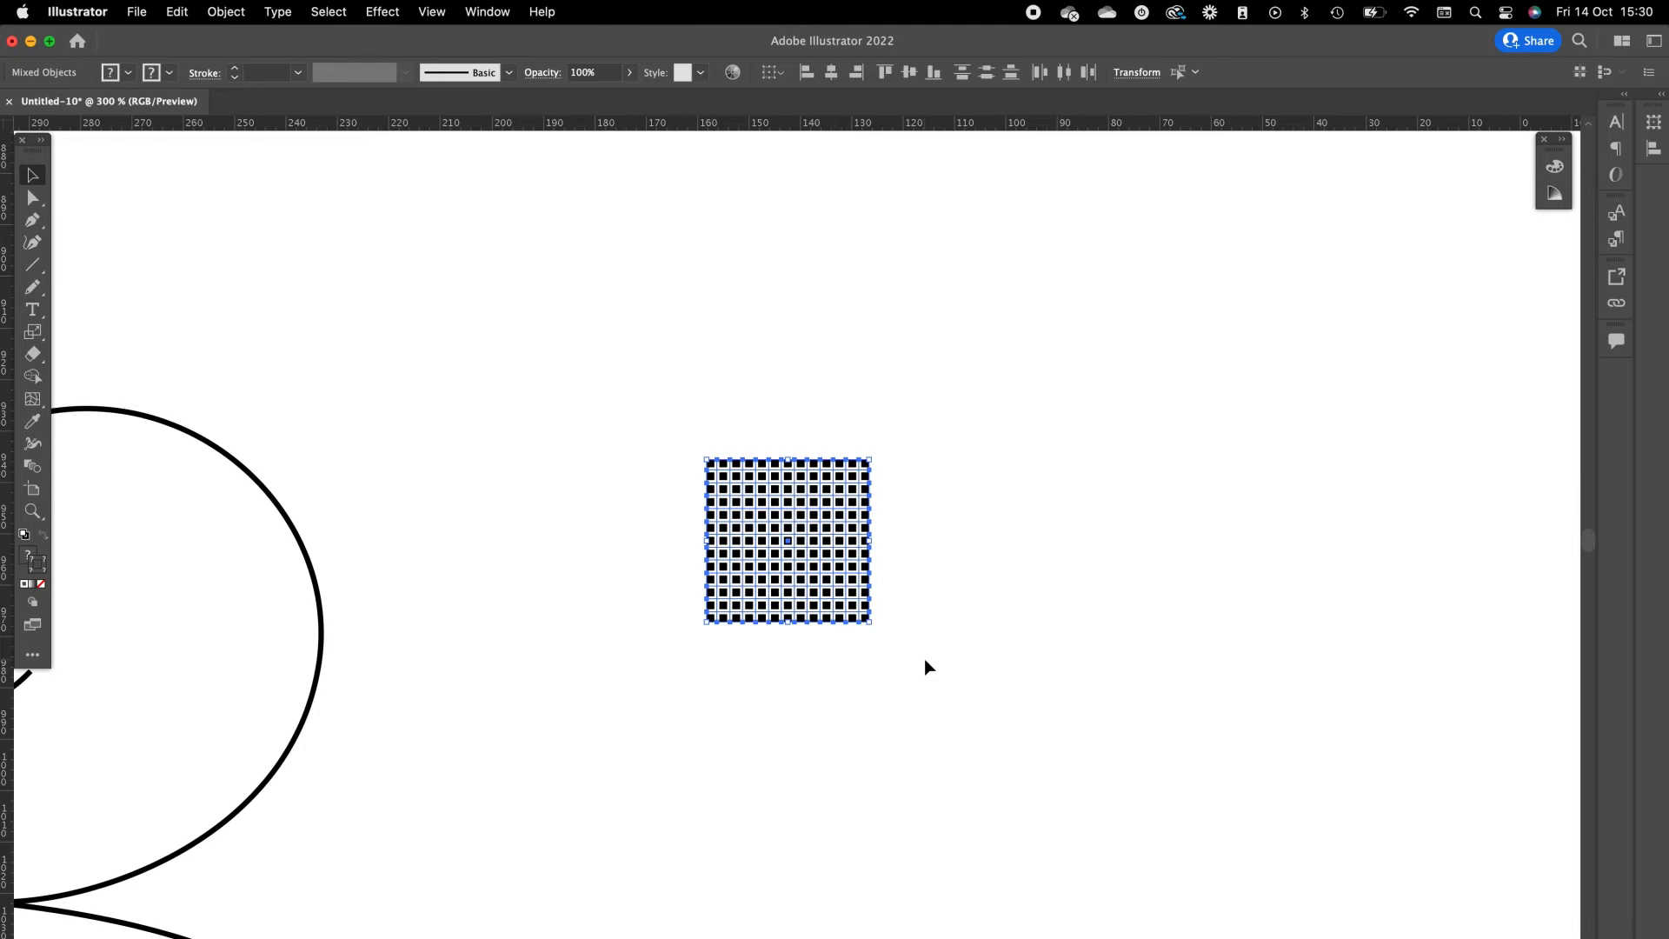
pyautogui.moveTo(788, 540); pyautogui.dragTo(551, 520)
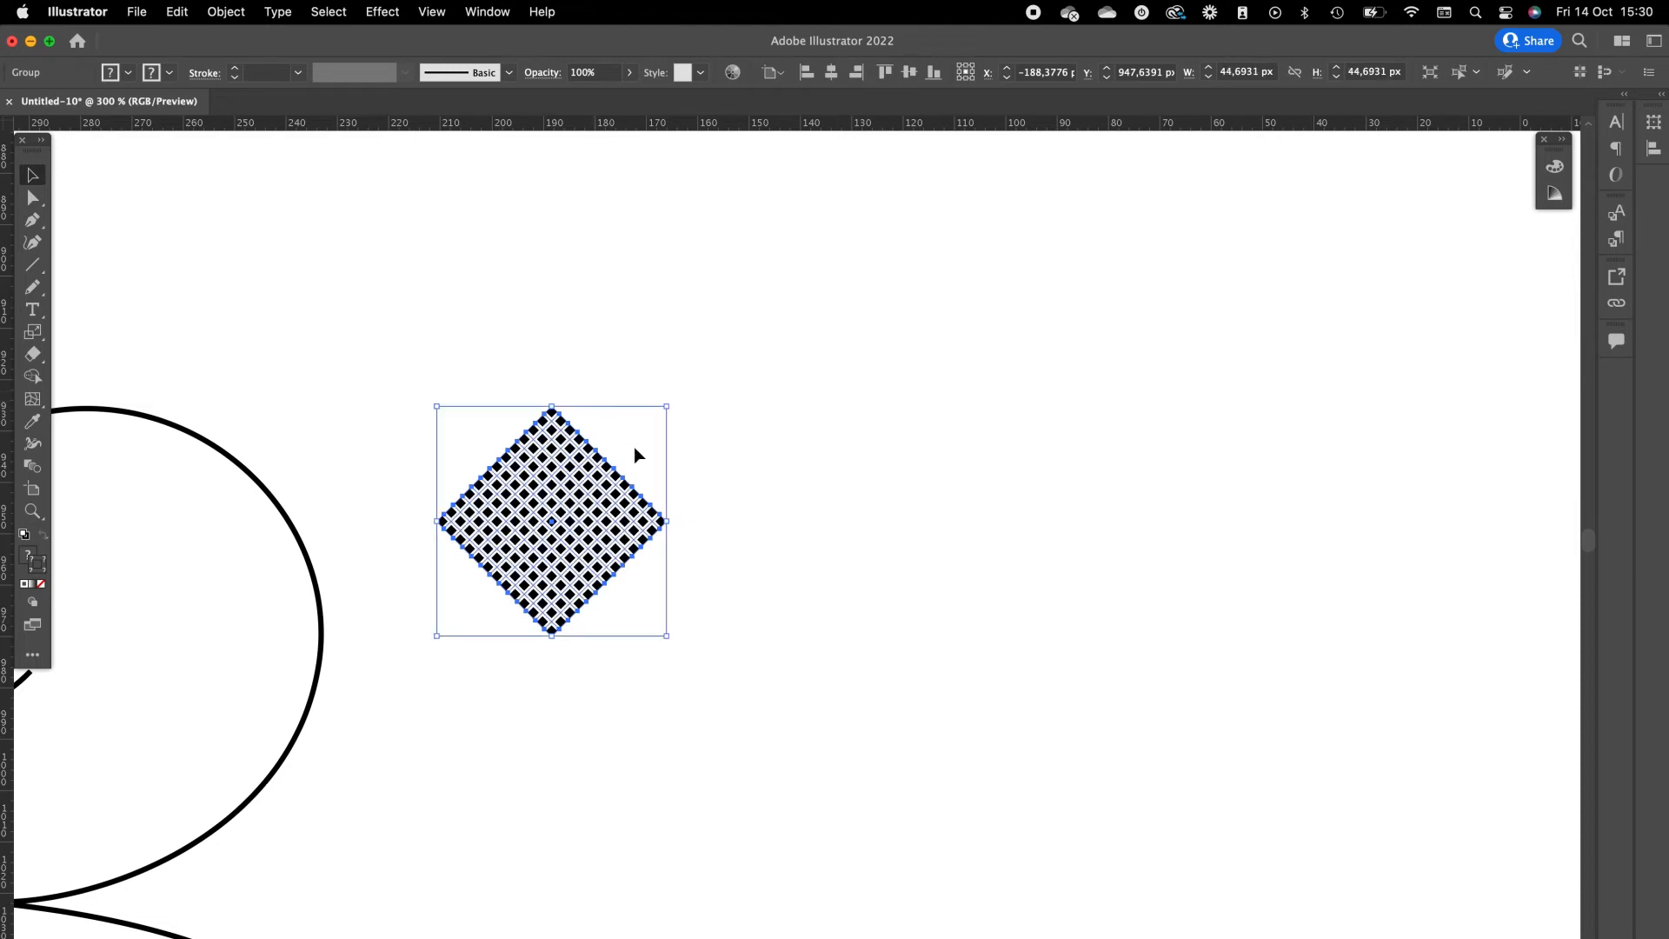
pyautogui.moveTo(647, 426)
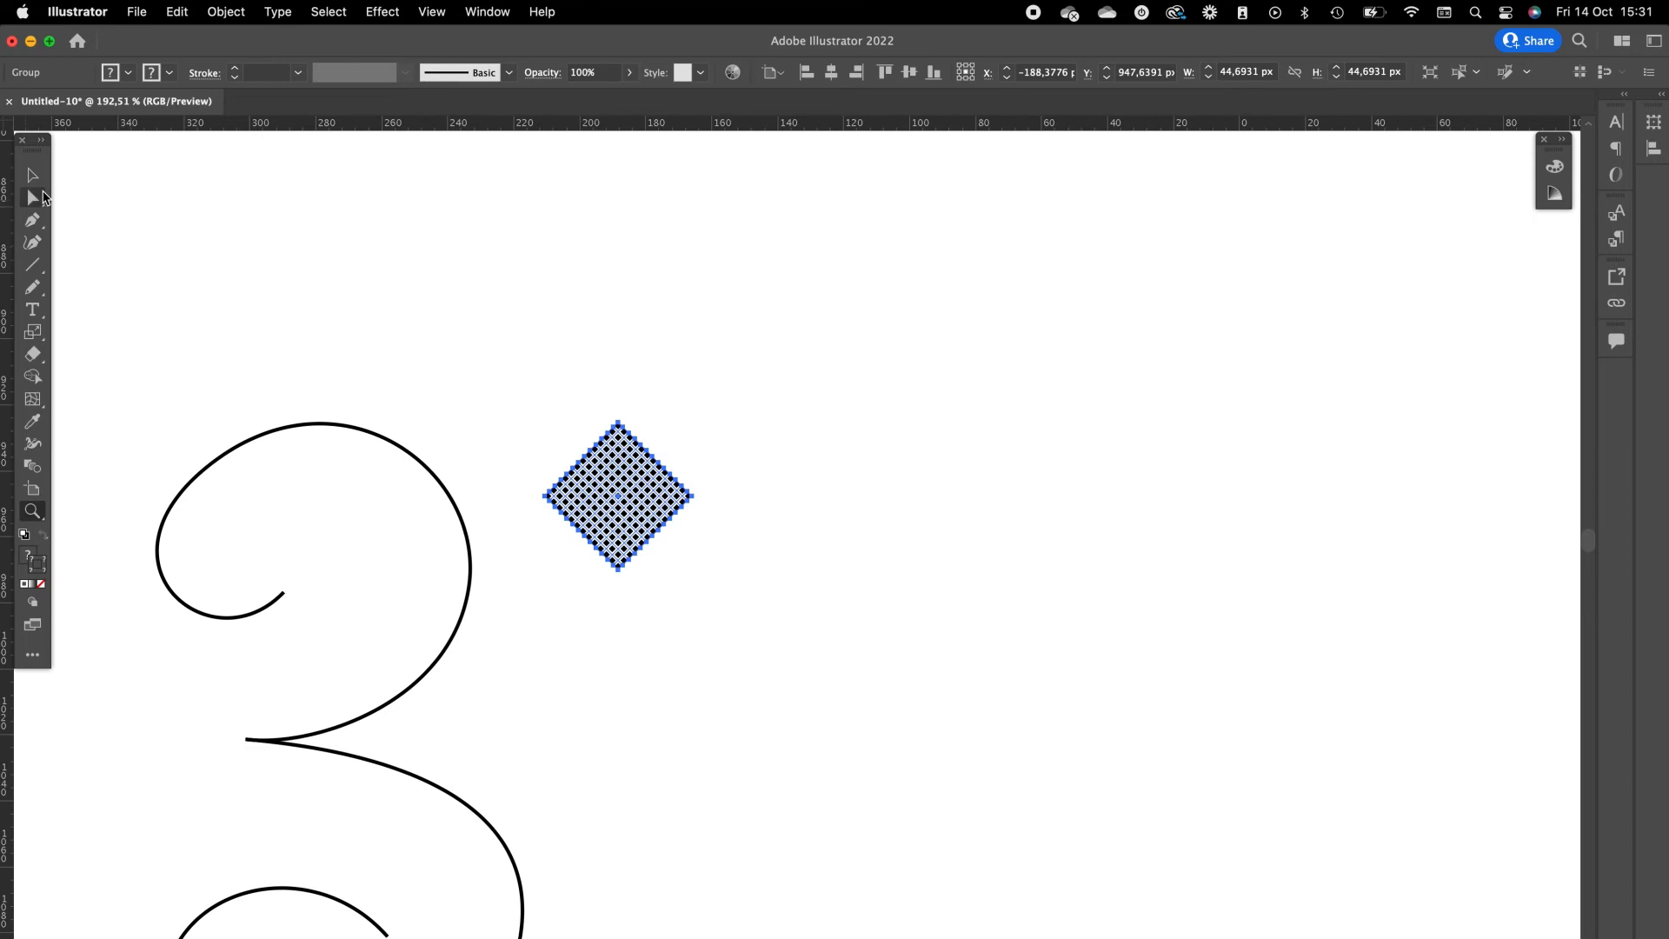
# Option-Shift-drag the grid diamond to the right to make a level copy.
pyautogui.click(32, 175)
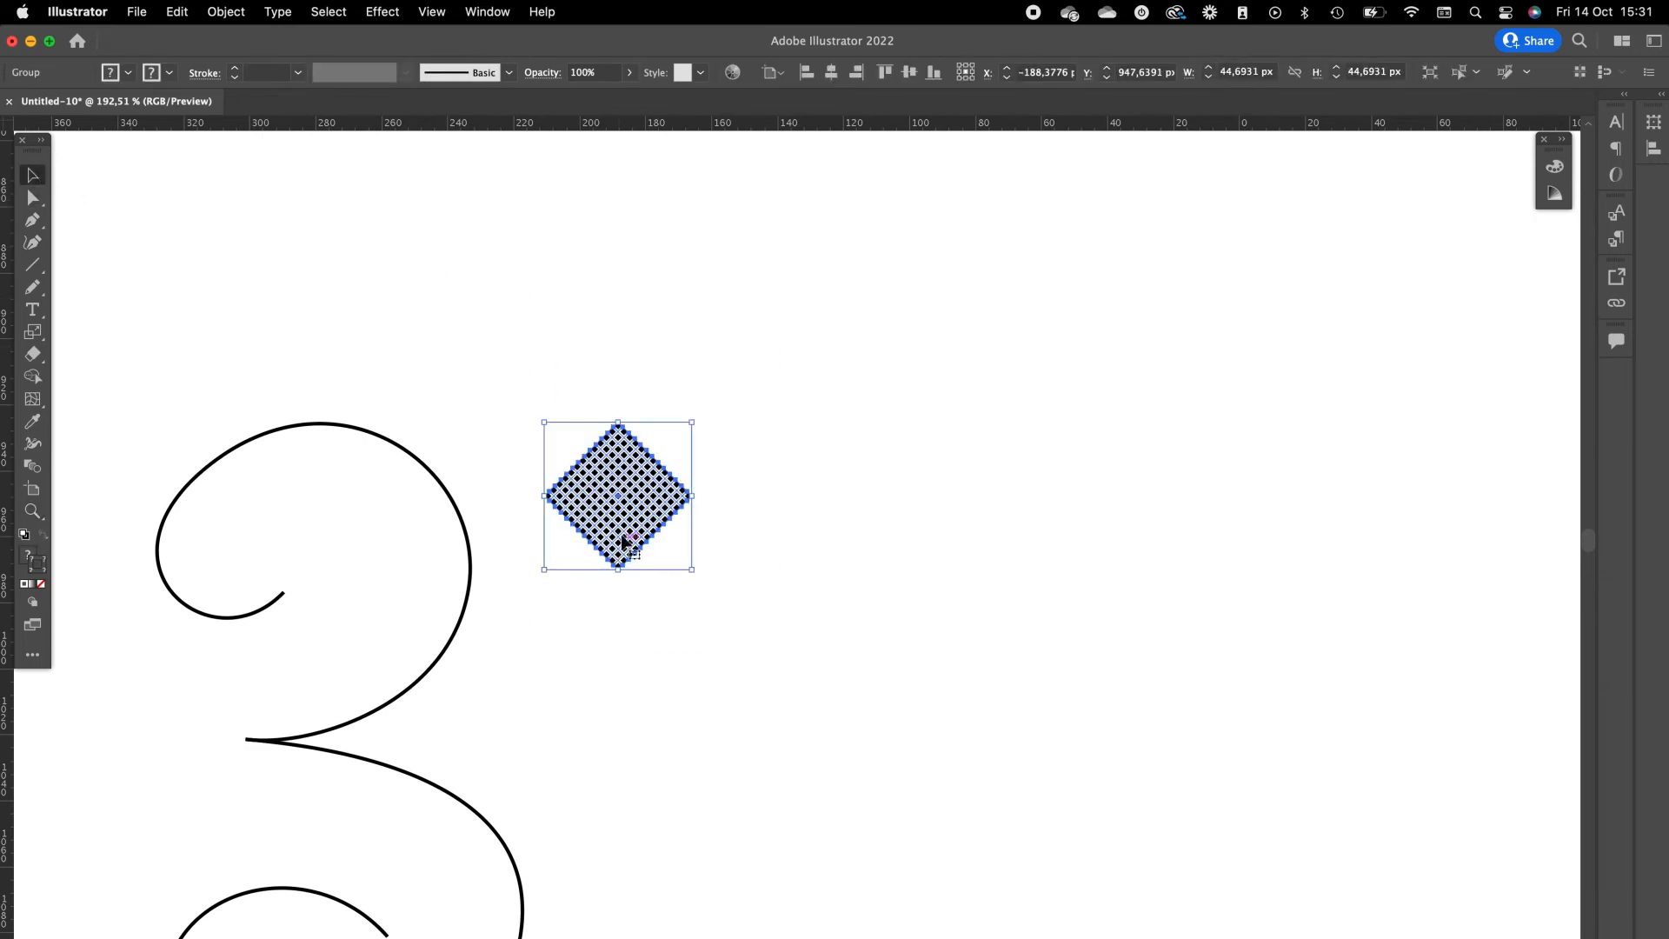
pyautogui.moveTo(617, 496); pyautogui.dragTo(1352, 497)
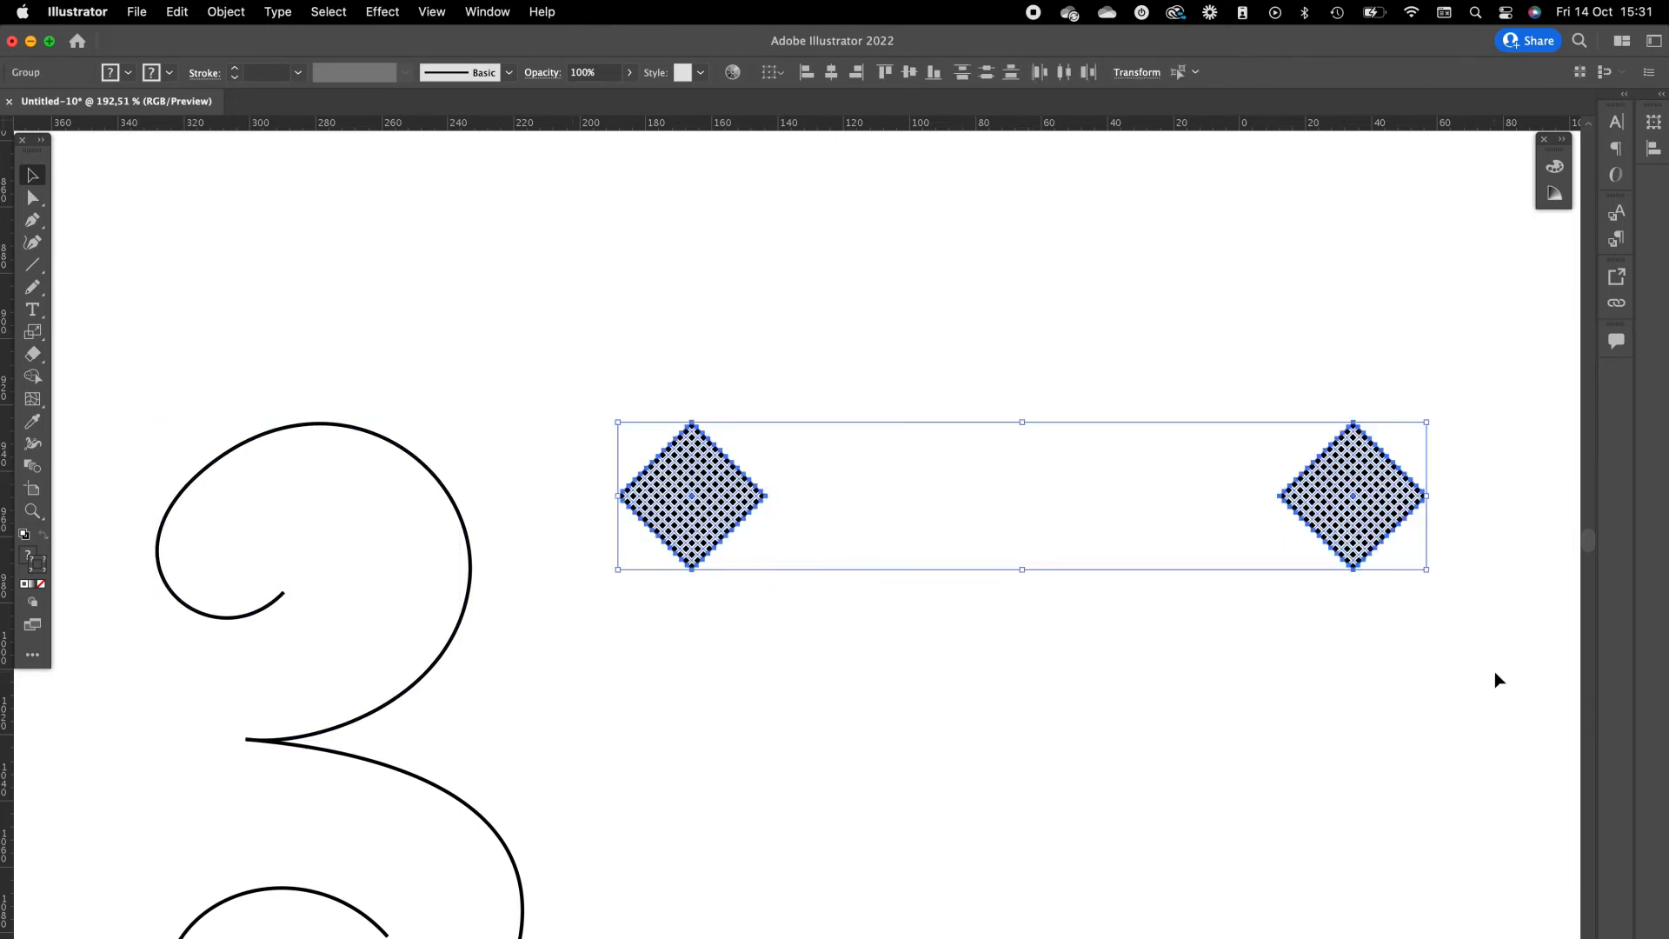
pyautogui.moveTo(226, 12)
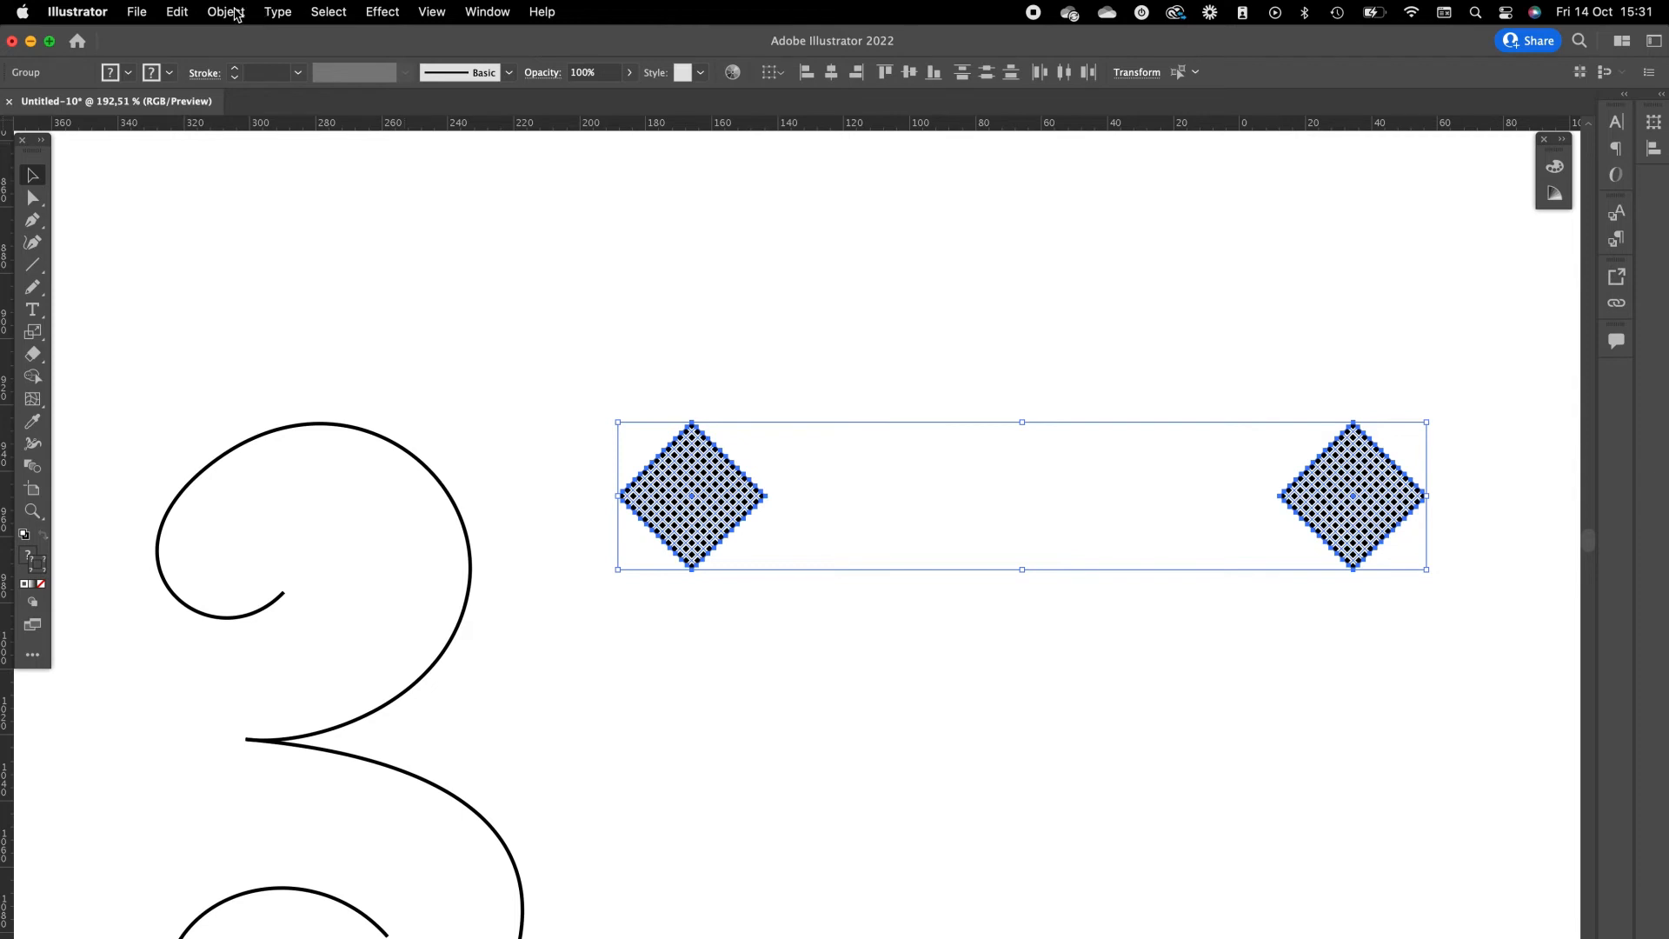
# Set blend options to 1000 specified steps and make the blend between the diamonds.
pyautogui.click(226, 12)
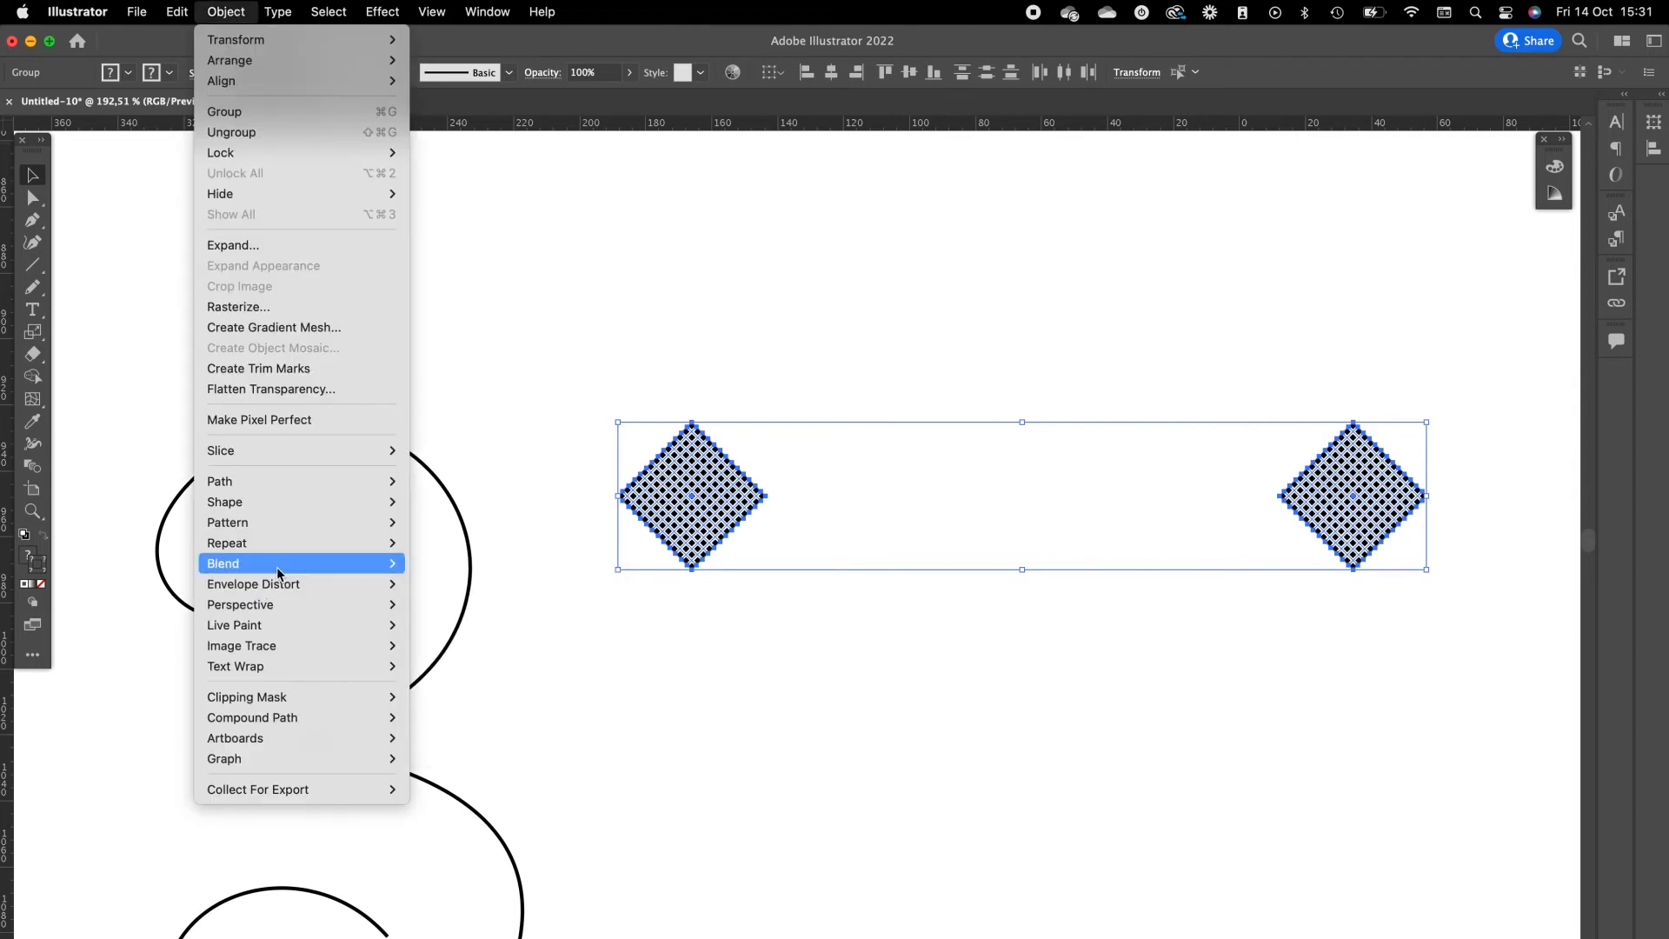
pyautogui.moveTo(276, 563)
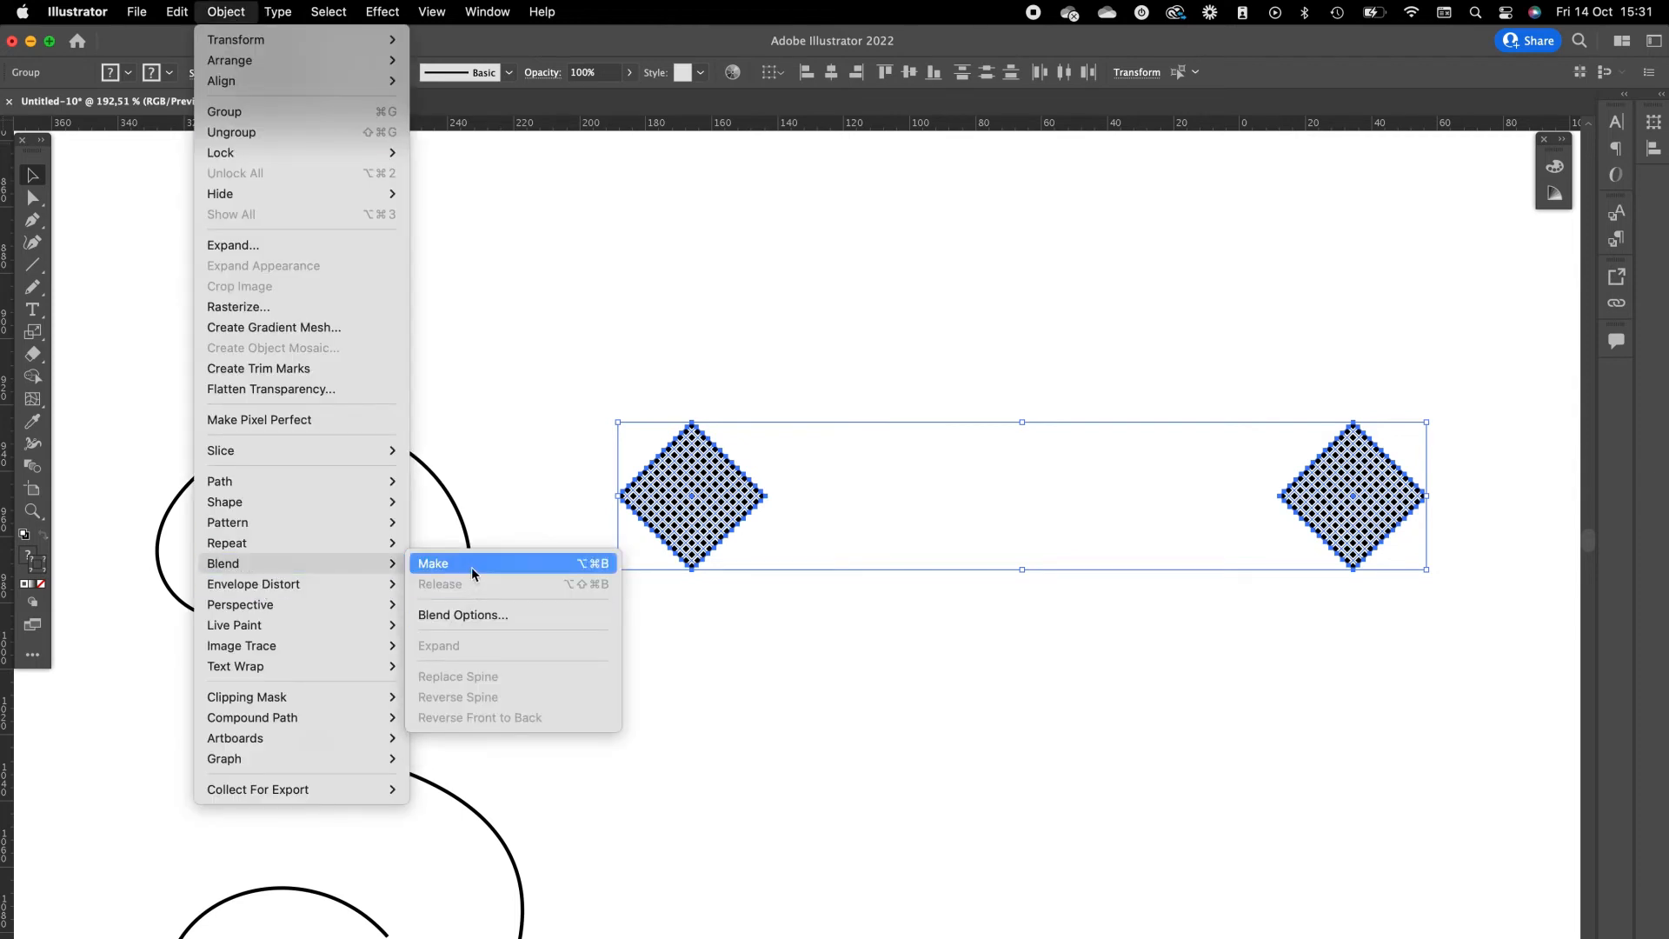
pyautogui.click(464, 615)
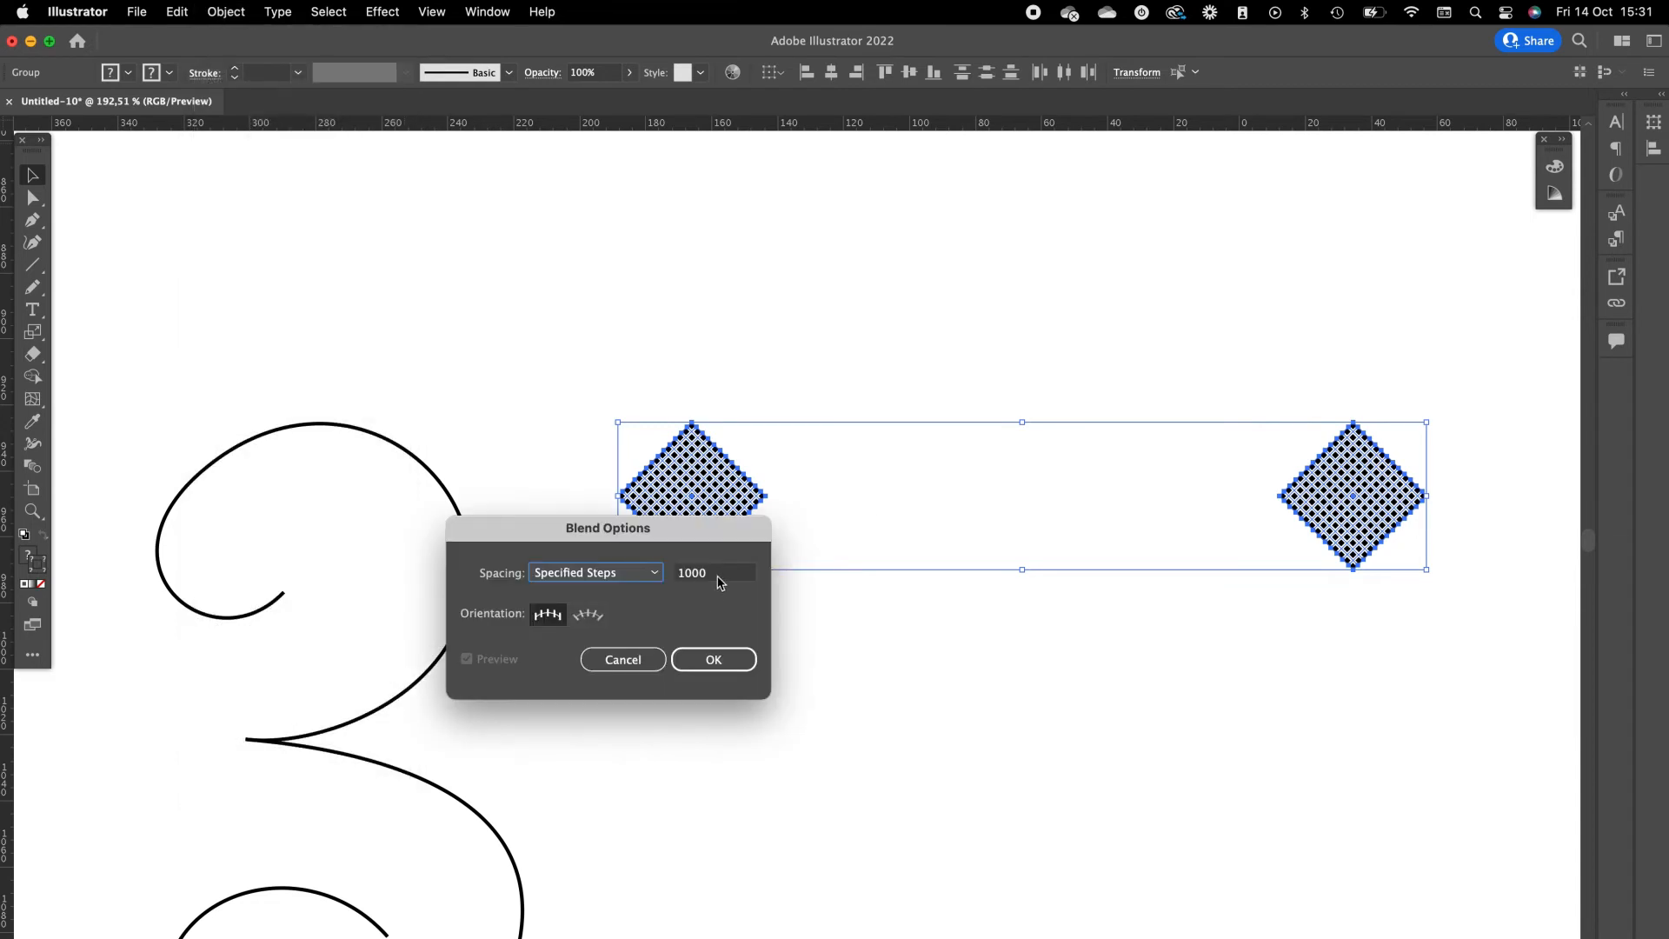
pyautogui.click(595, 572)
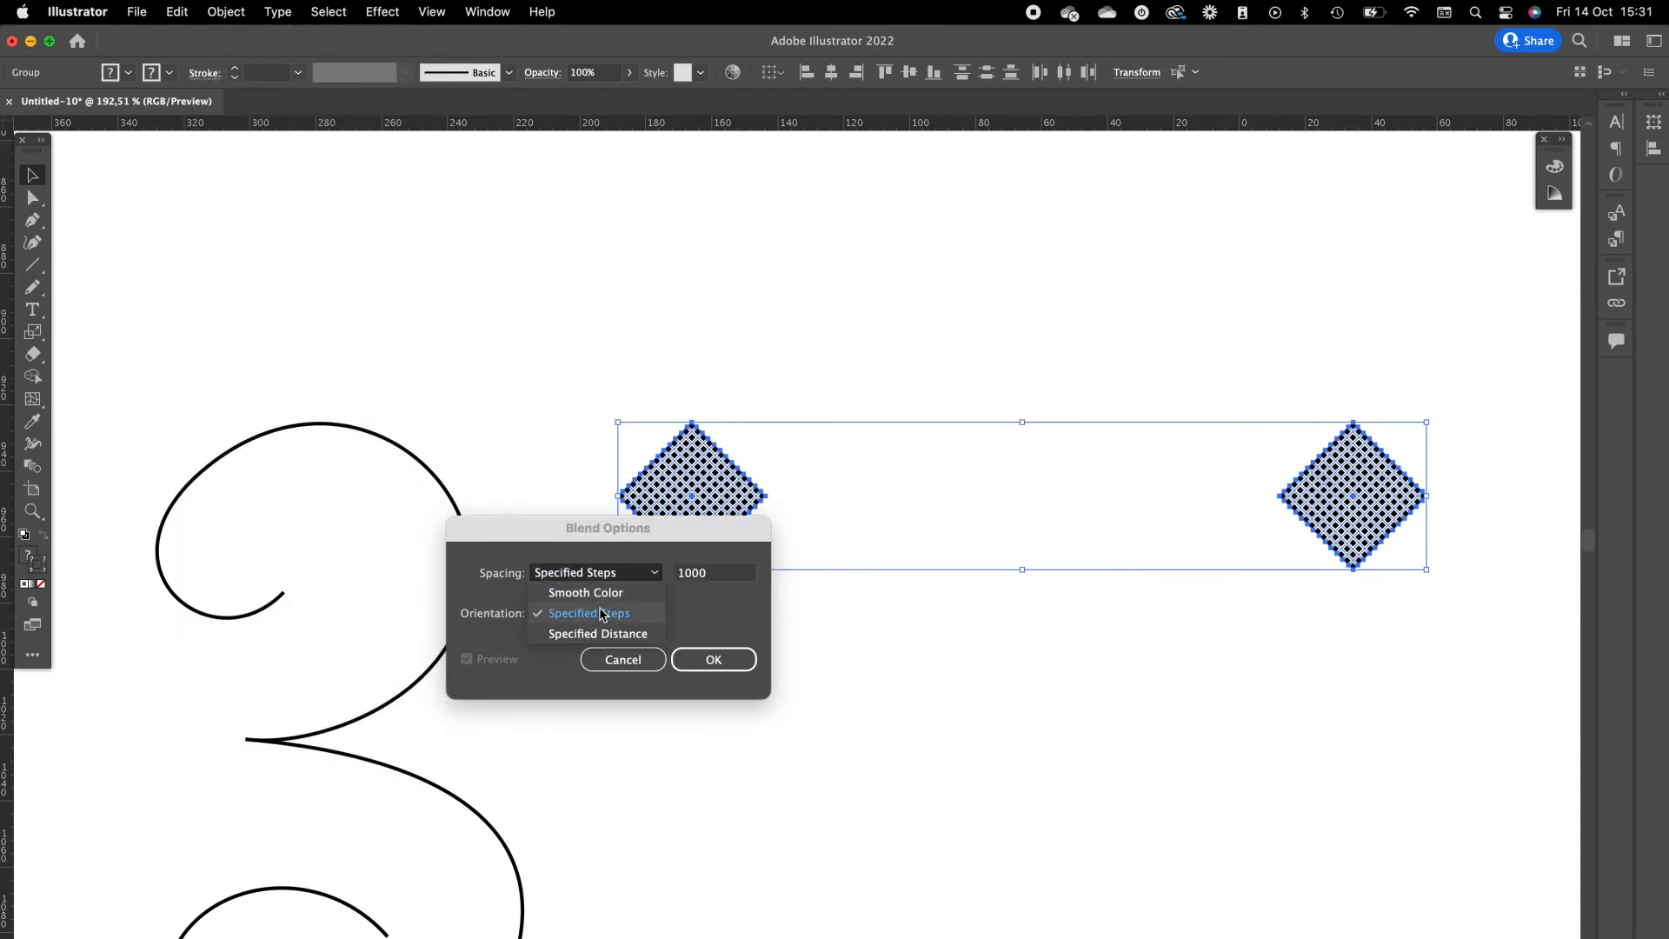
pyautogui.click(588, 612)
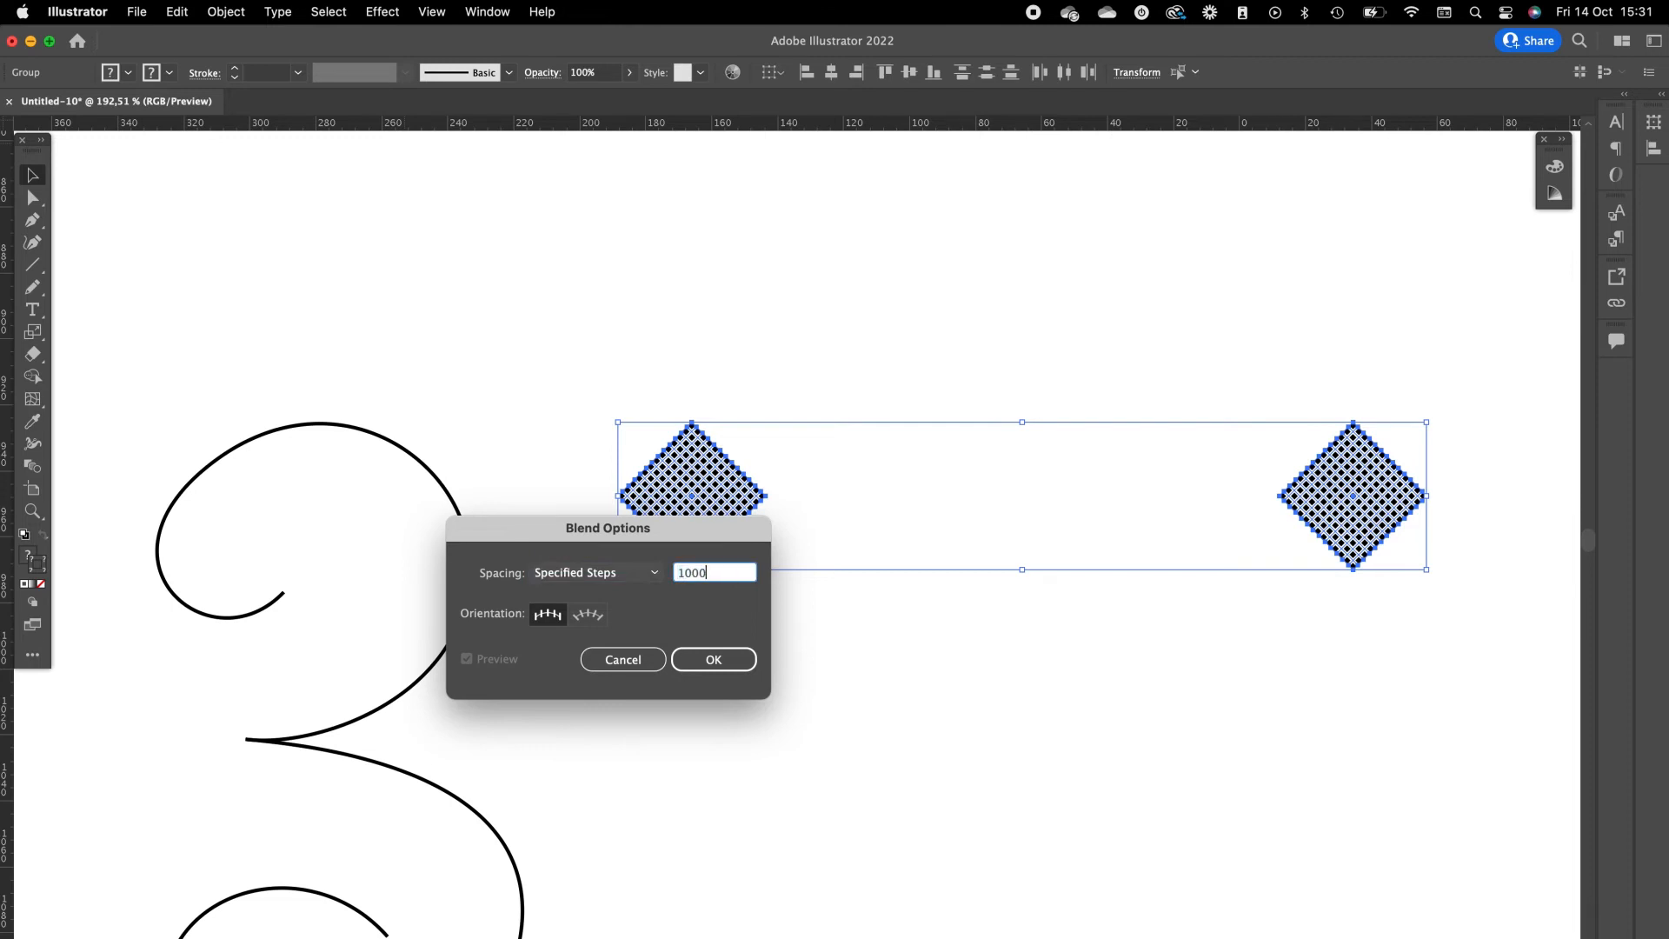
pyautogui.click(712, 659)
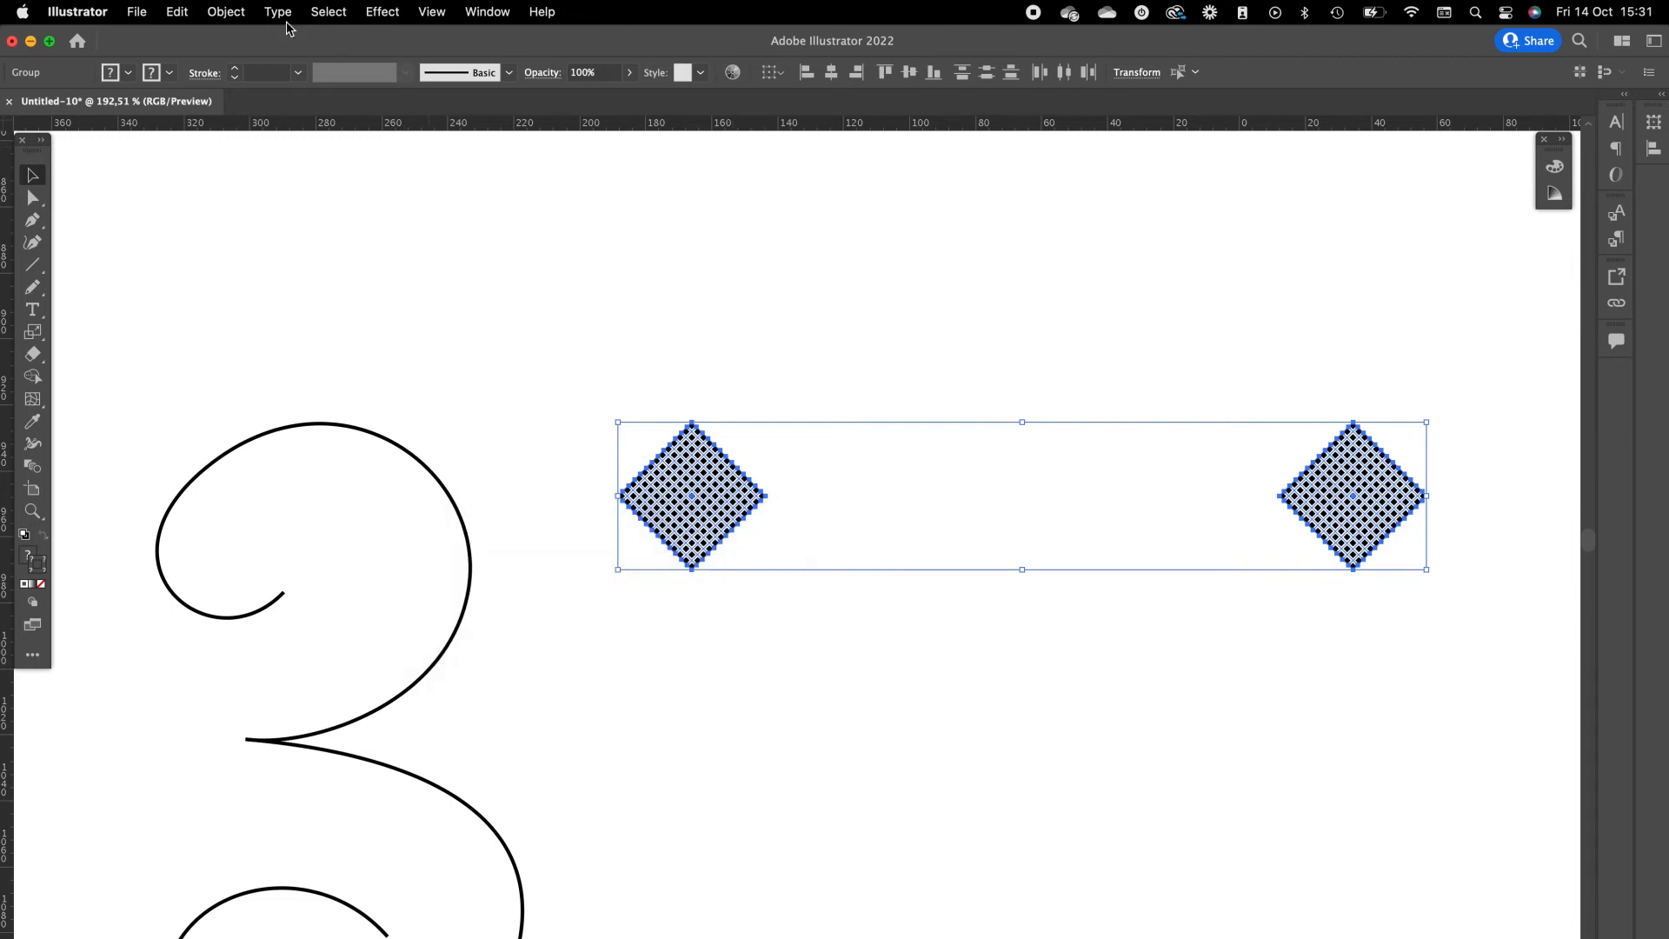
pyautogui.click(224, 11)
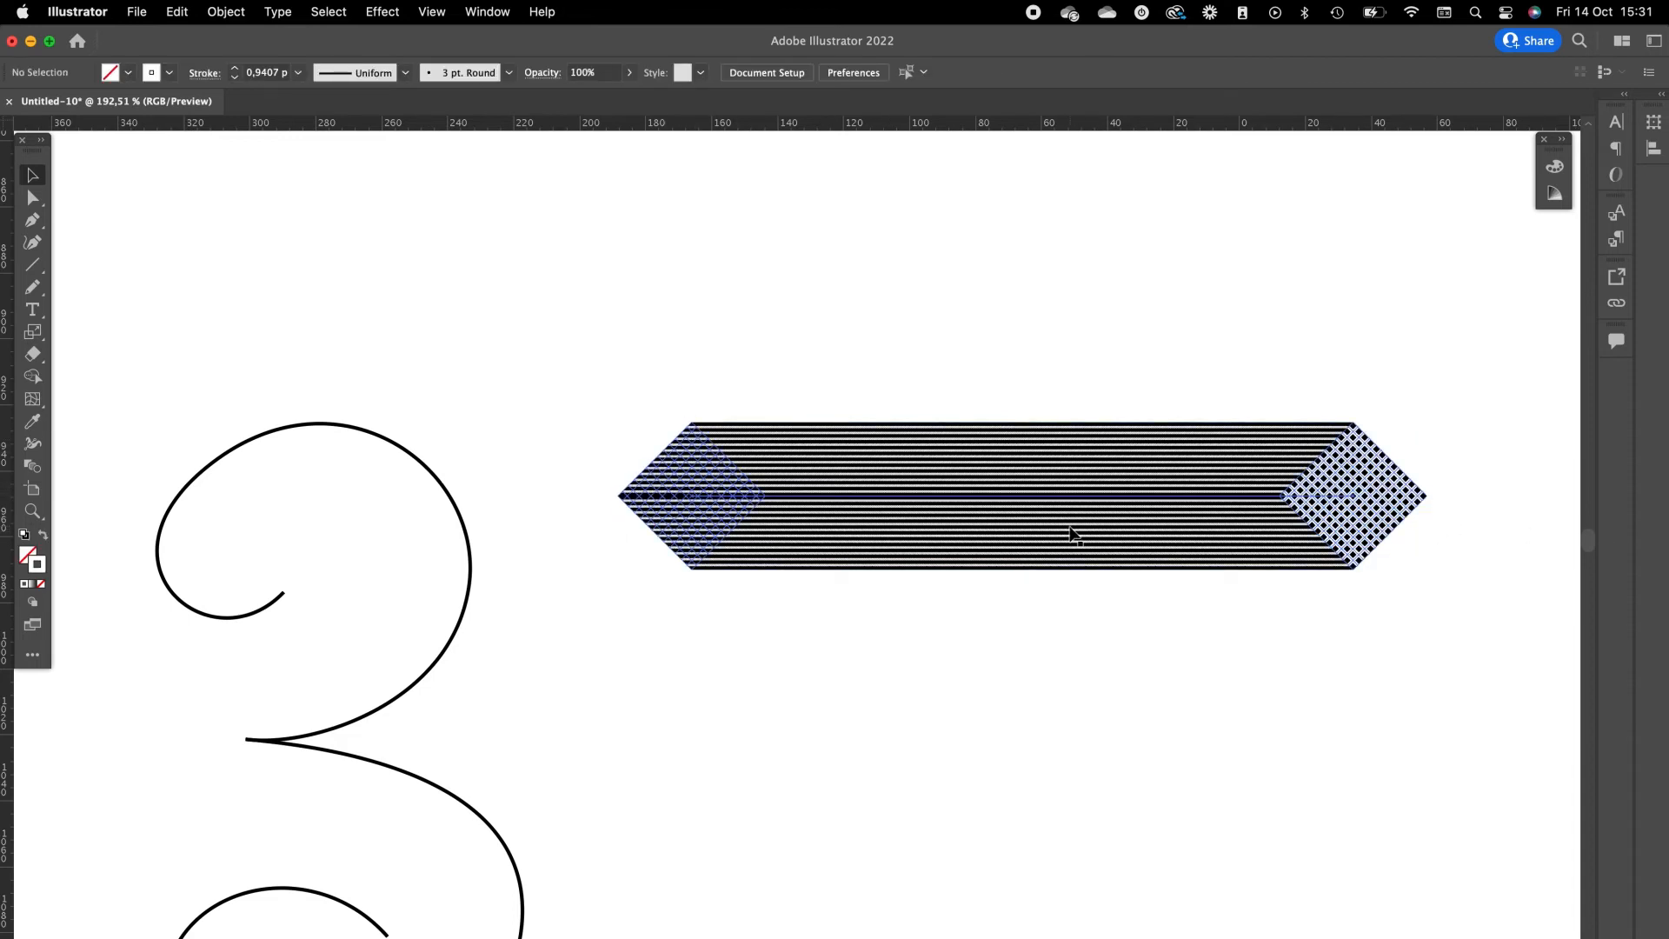
pyautogui.moveTo(1306, 535)
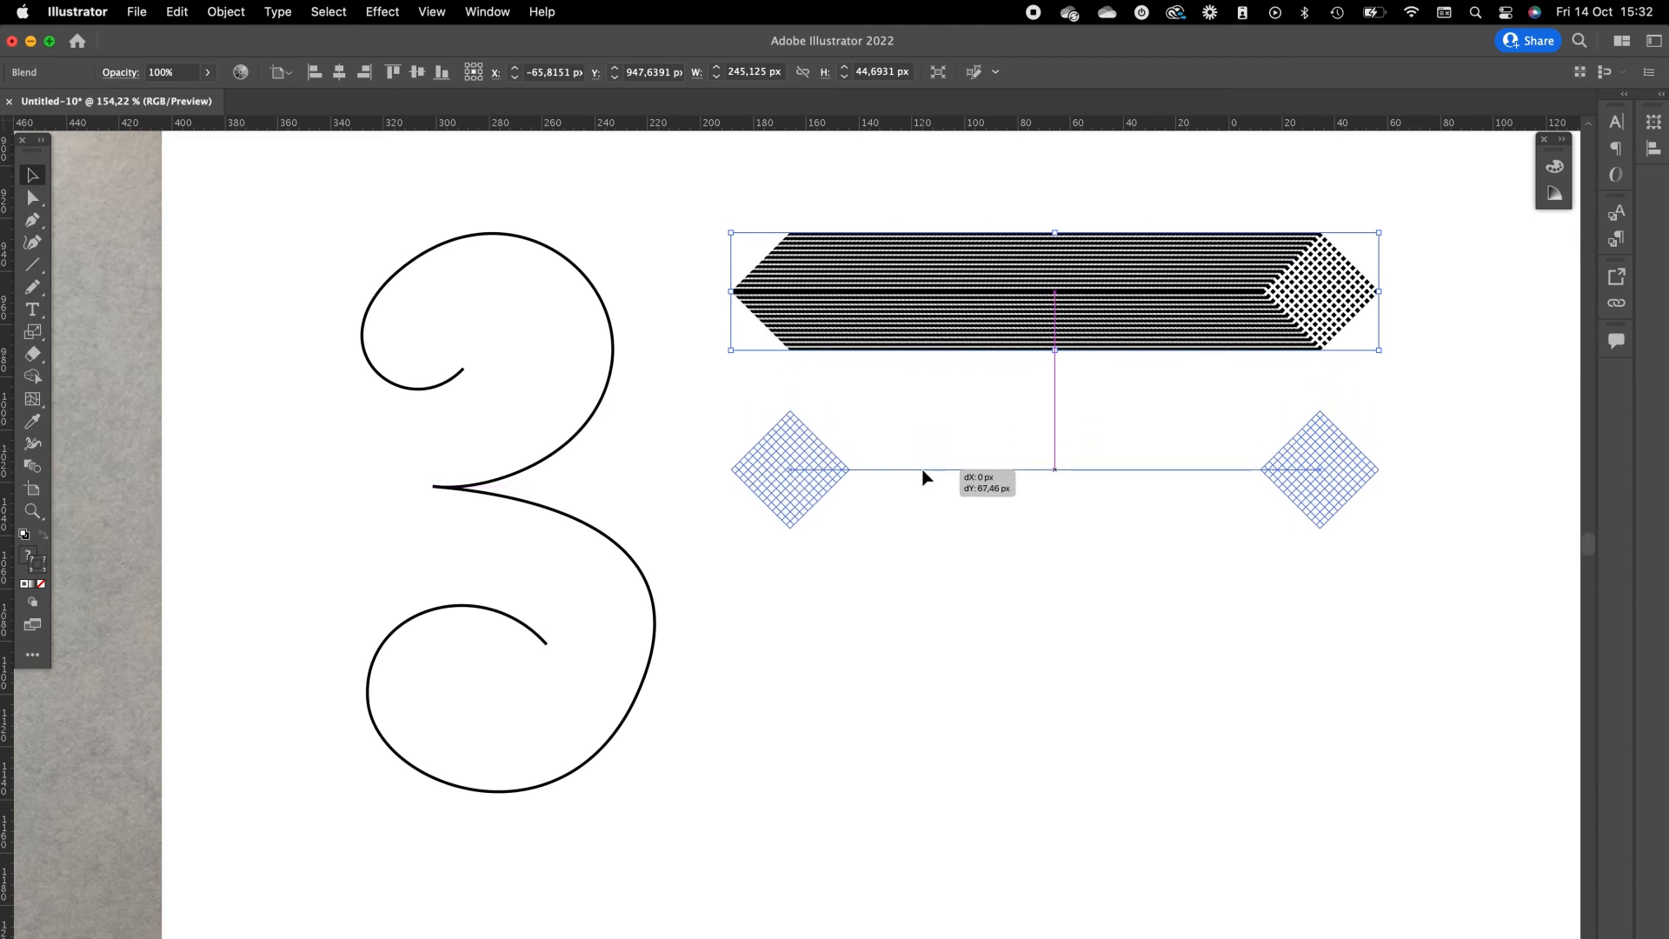
pyautogui.moveTo(924, 480)
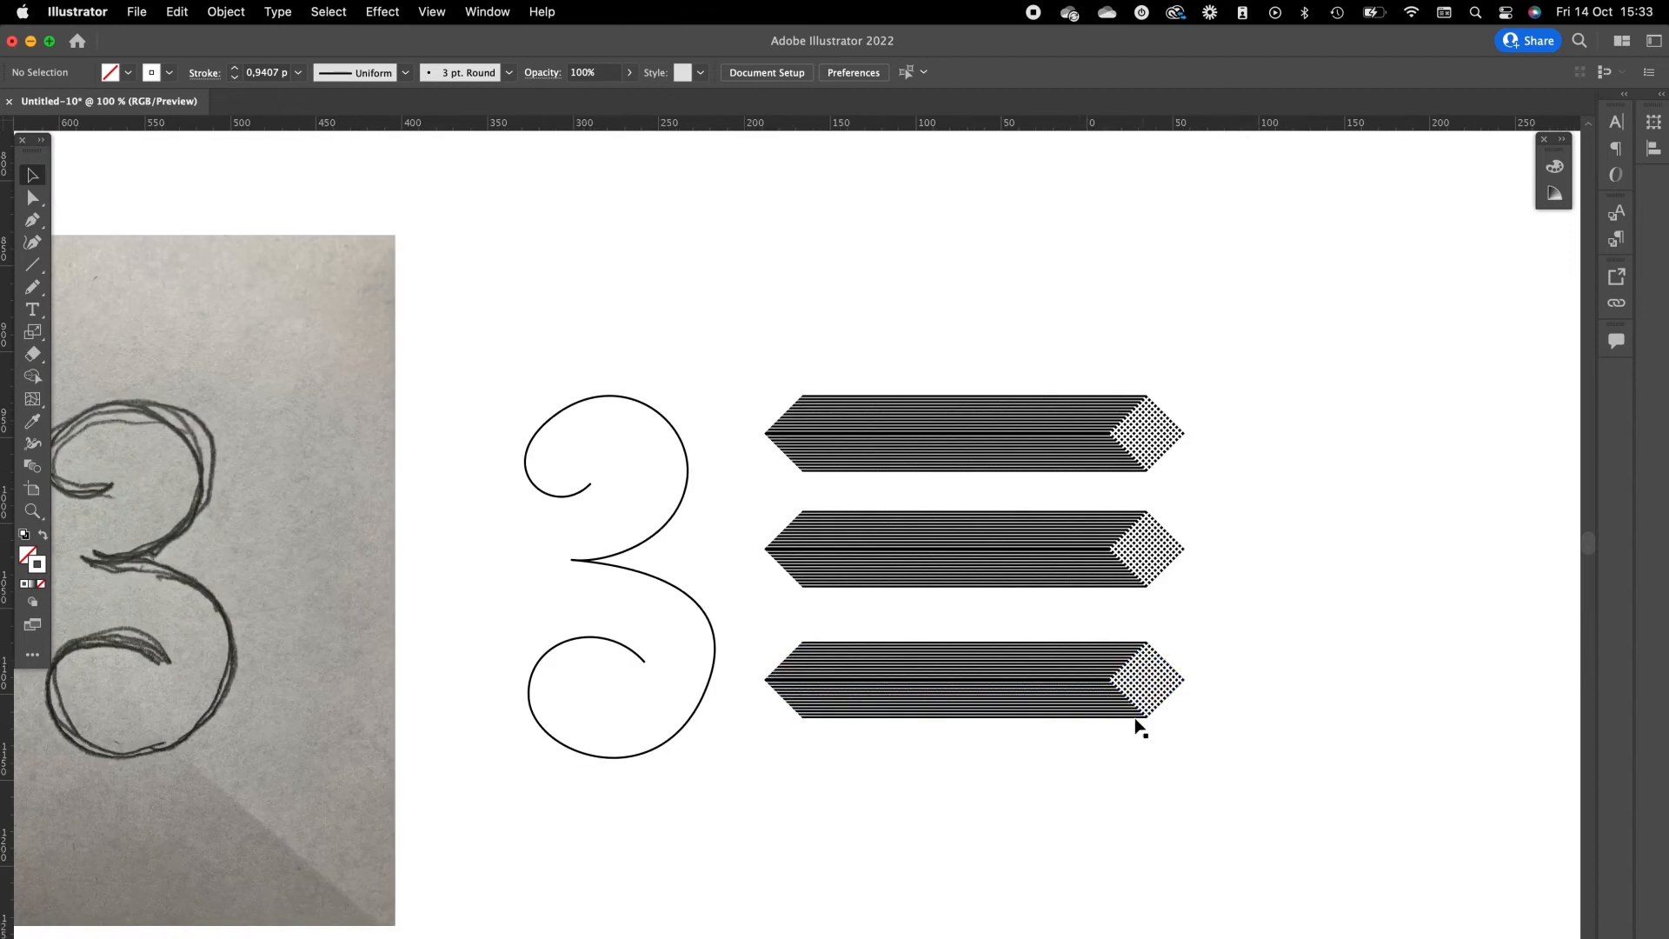
# Wrap a striped blend along the 3's upper curve via Replace Spine, then select the second bar.
pyautogui.click(607, 447)
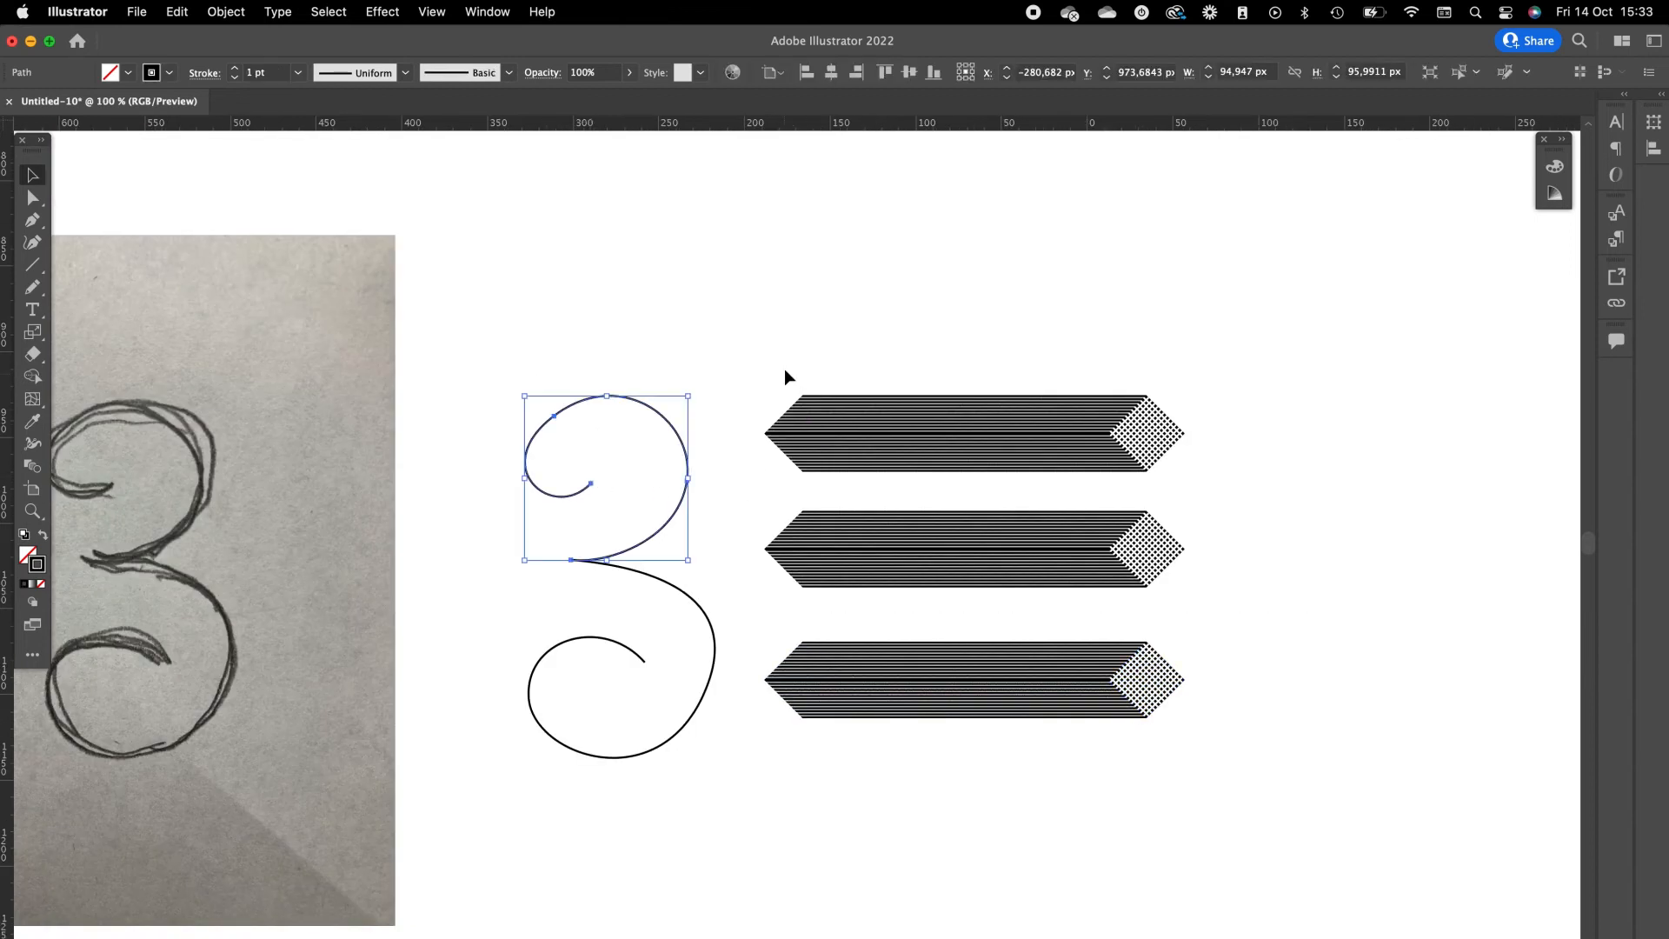
pyautogui.moveTo(596, 487)
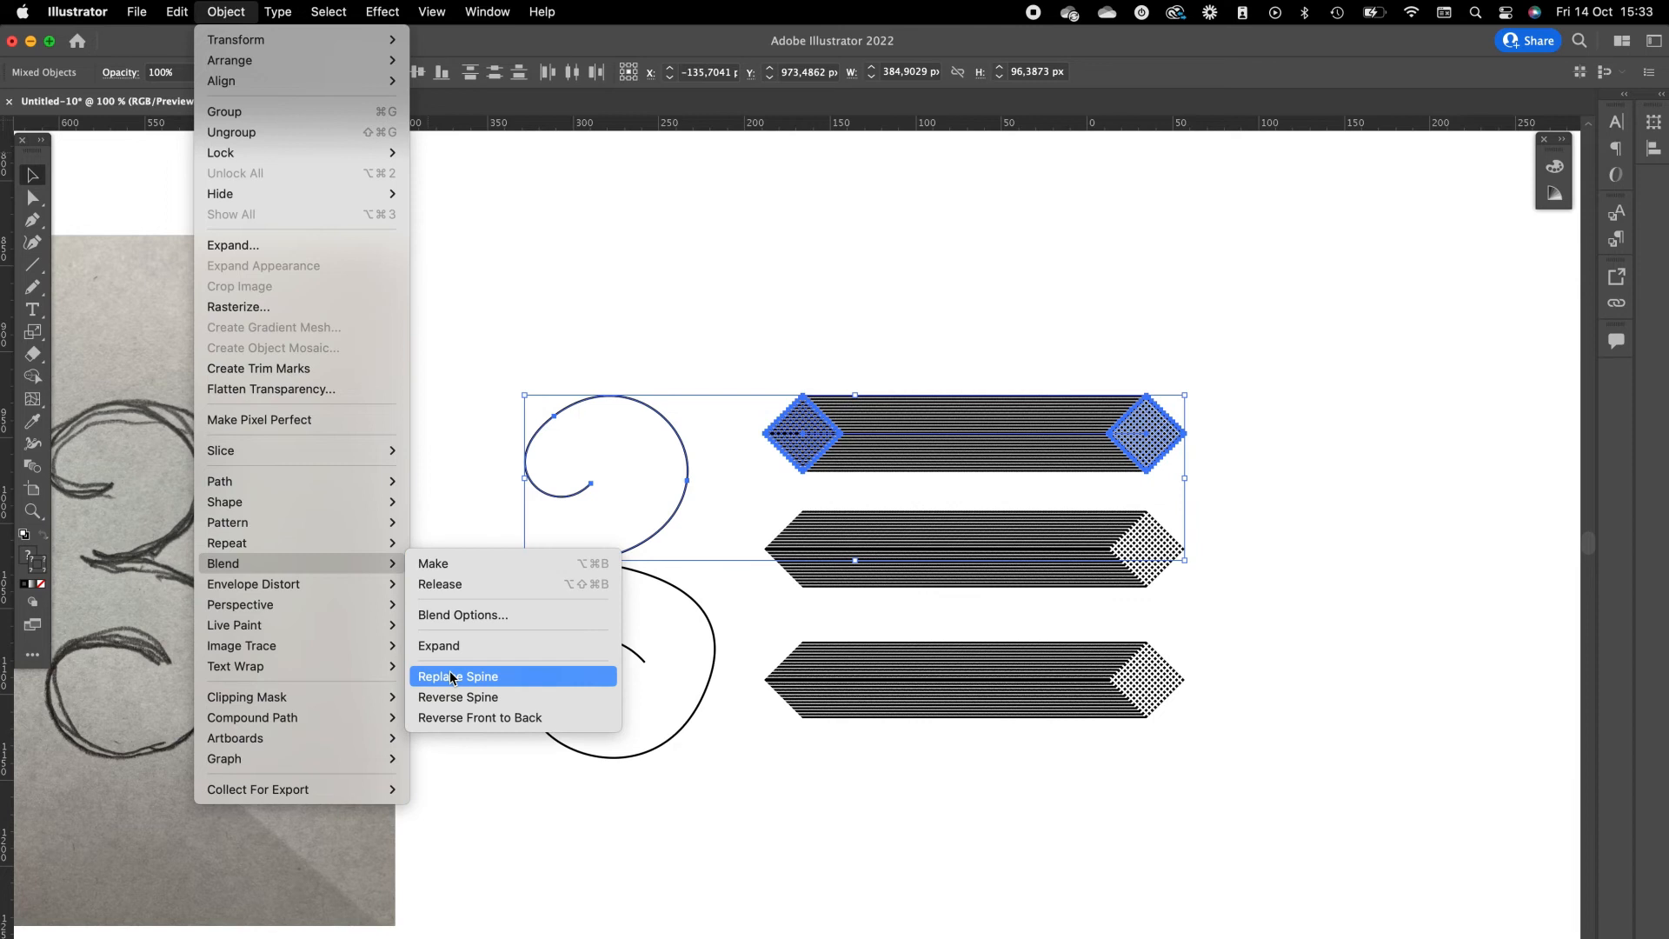
pyautogui.click(456, 677)
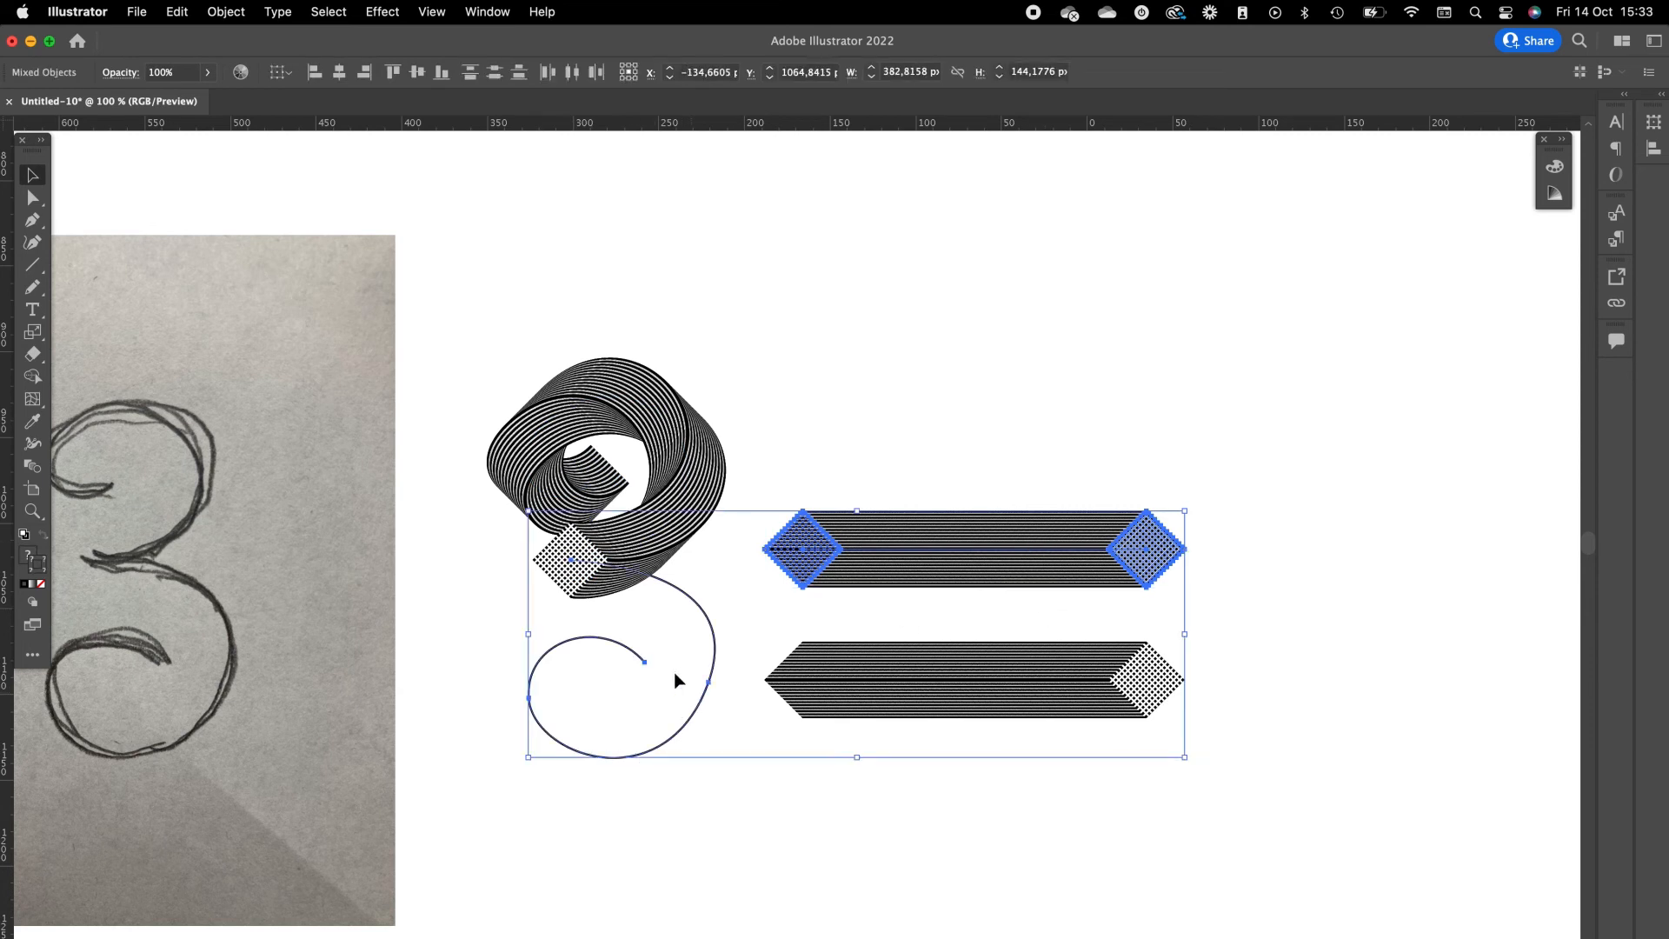
pyautogui.click(224, 12)
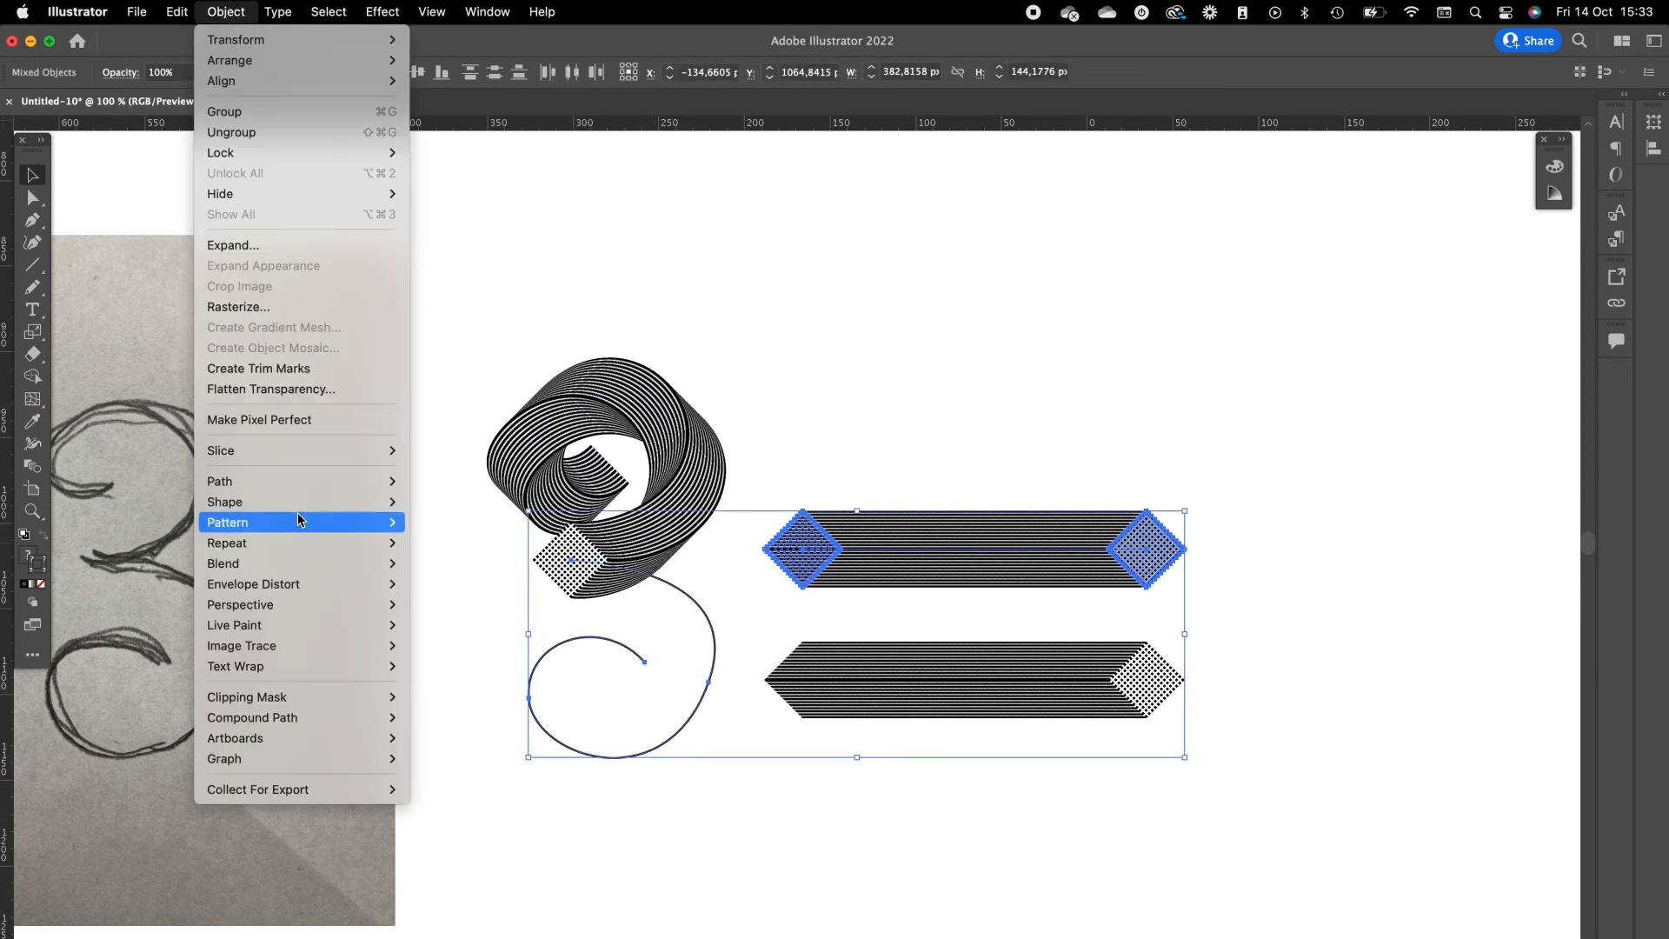
pyautogui.moveTo(223, 563)
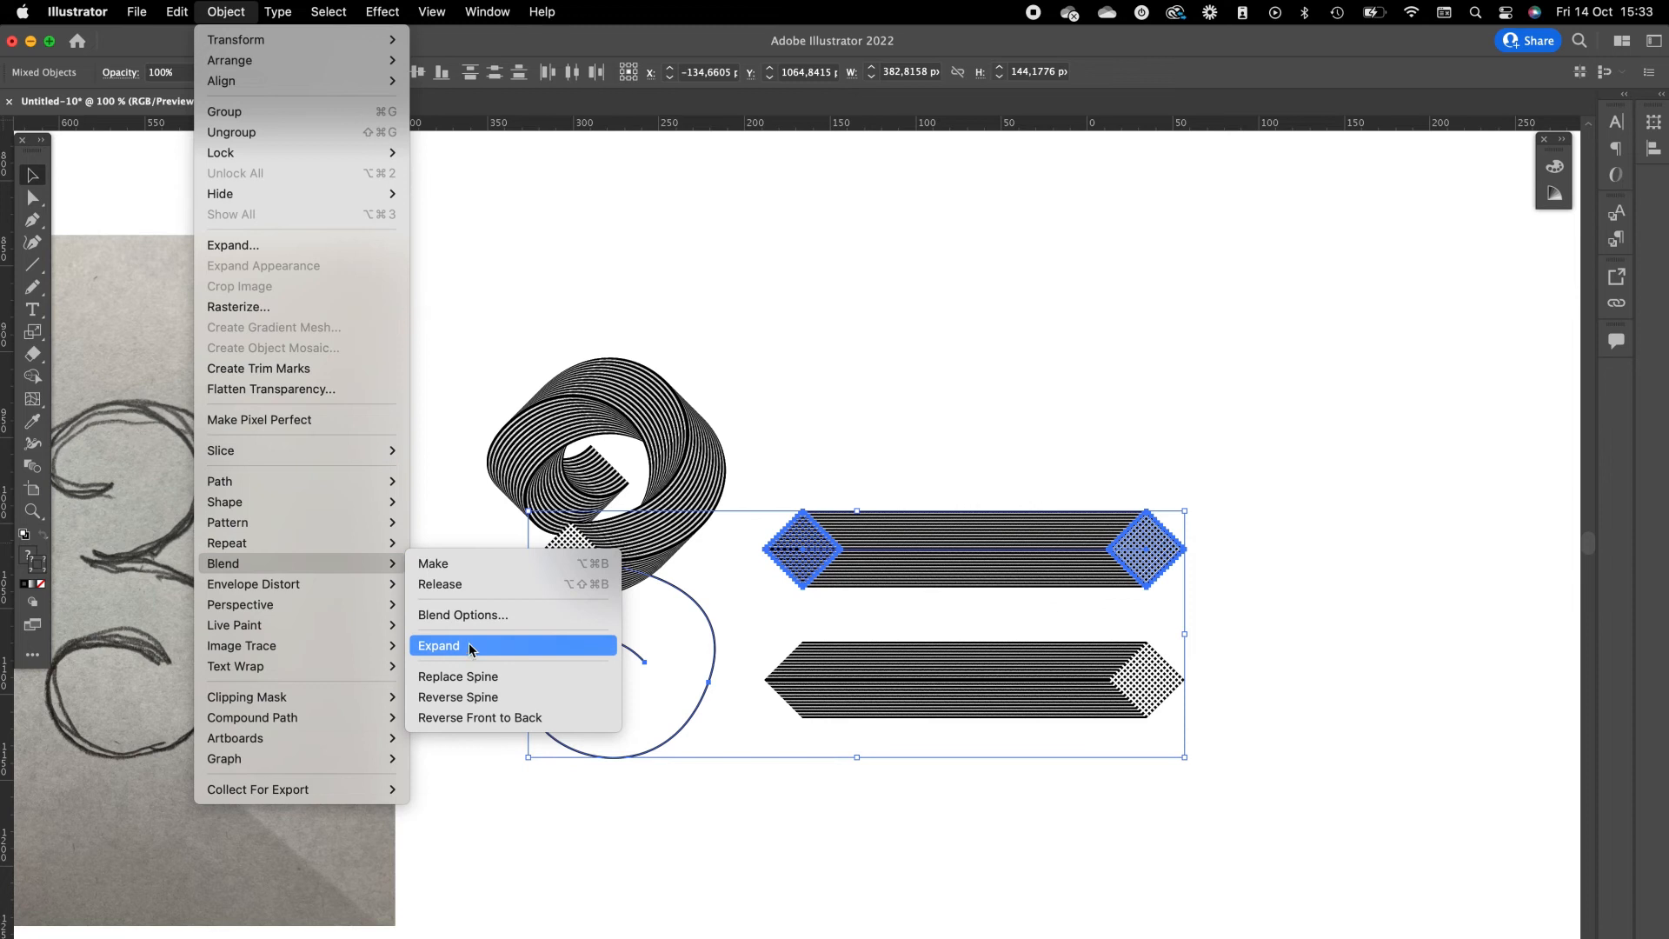
pyautogui.click(439, 645)
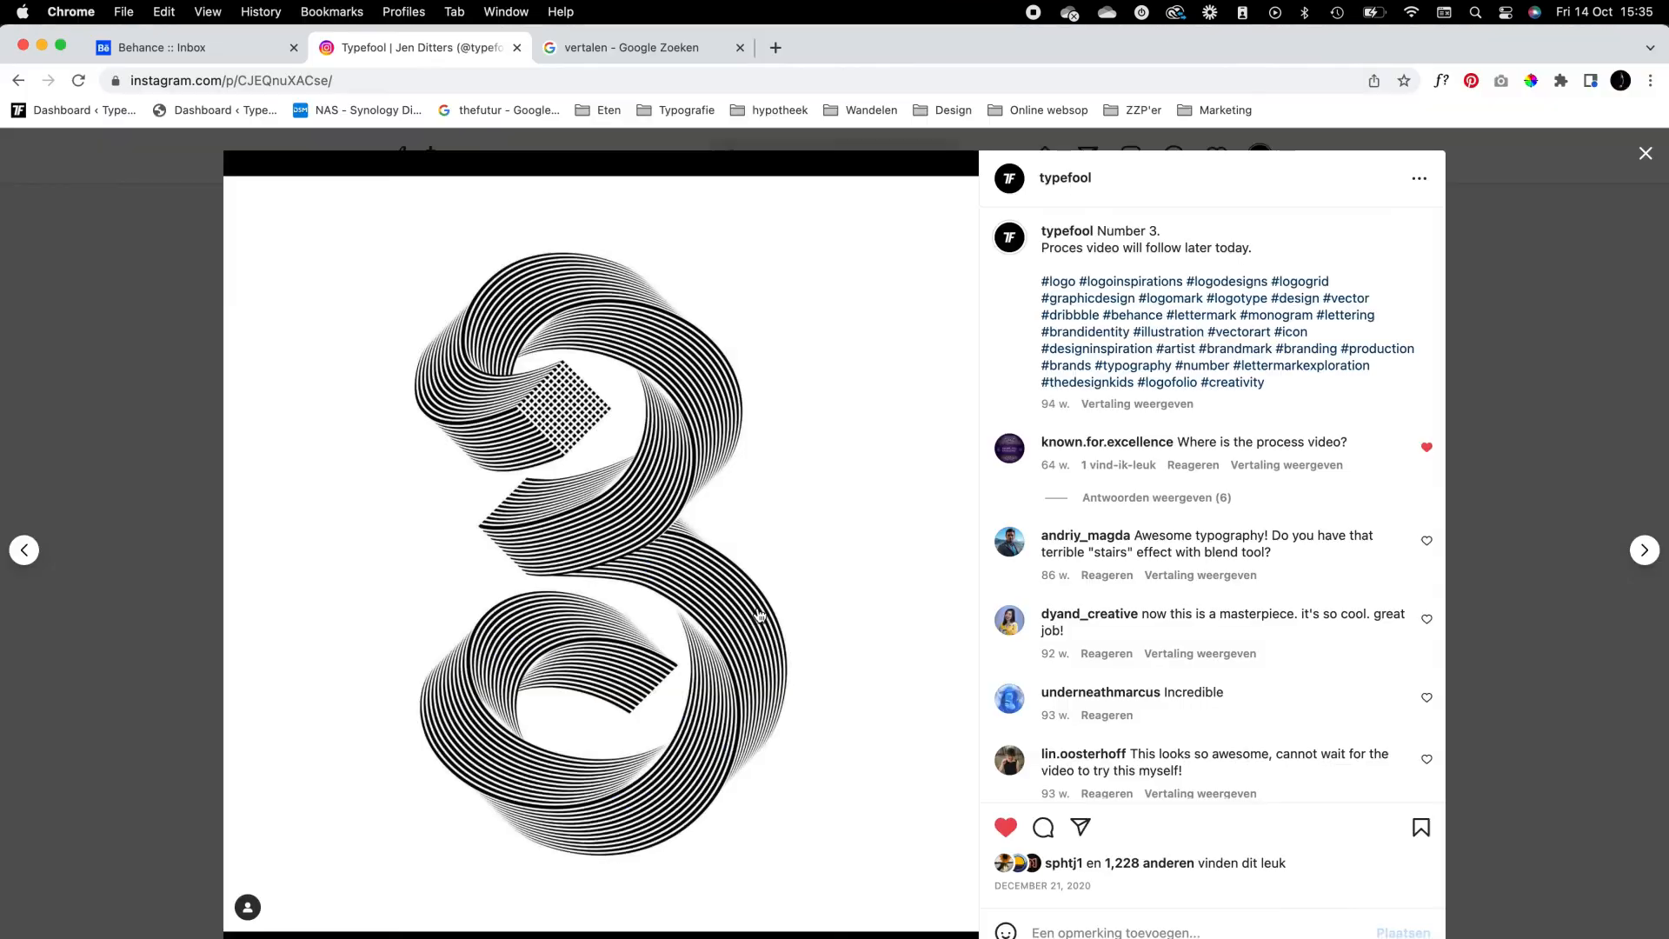
pyautogui.moveTo(602, 455)
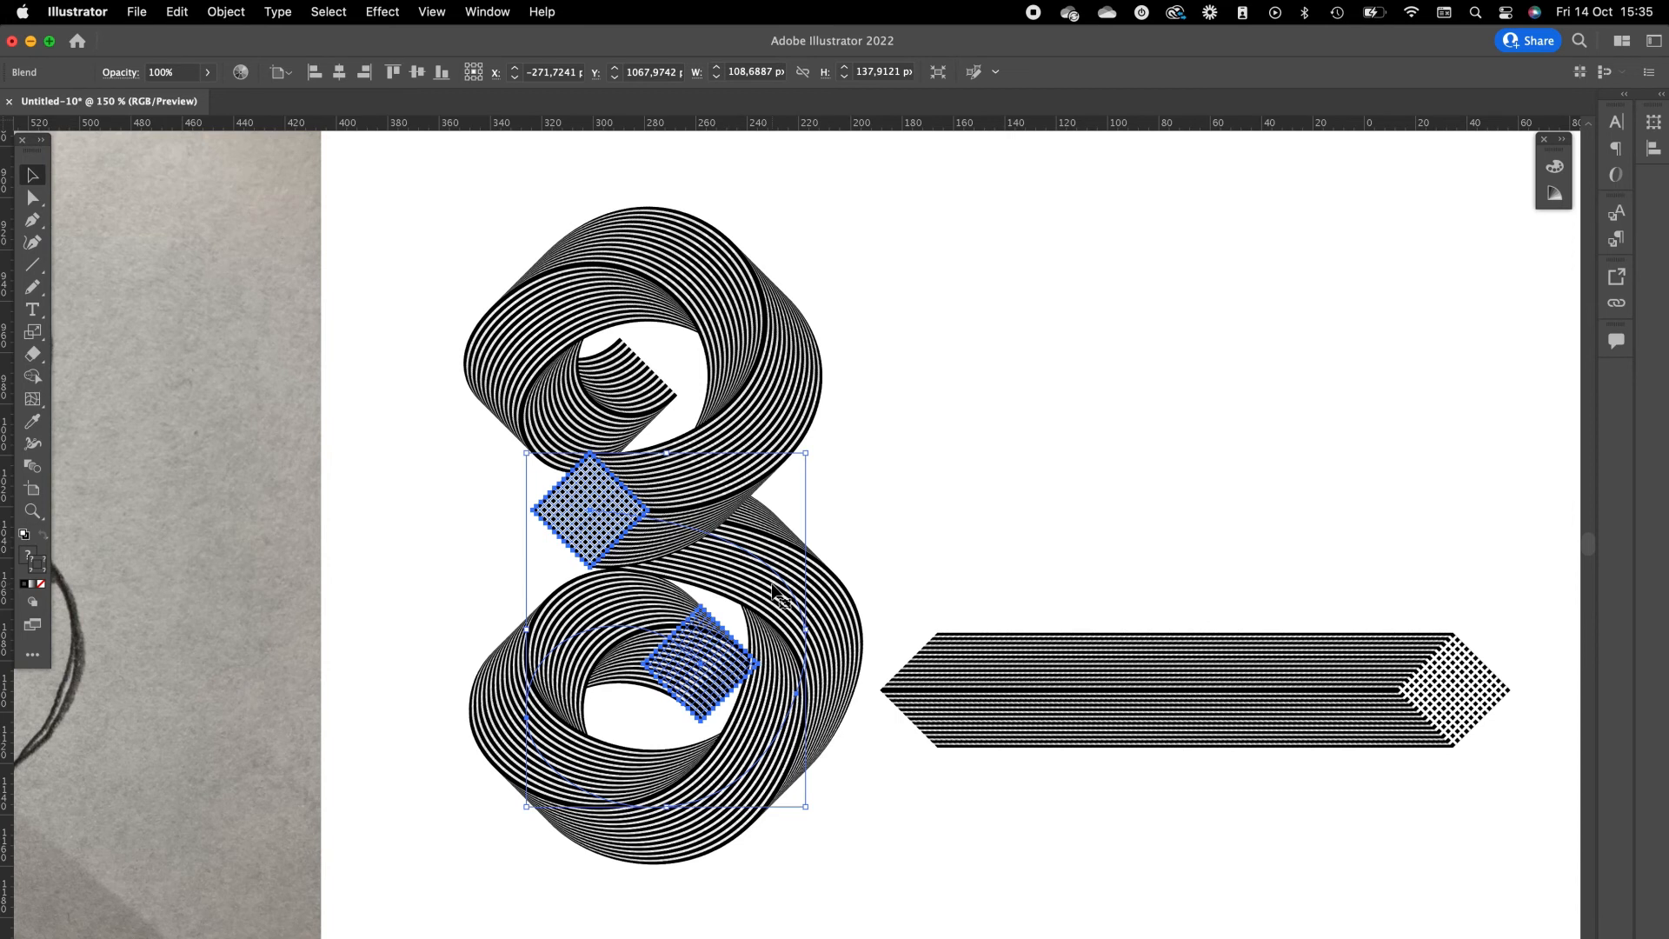
pyautogui.moveTo(783, 596)
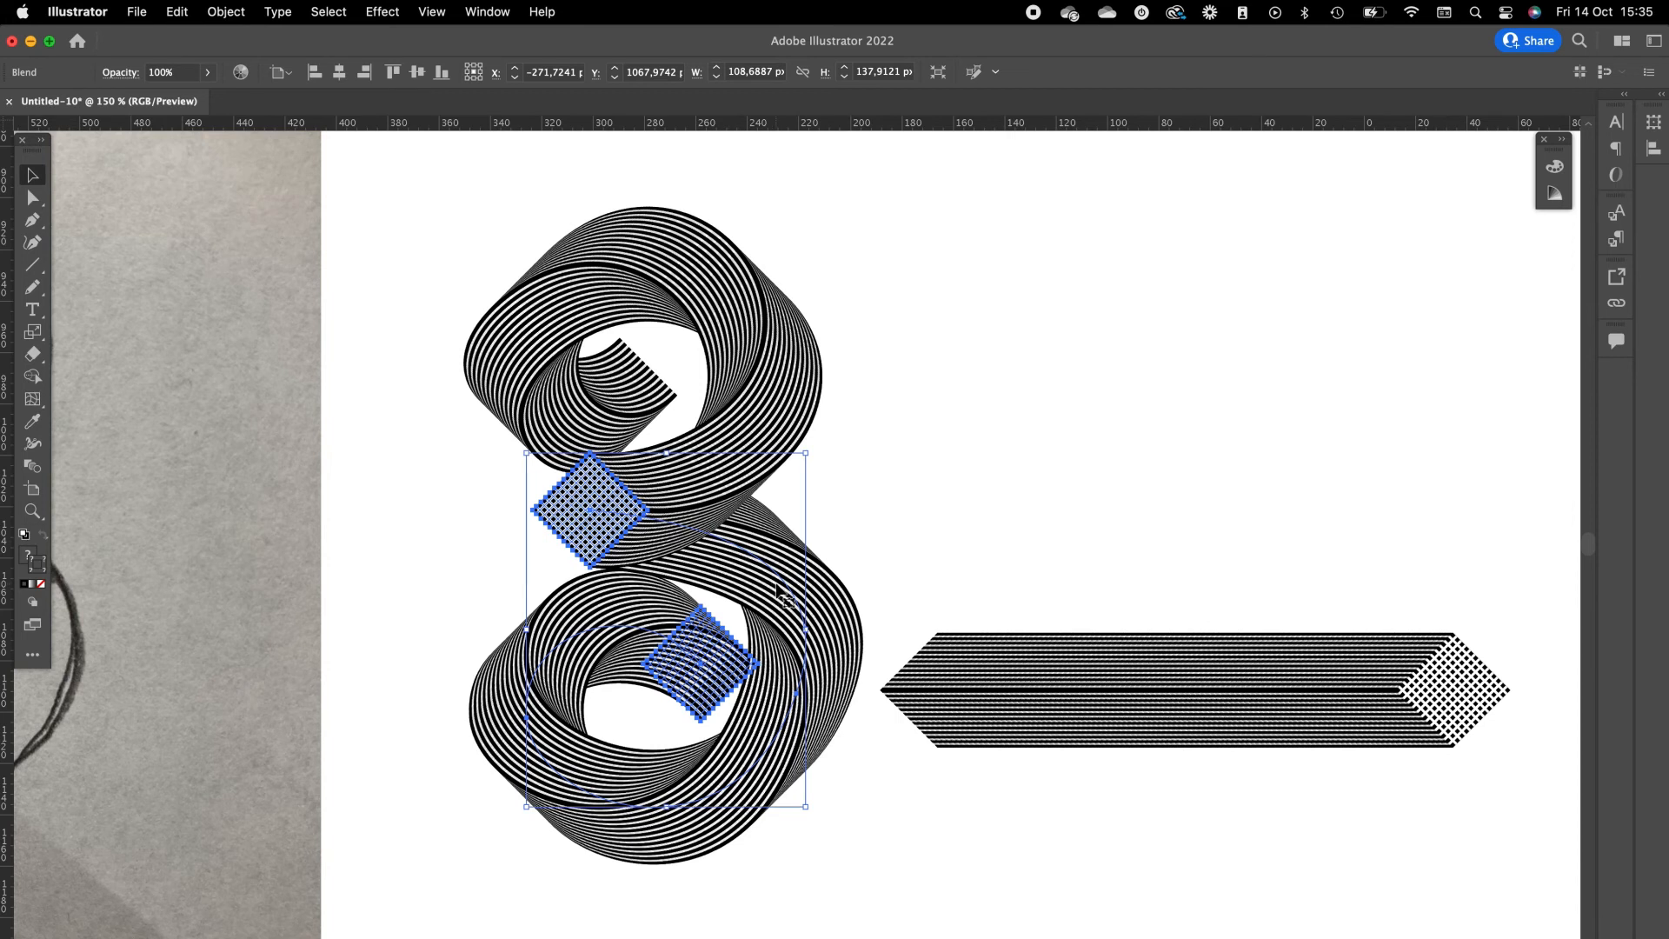
# Reverse the upper ribbon's stripes front to back and drag the spare striped bar aside.
pyautogui.click(950, 484)
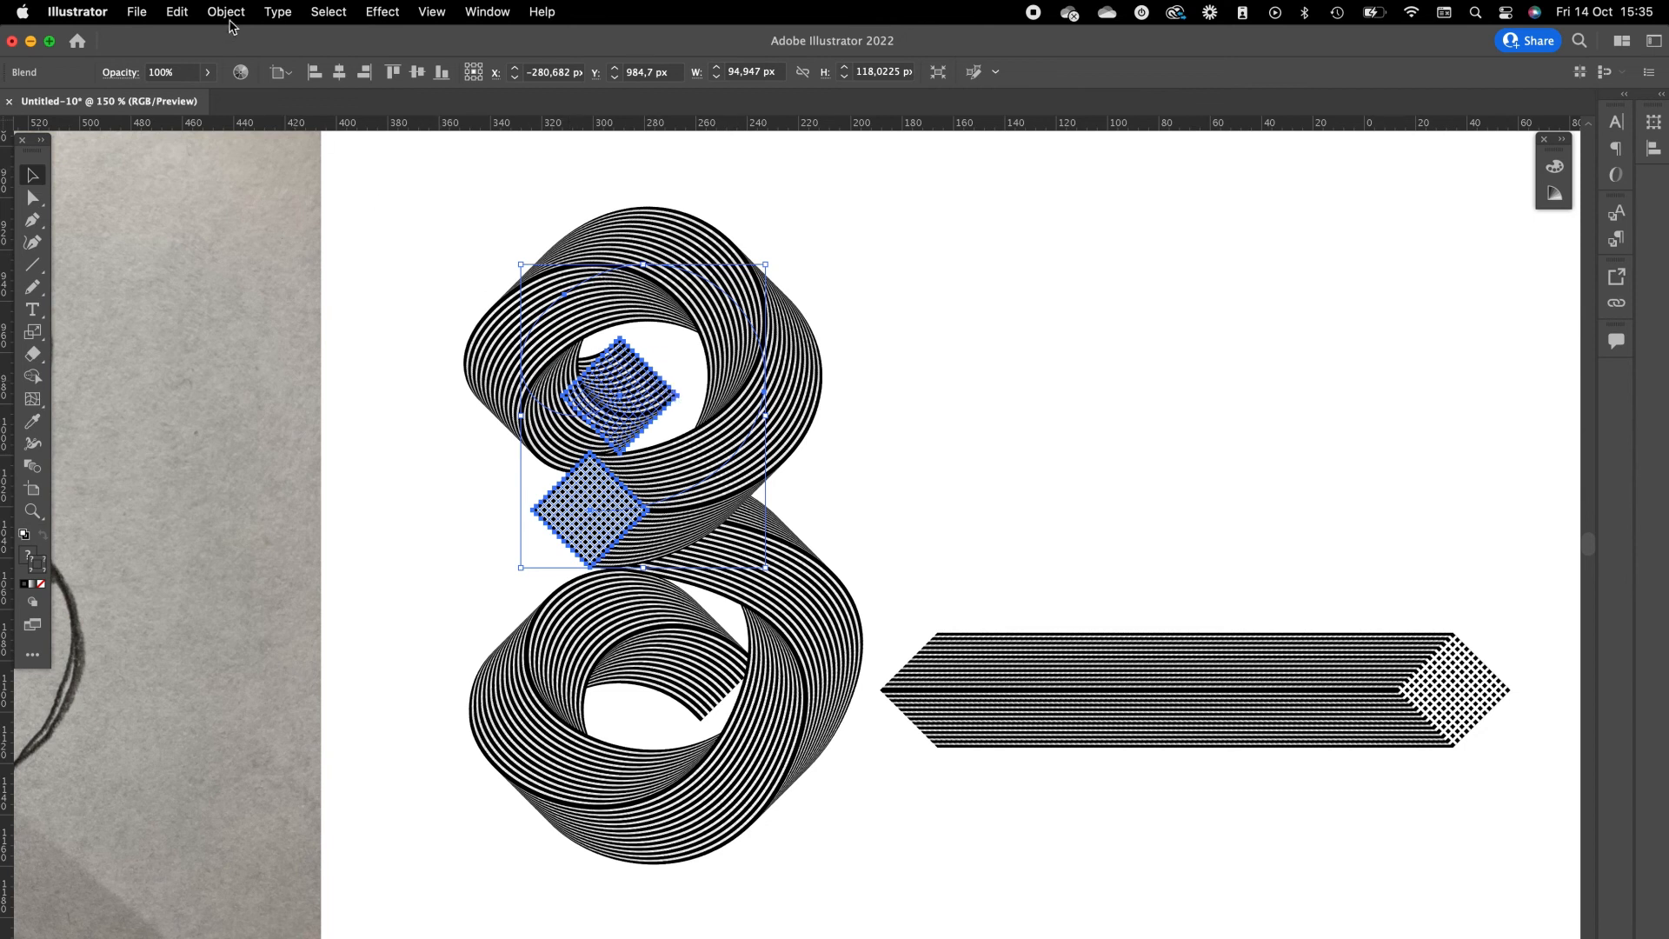
pyautogui.click(226, 12)
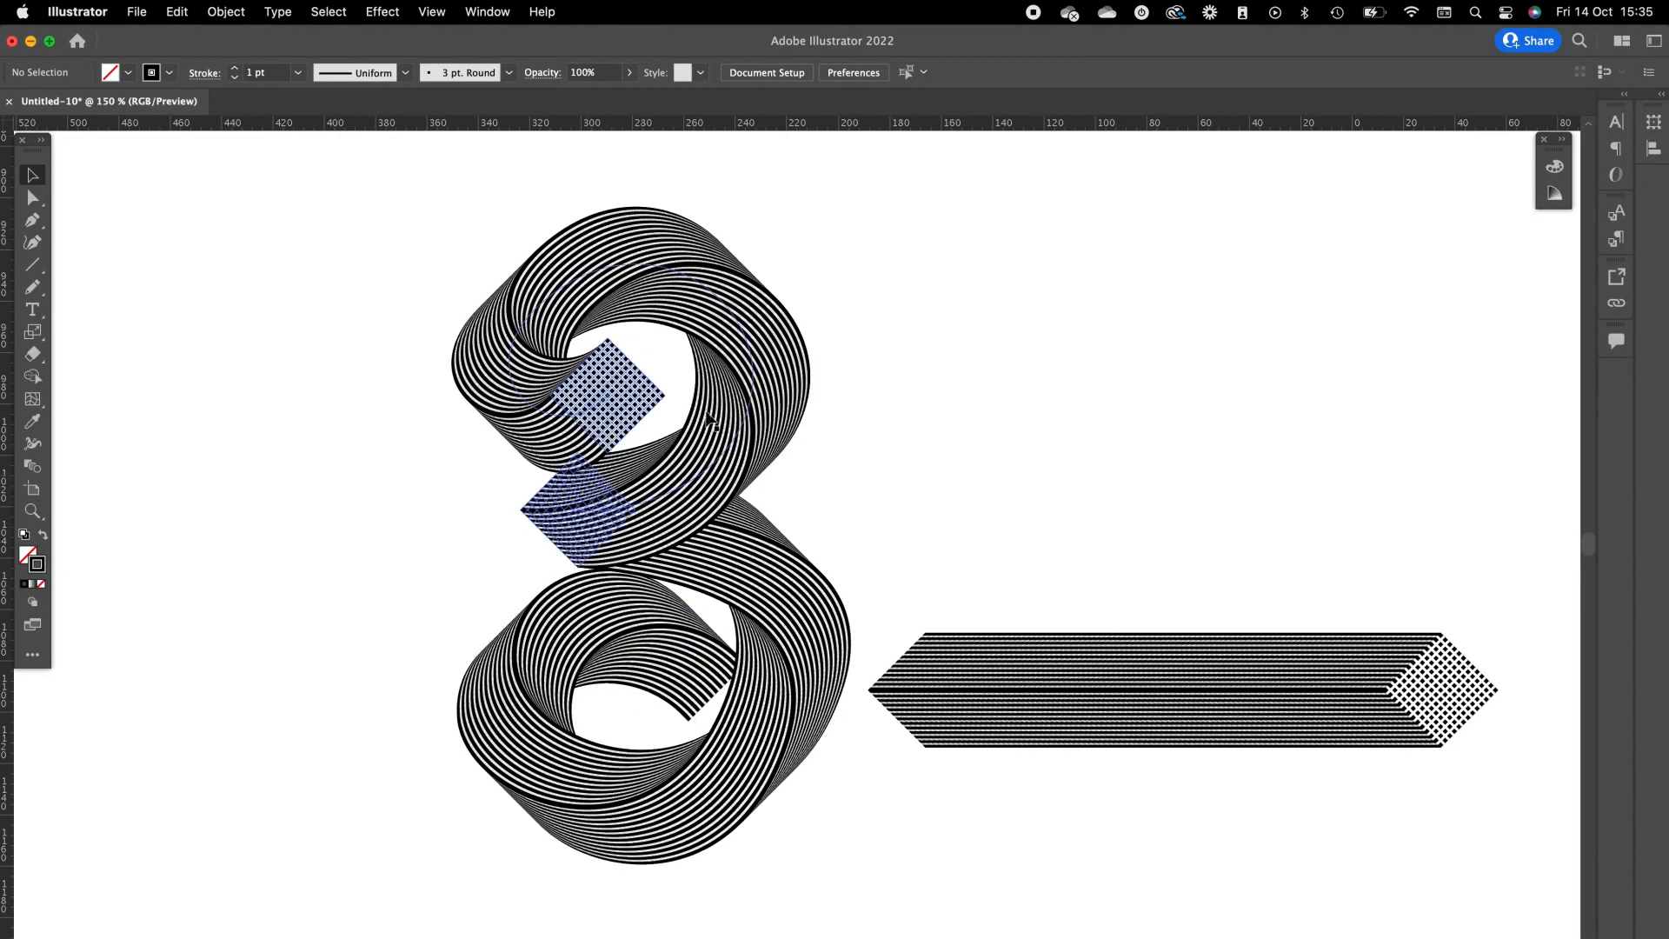
pyautogui.moveTo(1448, 692); pyautogui.dragTo(1217, 697)
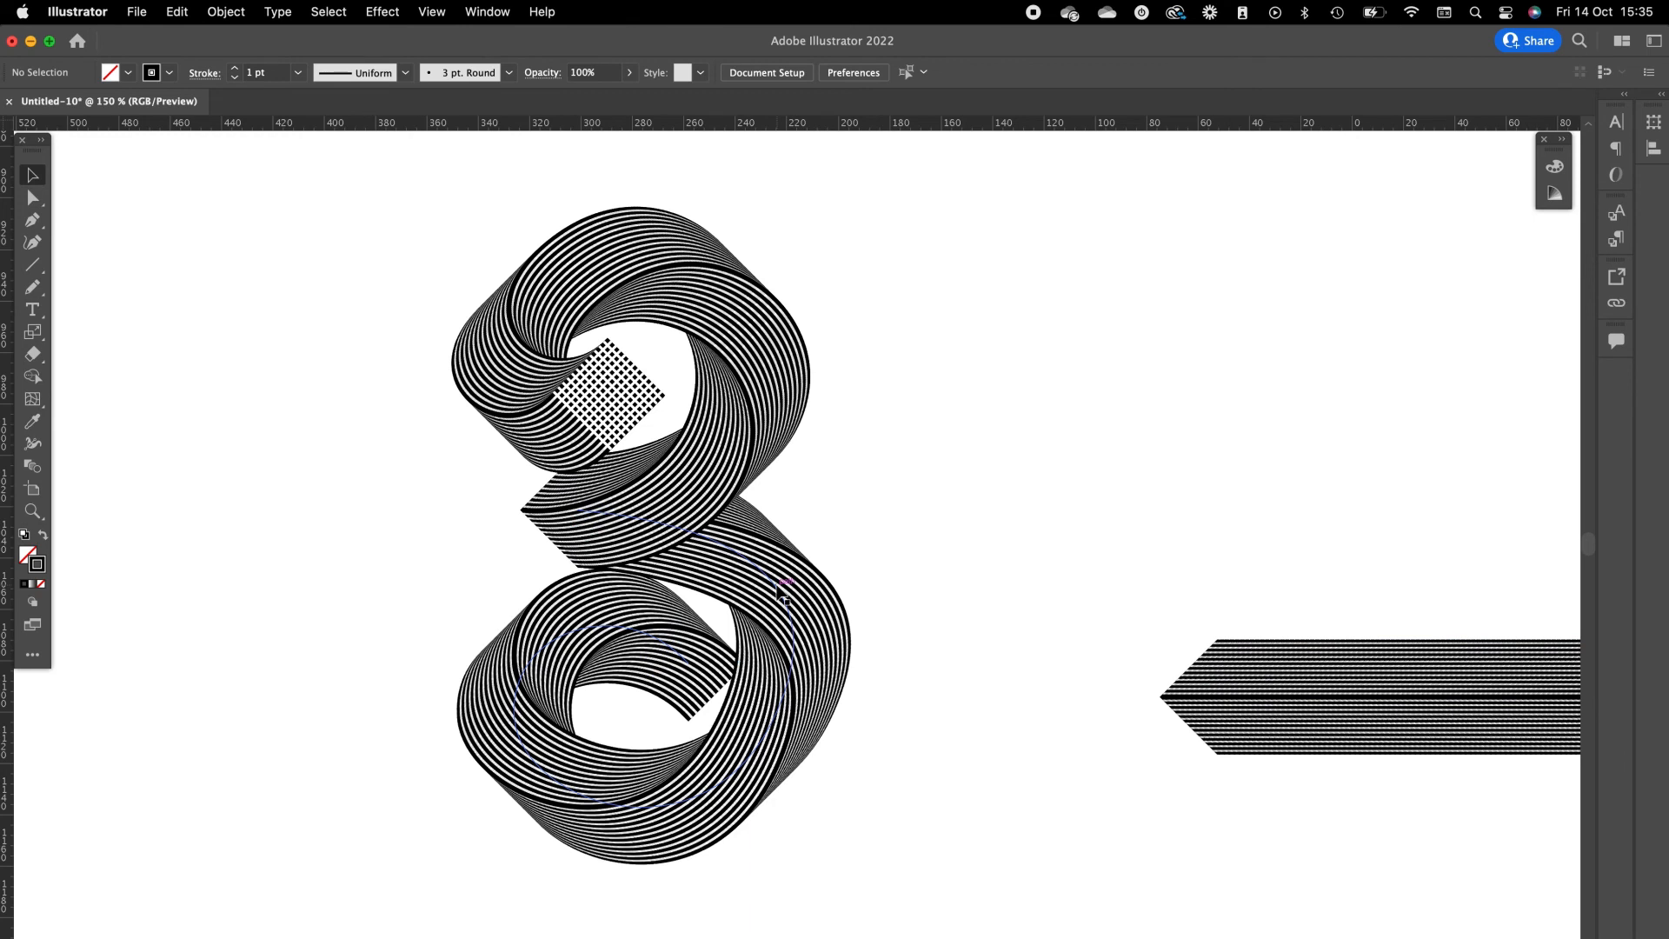
pyautogui.moveTo(777, 593)
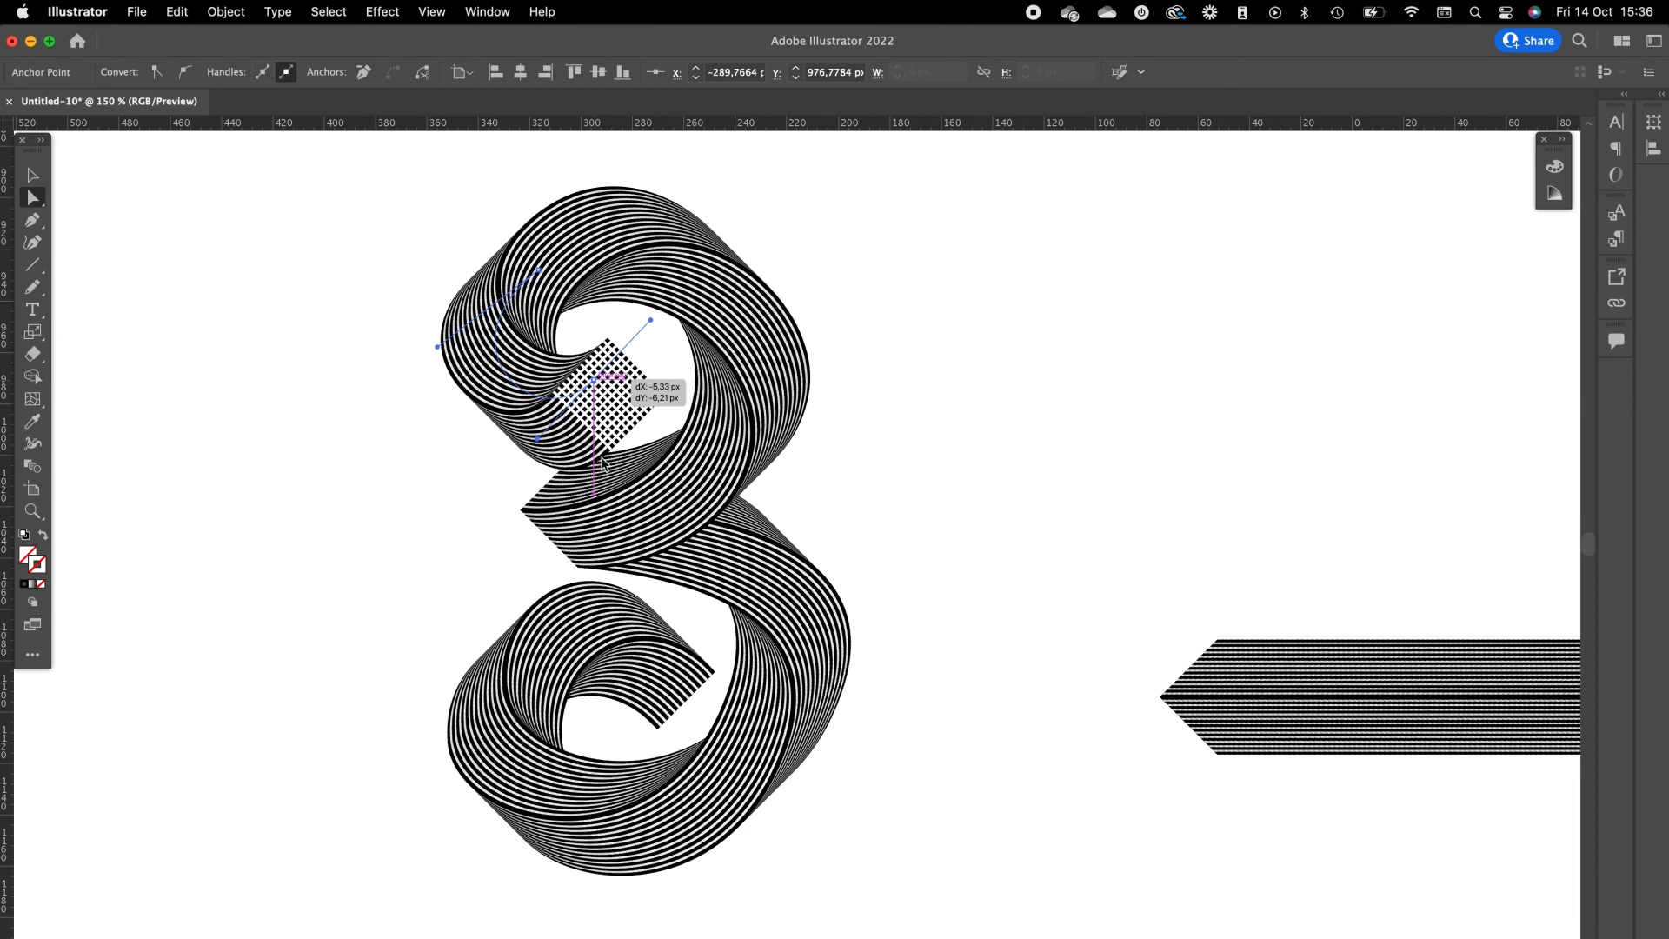
# Nudge the upper ribbon's spine start anchor a few pixels to reshape the top curl.
pyautogui.moveTo(607, 404); pyautogui.dragTo(596, 383)
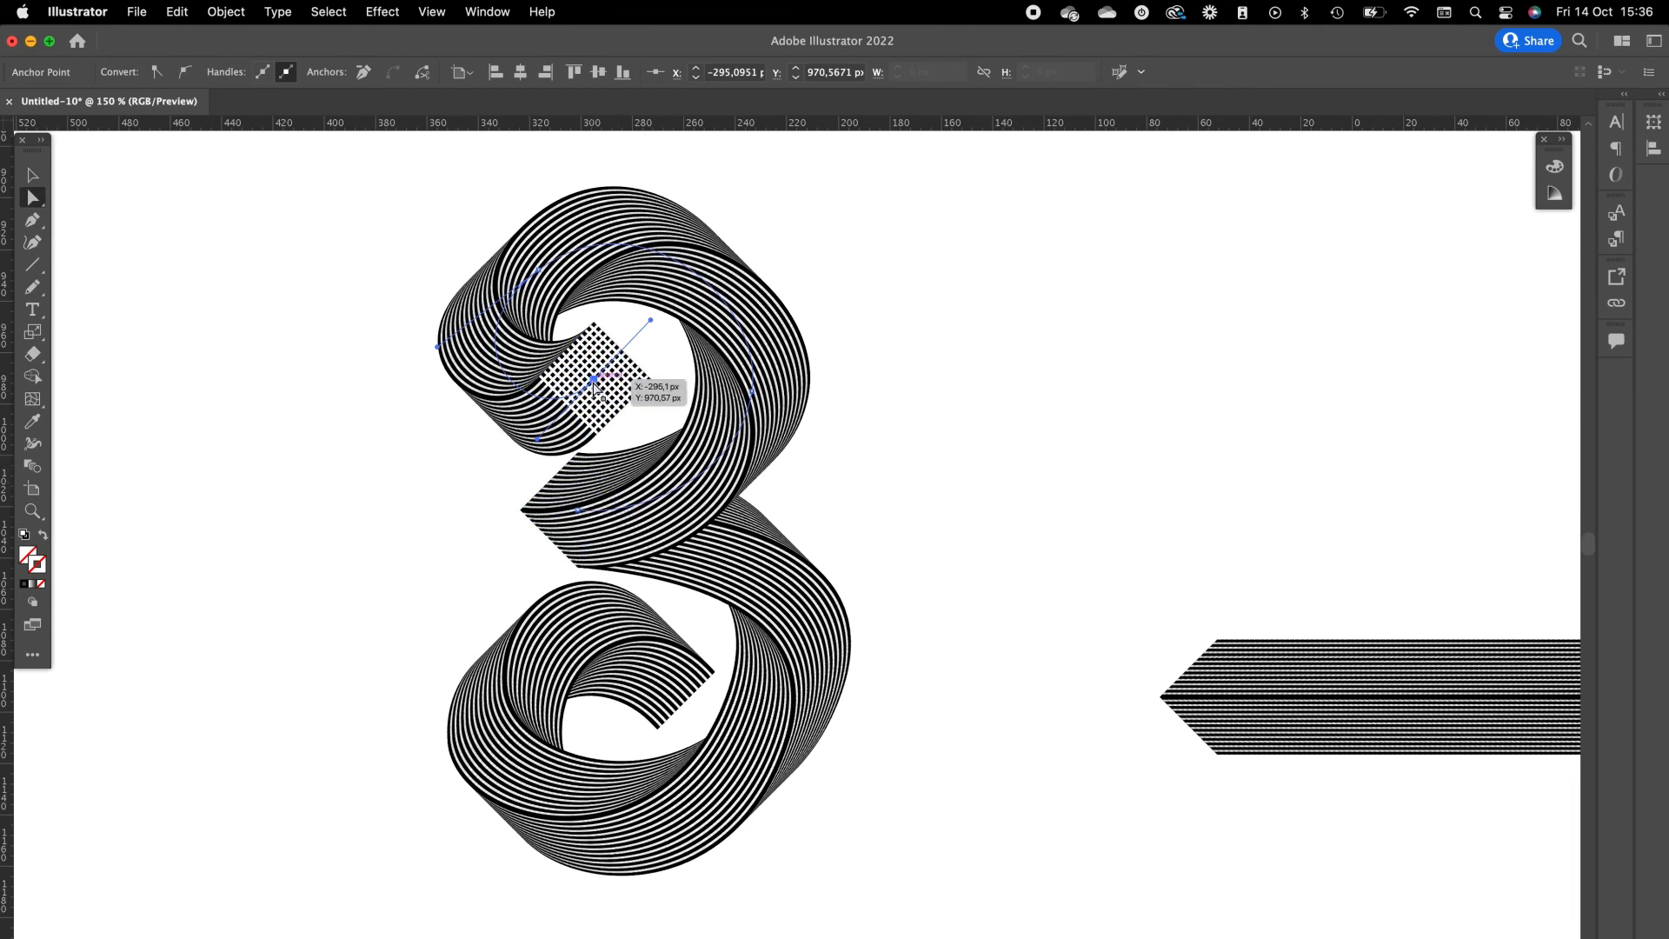